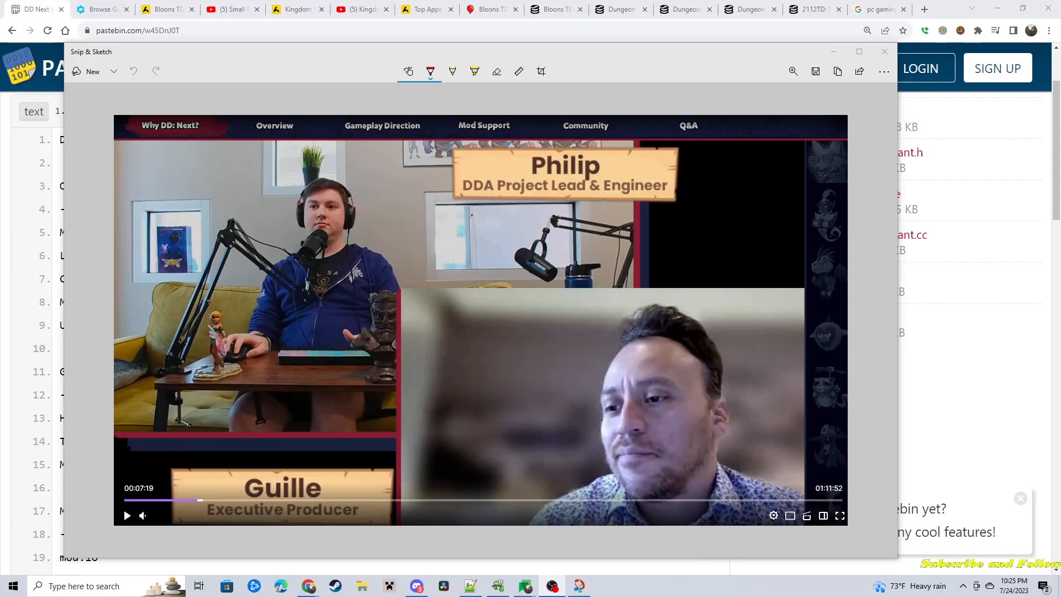
pyautogui.moveTo(509, 433)
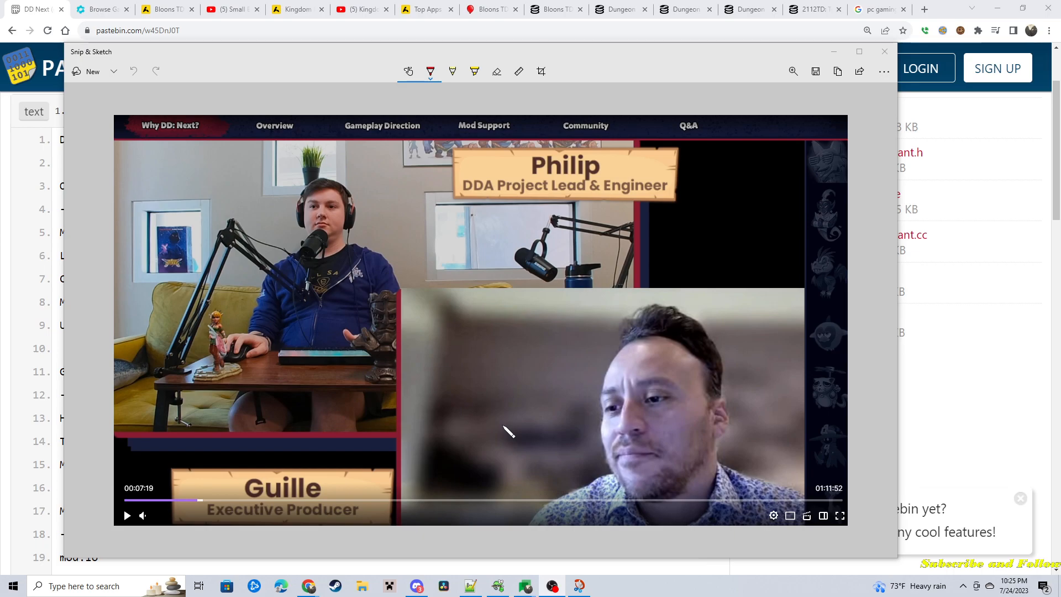
pyautogui.moveTo(529, 429)
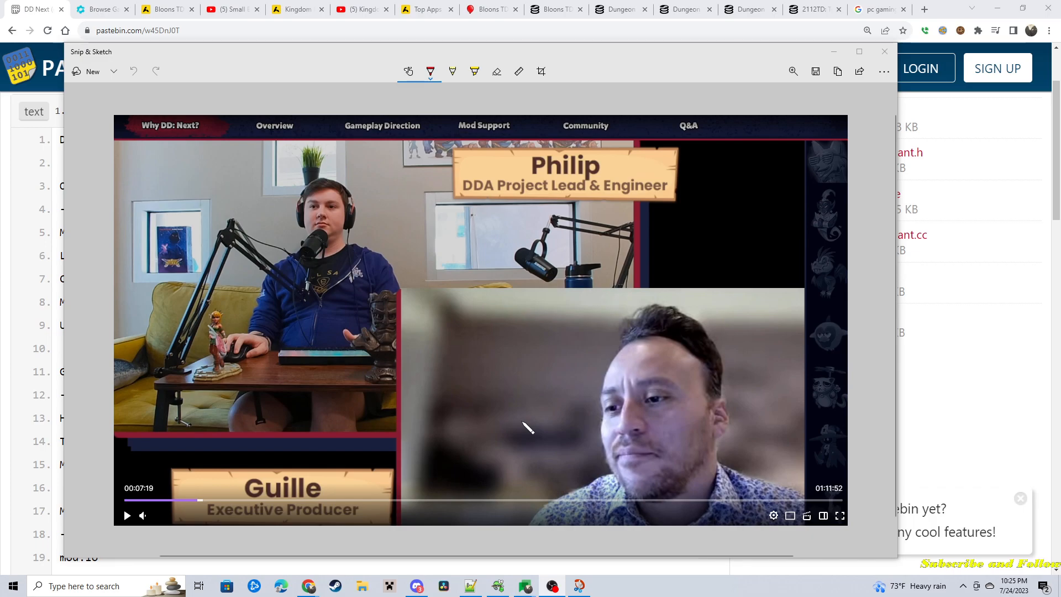
pyautogui.moveTo(641, 406)
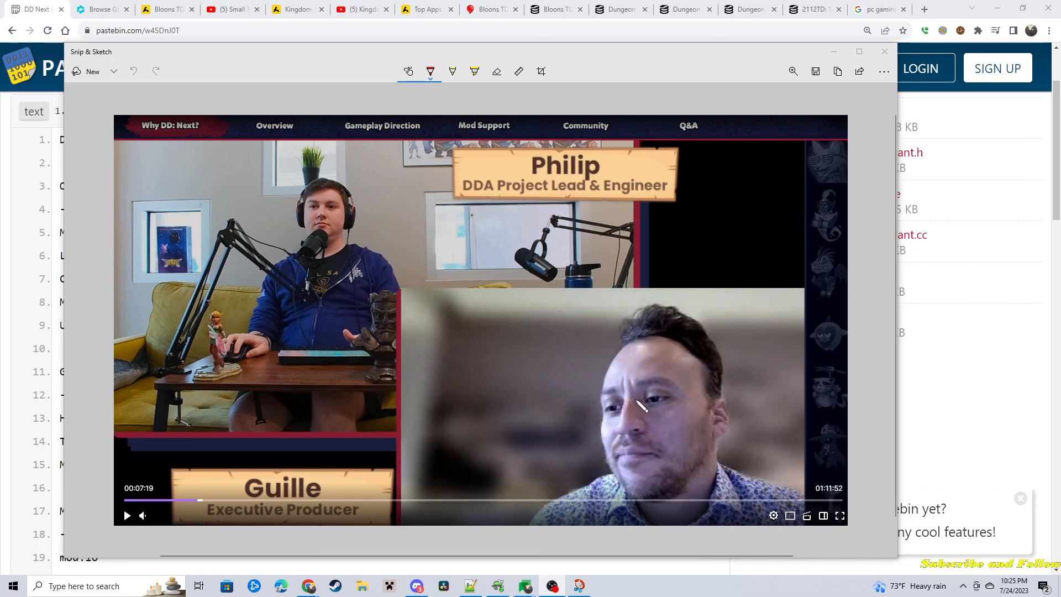
pyautogui.moveTo(406, 393)
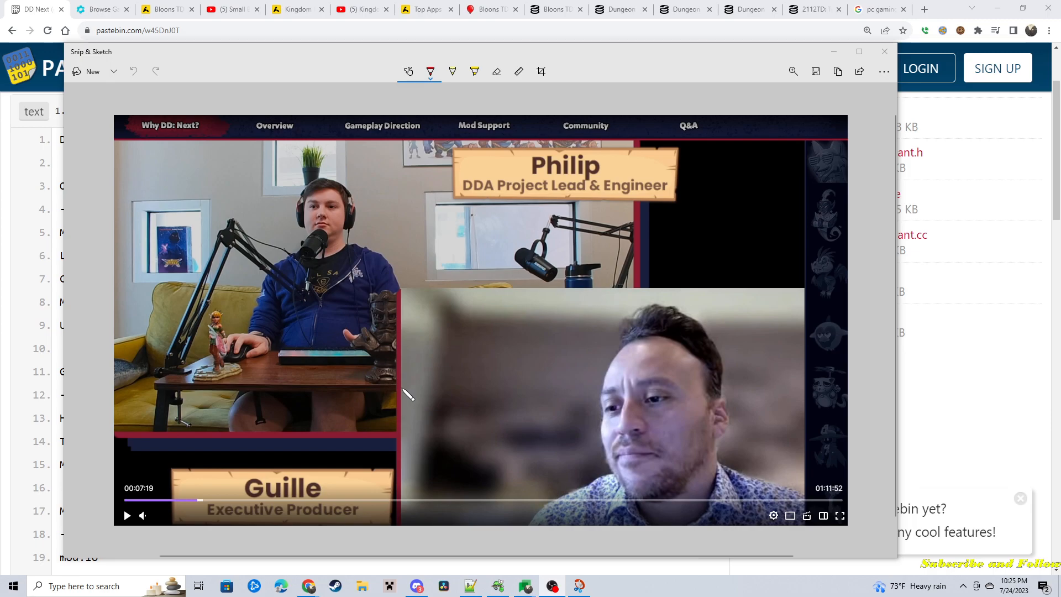
pyautogui.moveTo(423, 371)
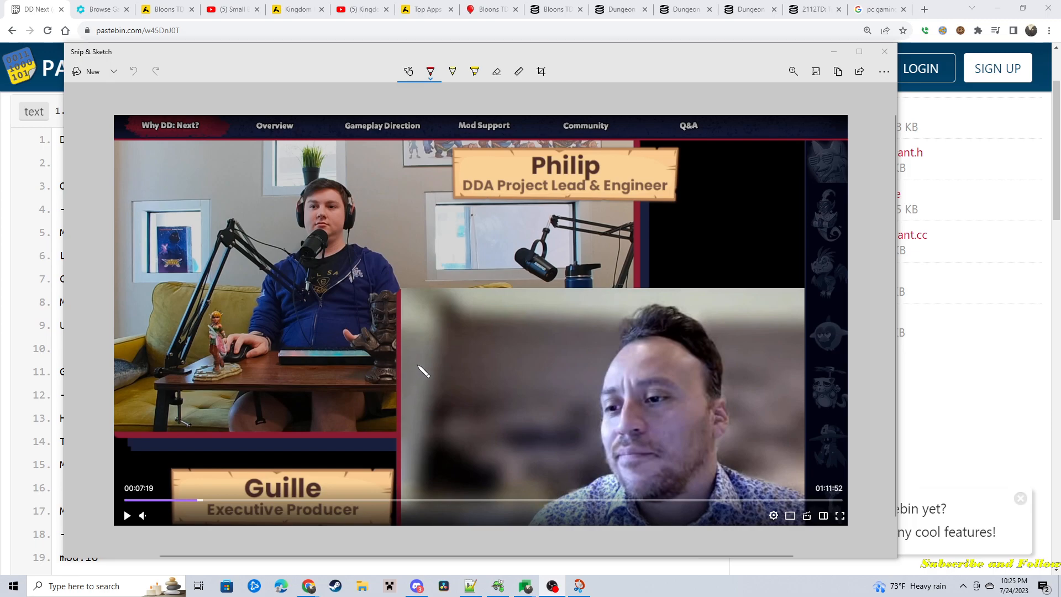
pyautogui.moveTo(467, 342)
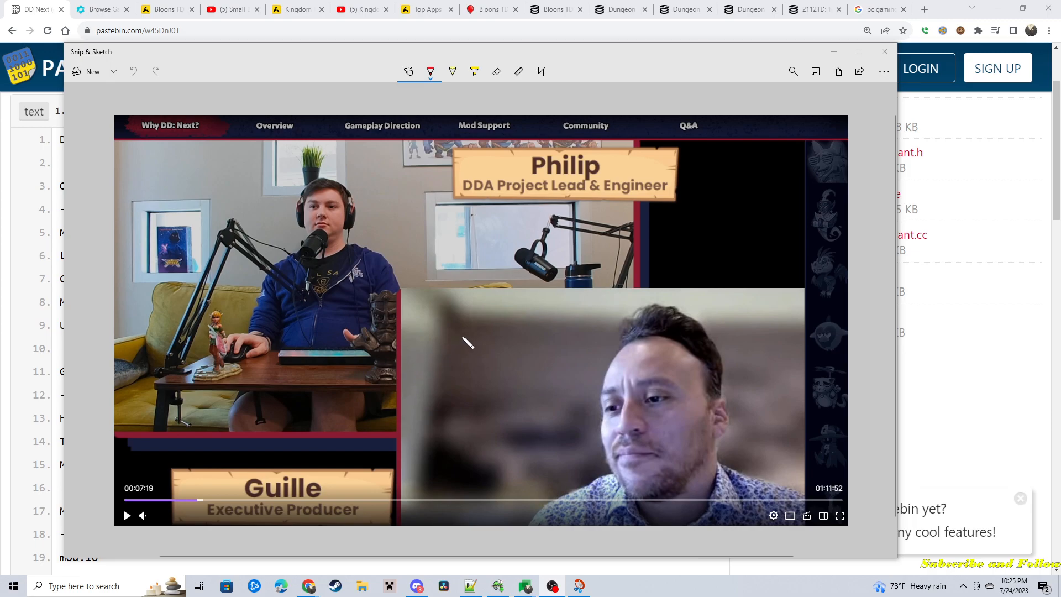
pyautogui.moveTo(545, 189)
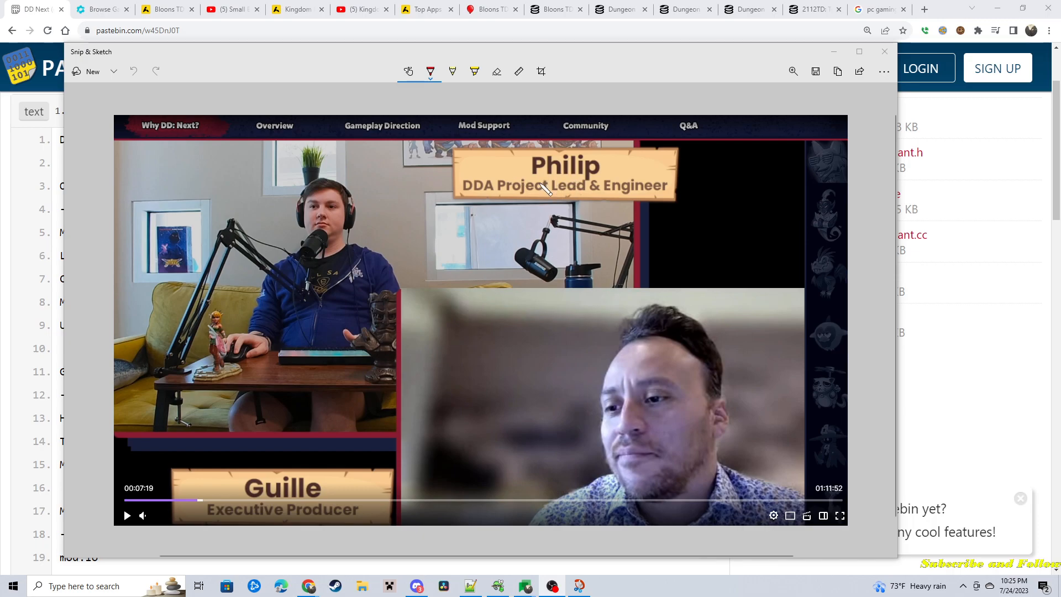
pyautogui.moveTo(555, 198)
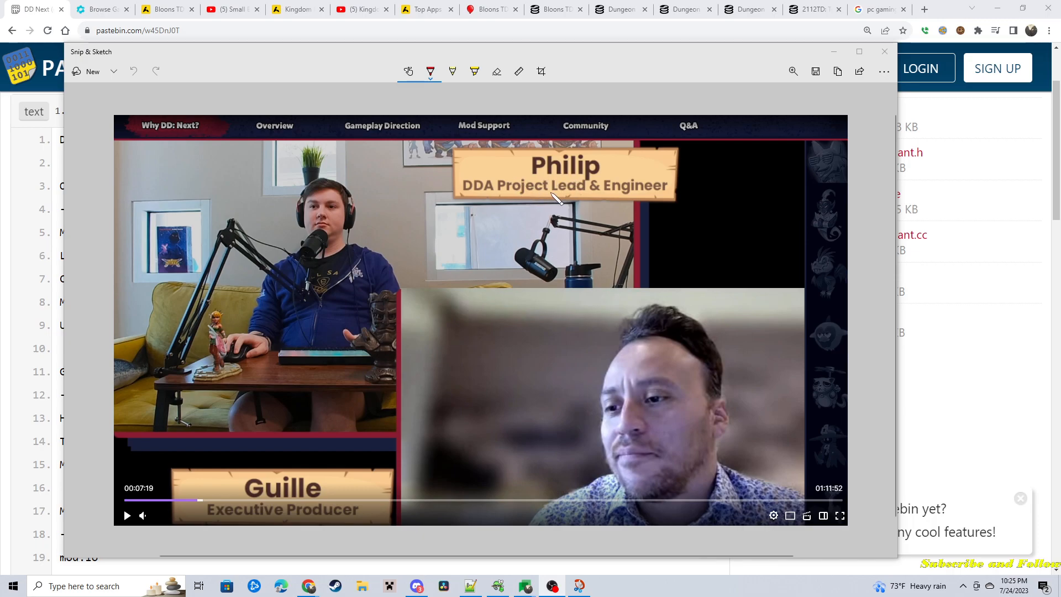
pyautogui.moveTo(338, 501)
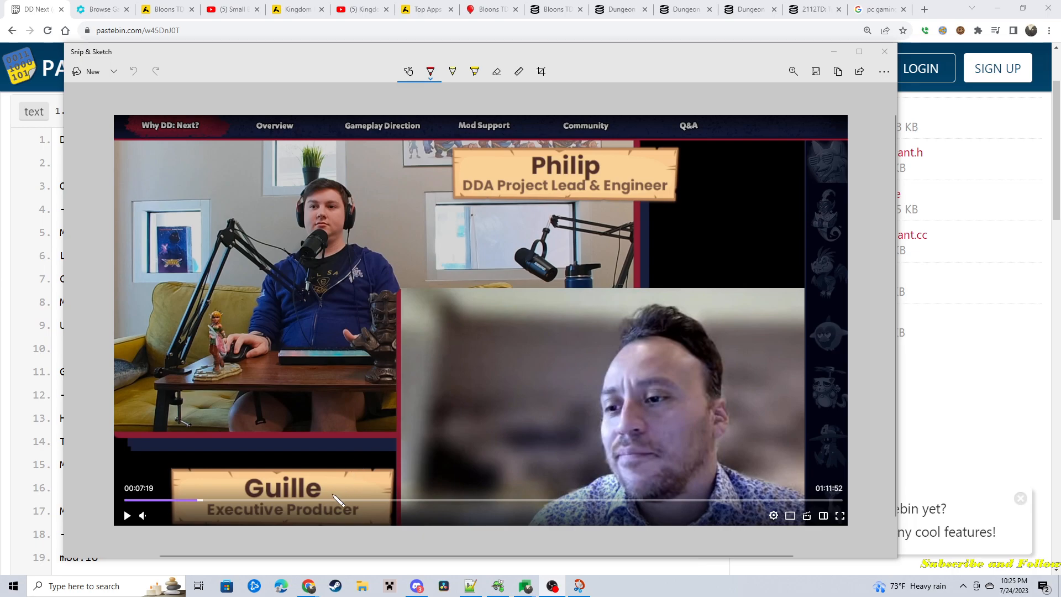
pyautogui.moveTo(643, 412)
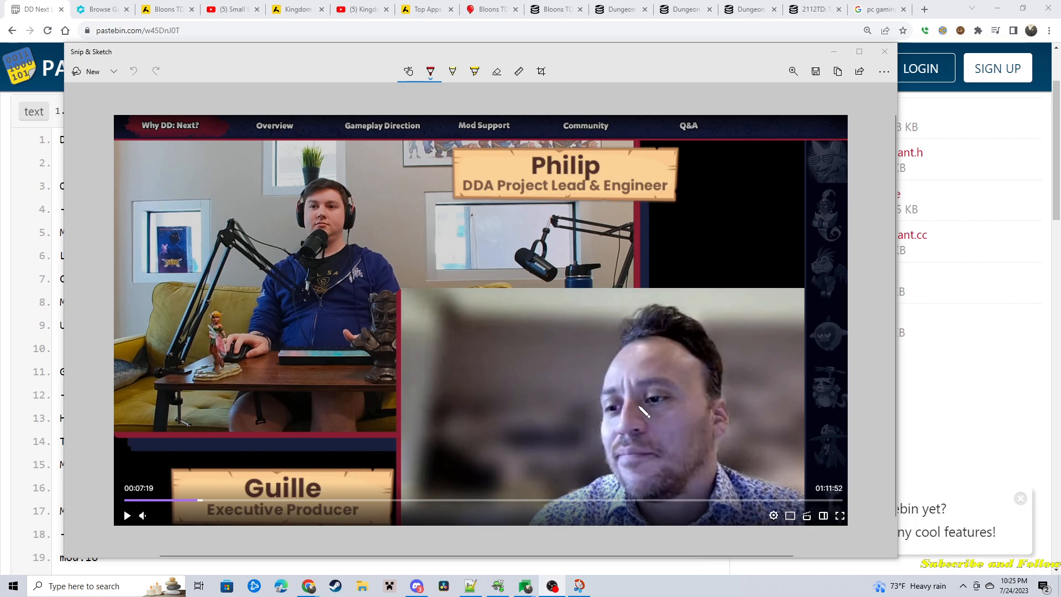
pyautogui.moveTo(355, 324)
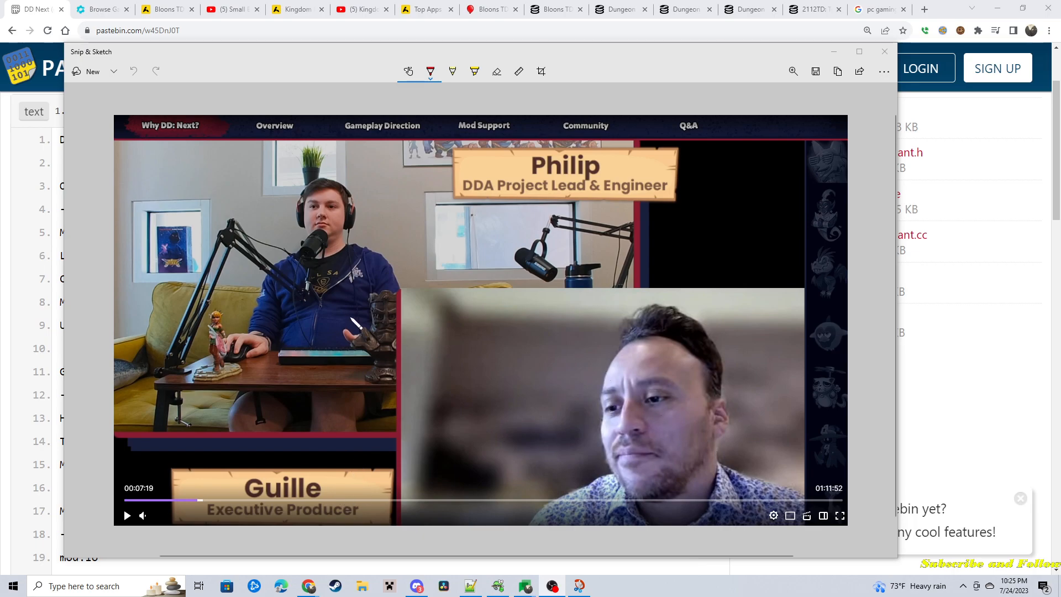
pyautogui.moveTo(683, 189)
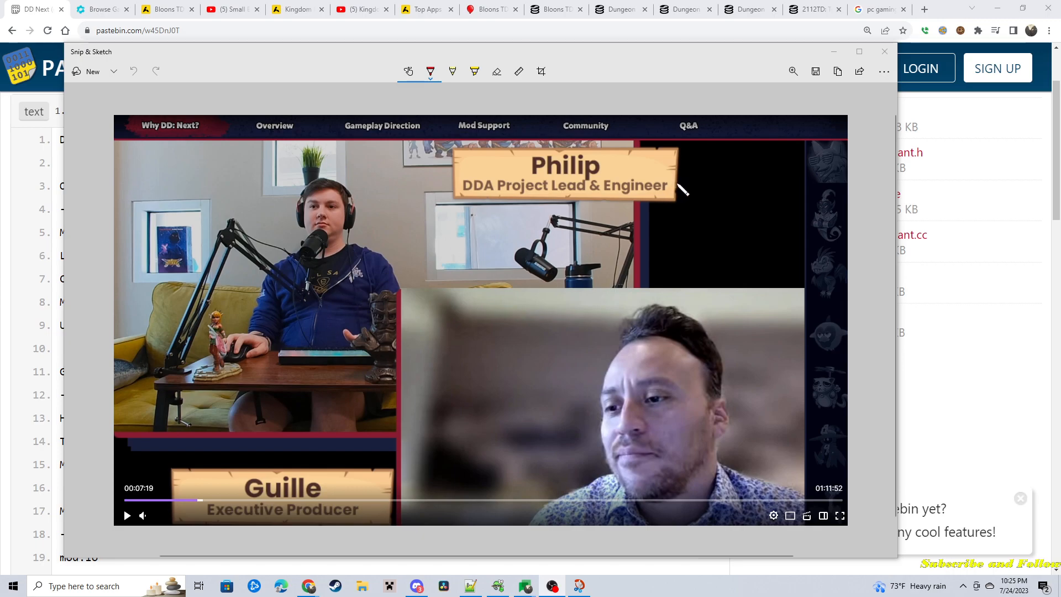
pyautogui.moveTo(834, 56)
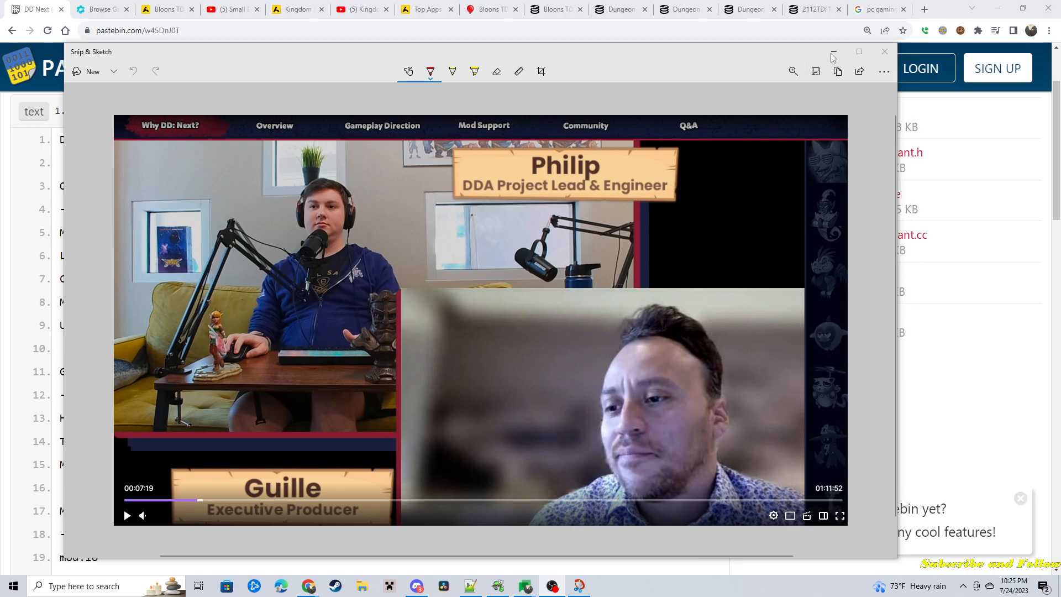
pyautogui.moveTo(832, 57)
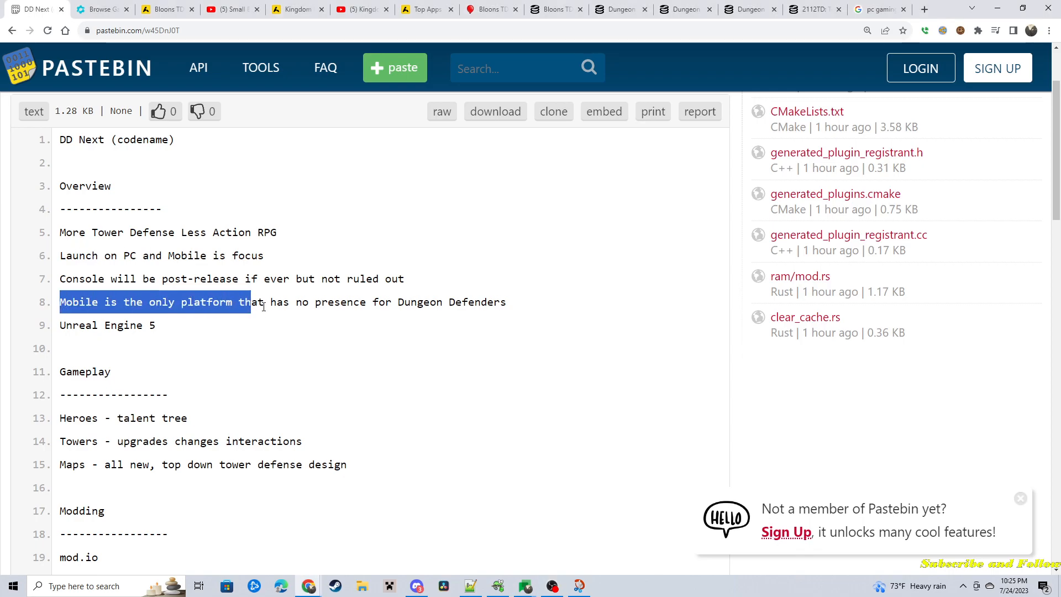
pyautogui.moveTo(287, 367)
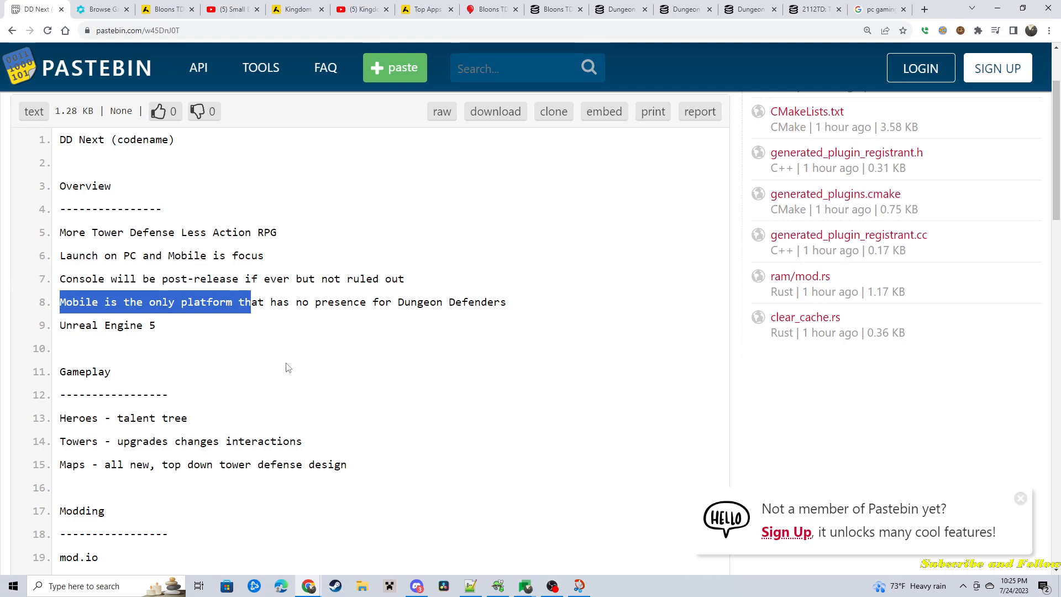
pyautogui.click(144, 315)
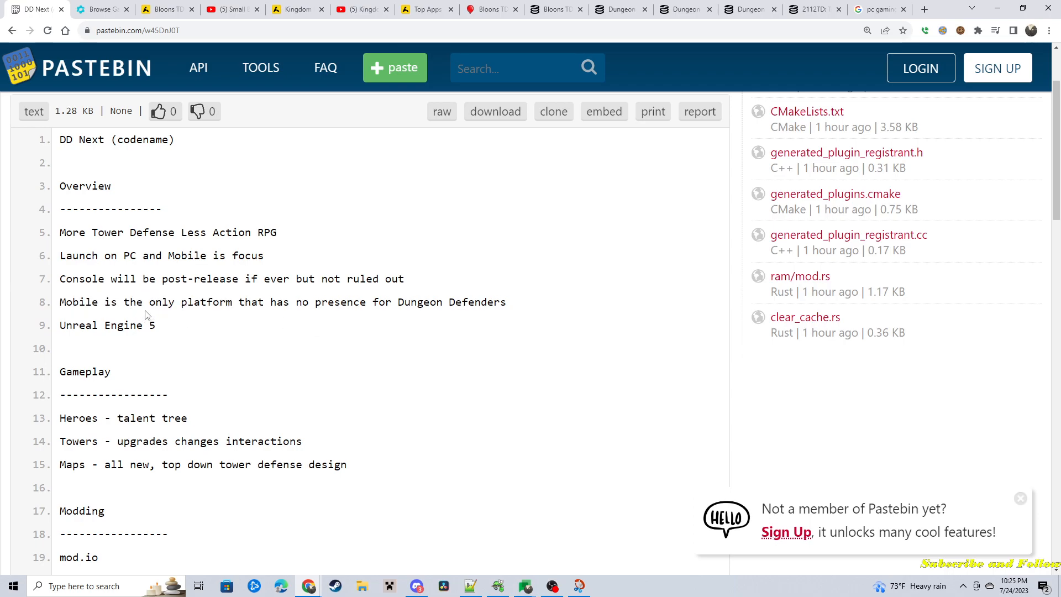
pyautogui.moveTo(357, 319)
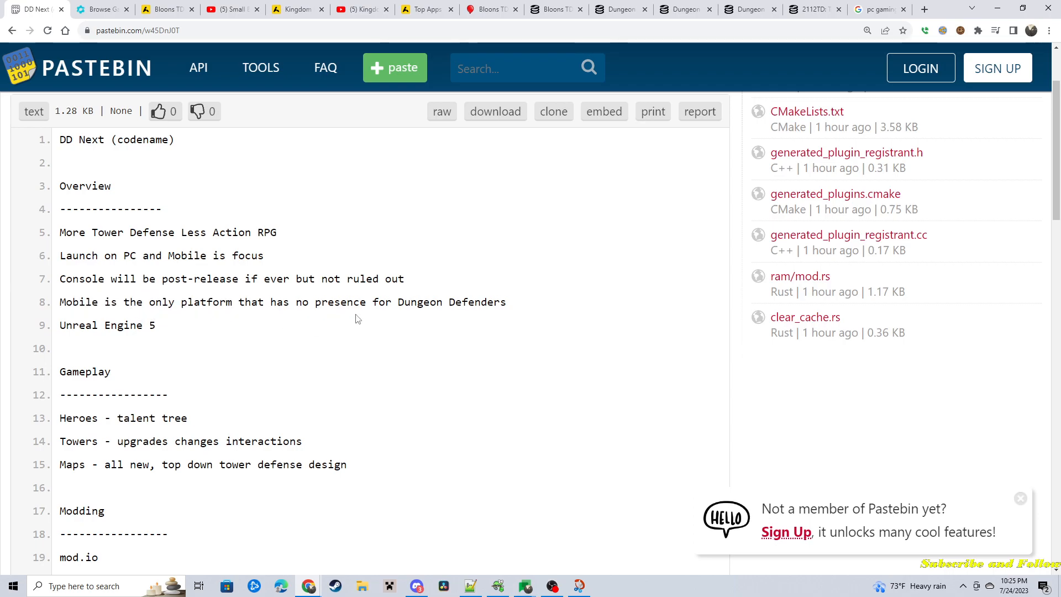
pyautogui.moveTo(452, 317)
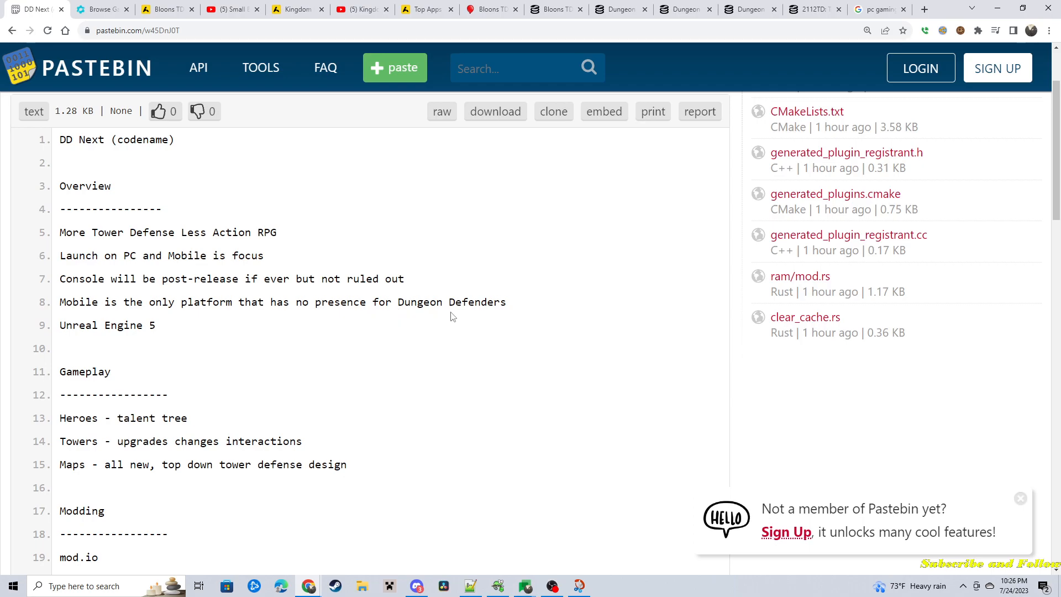
pyautogui.moveTo(565, 242)
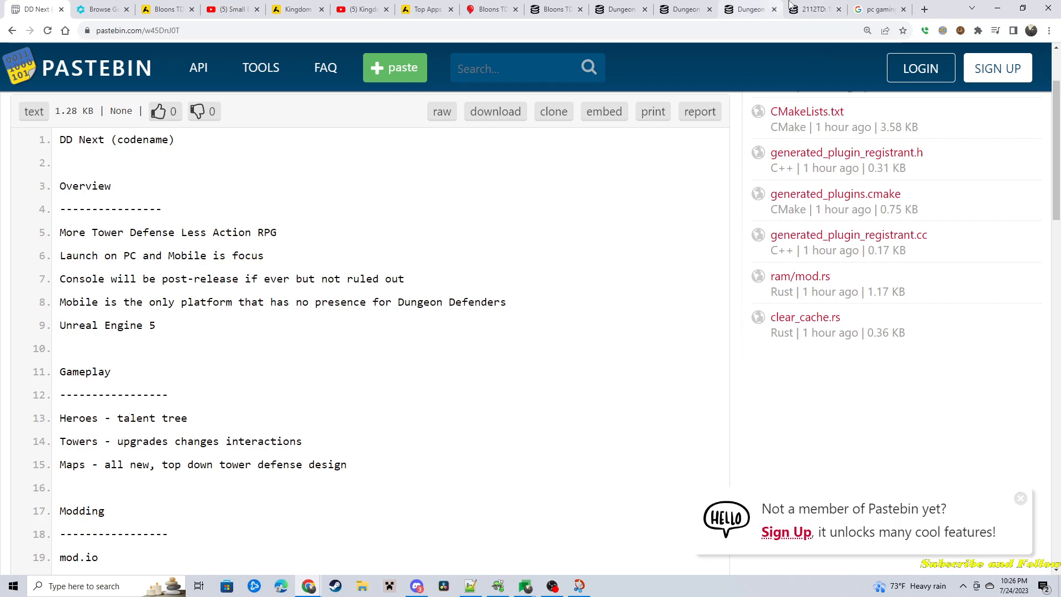
# - Bring up the Google results for pc gaming vs mobile gaming revenue
pyautogui.click(875, 9)
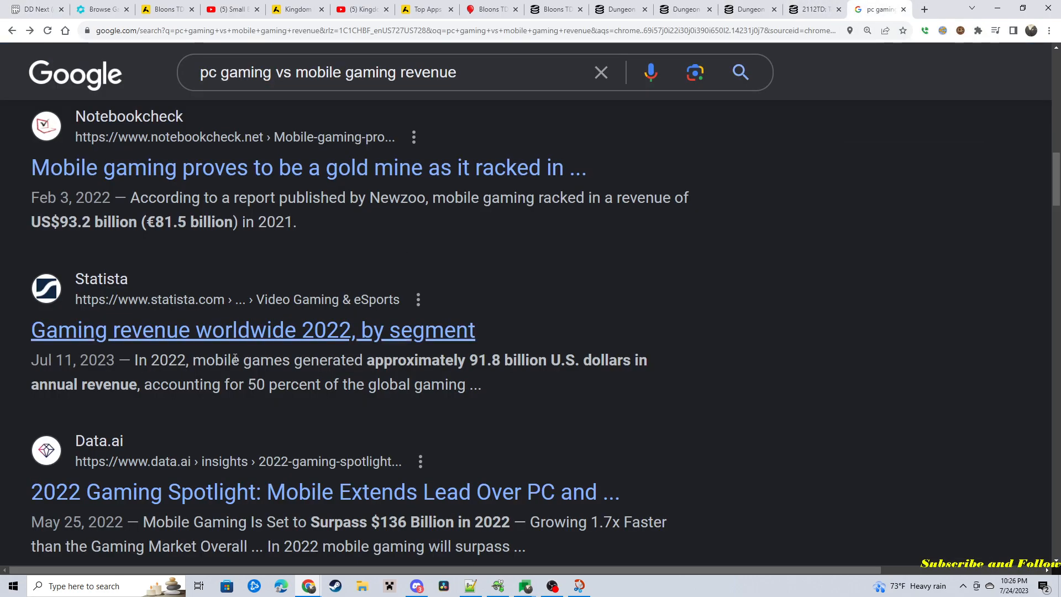
pyautogui.moveTo(433, 105)
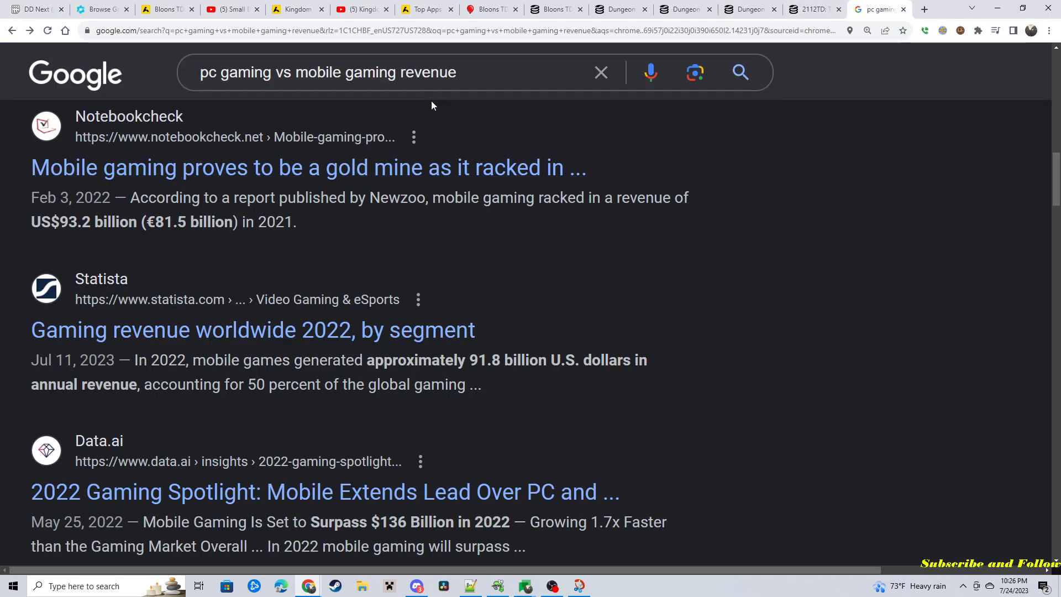
pyautogui.moveTo(564, 300)
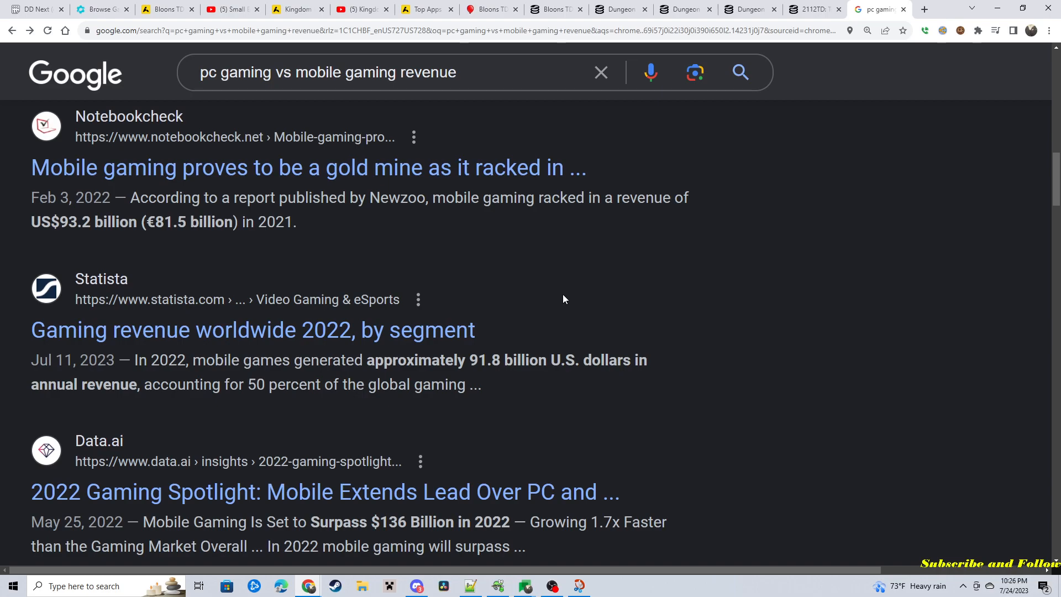
pyautogui.moveTo(607, 272)
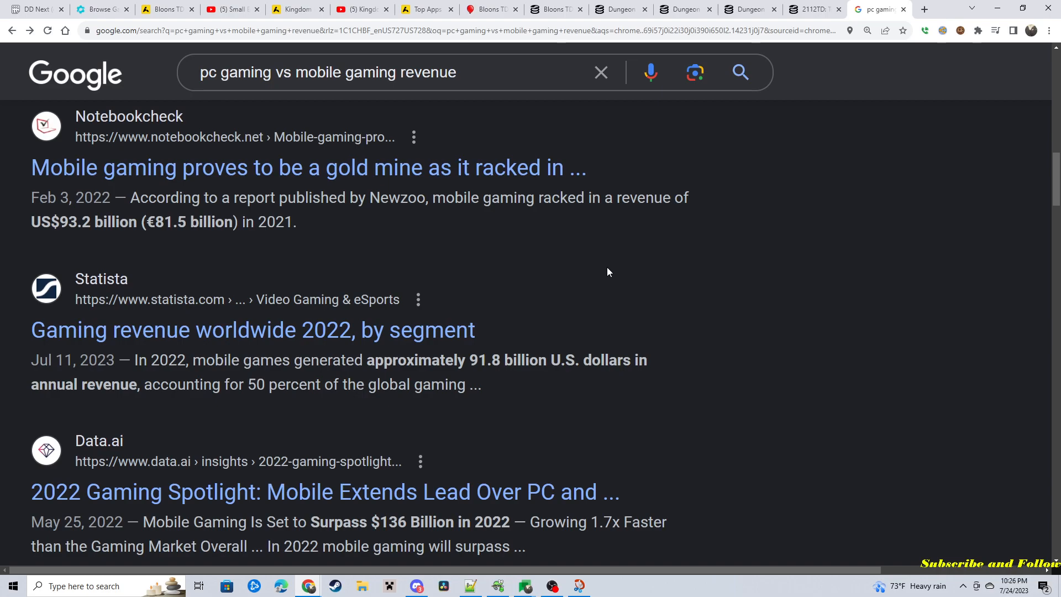
pyautogui.moveTo(550, 247)
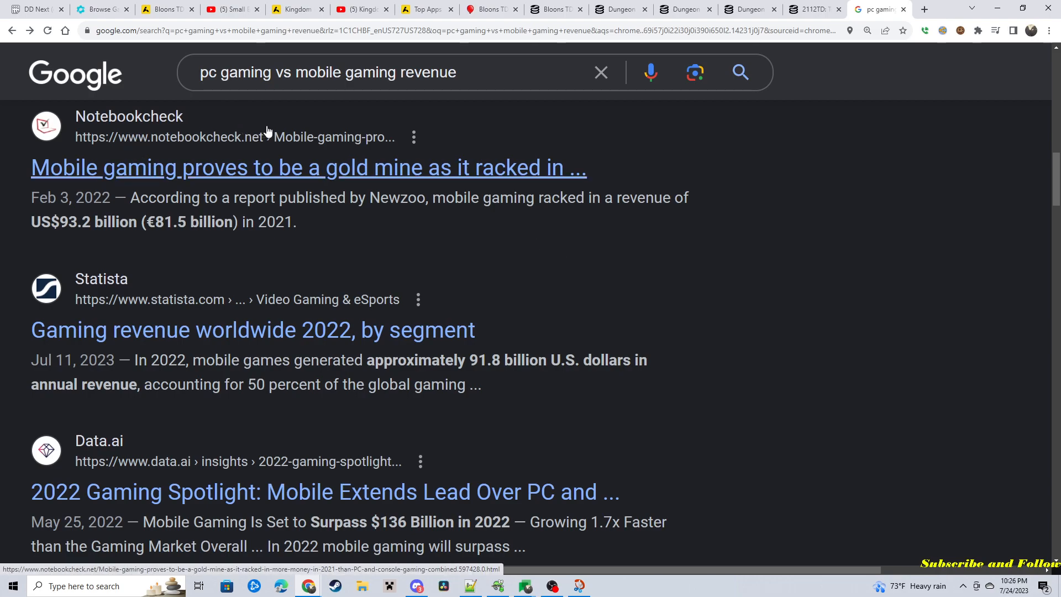
pyautogui.moveTo(301, 122)
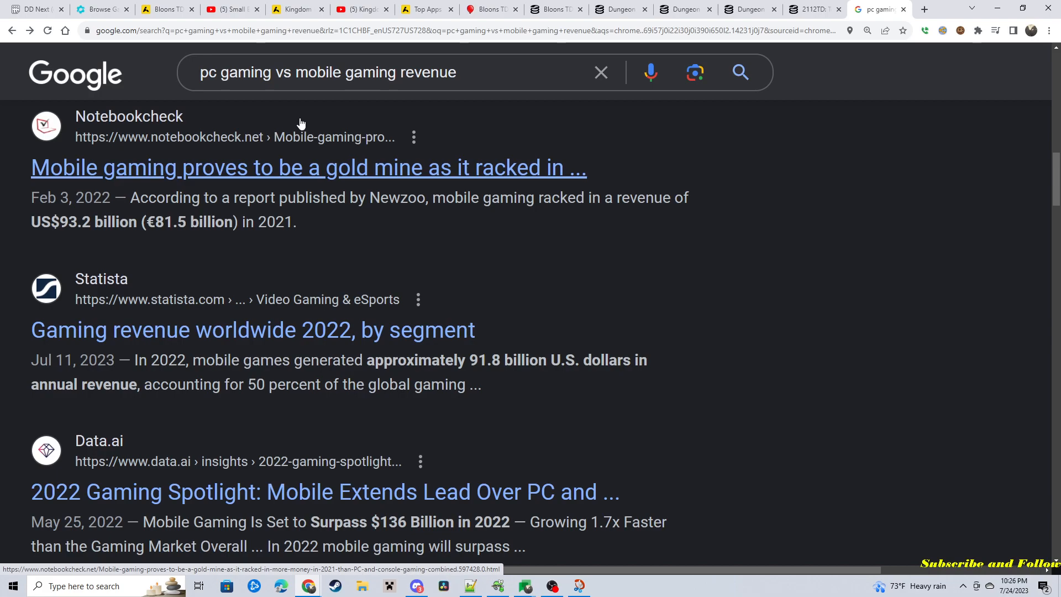
pyautogui.moveTo(327, 97)
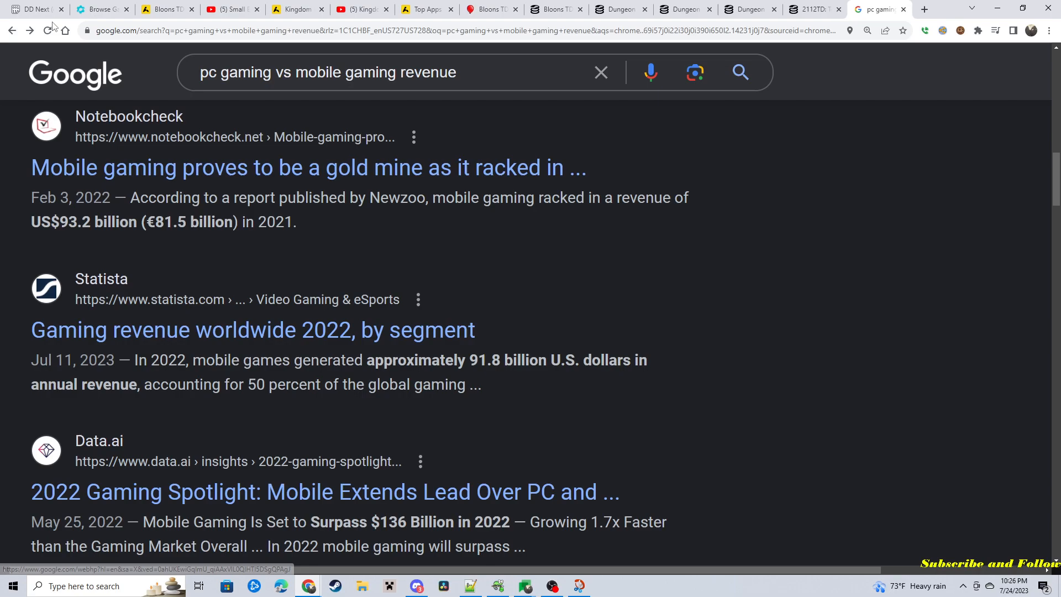
pyautogui.moveTo(37, 9)
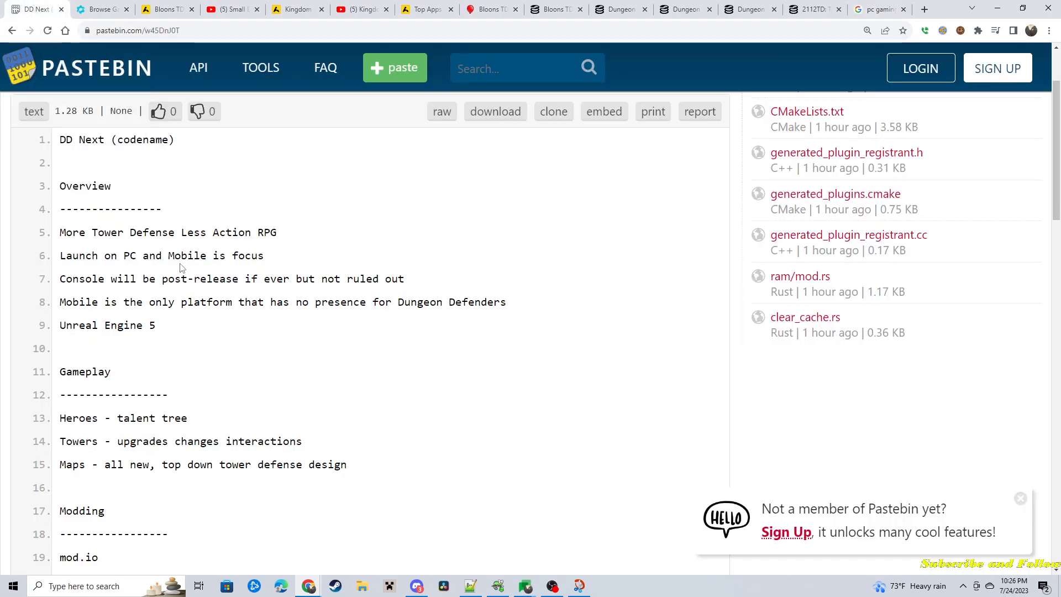
pyautogui.moveTo(137, 278)
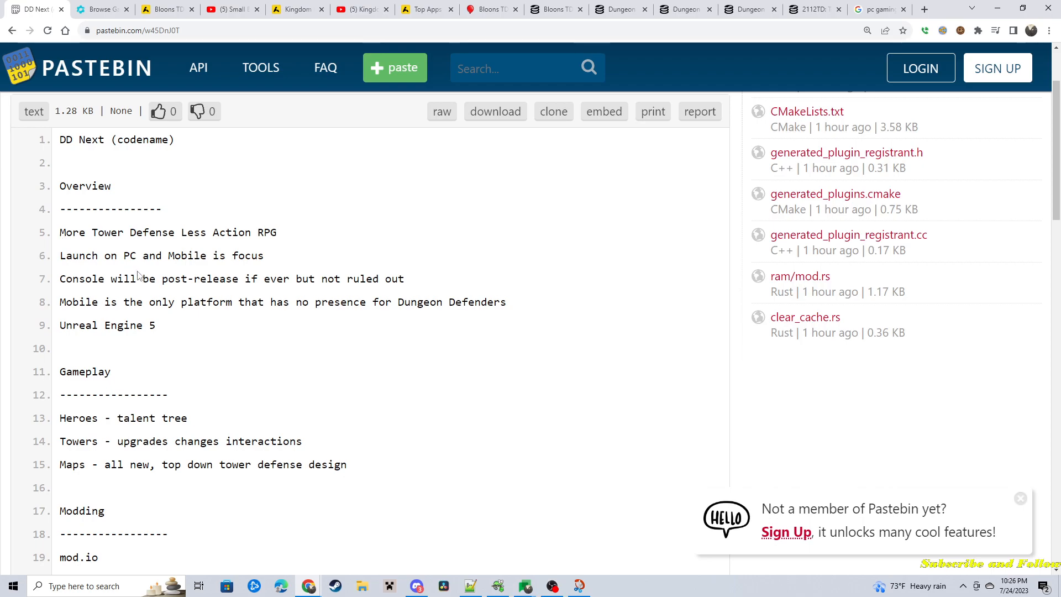
pyautogui.moveTo(90, 232); pyautogui.dragTo(277, 232)
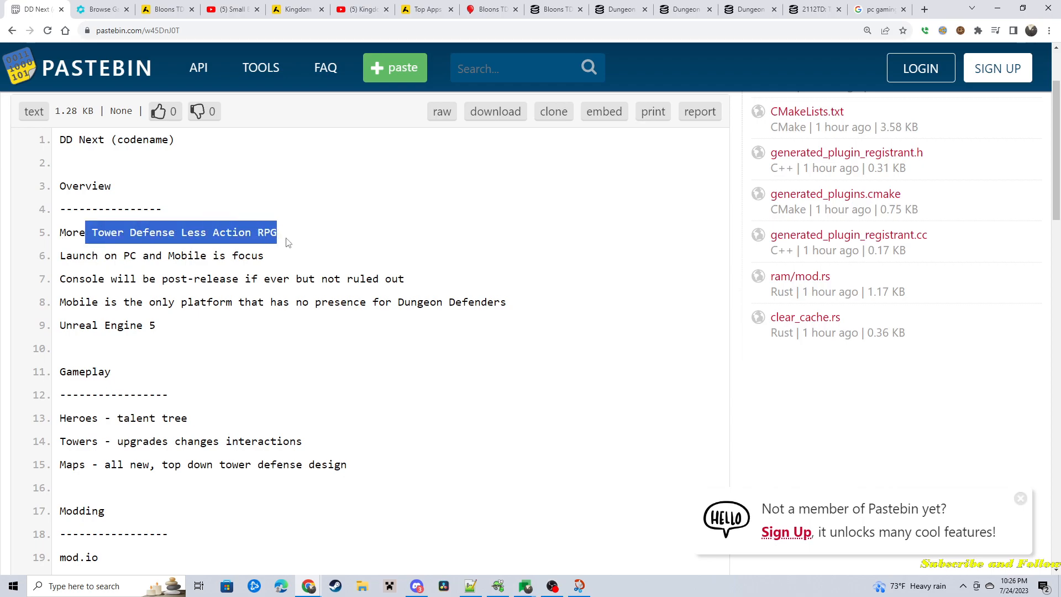
pyautogui.moveTo(297, 239)
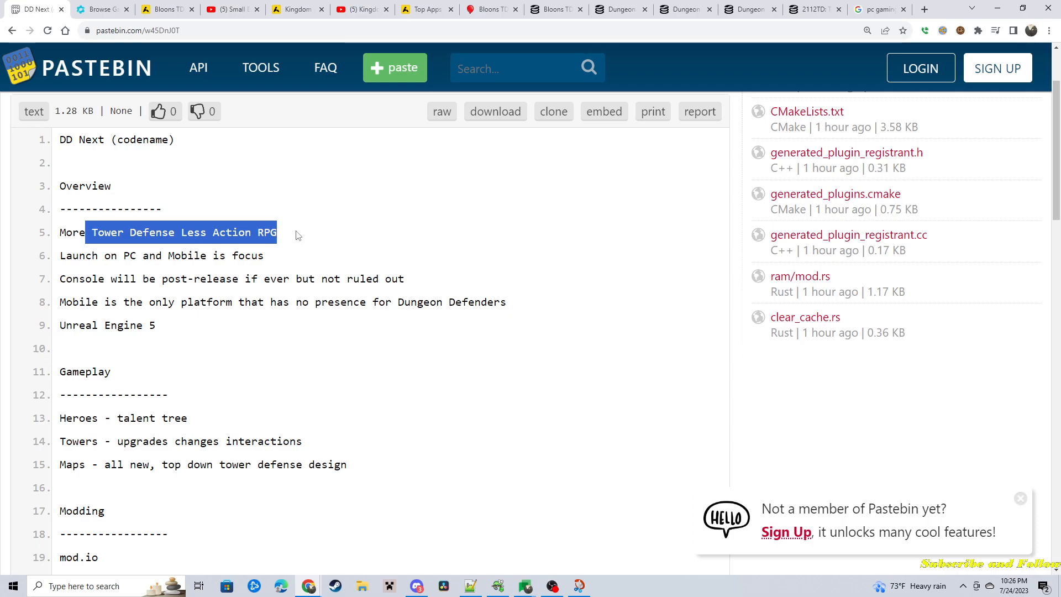
pyautogui.moveTo(115, 273)
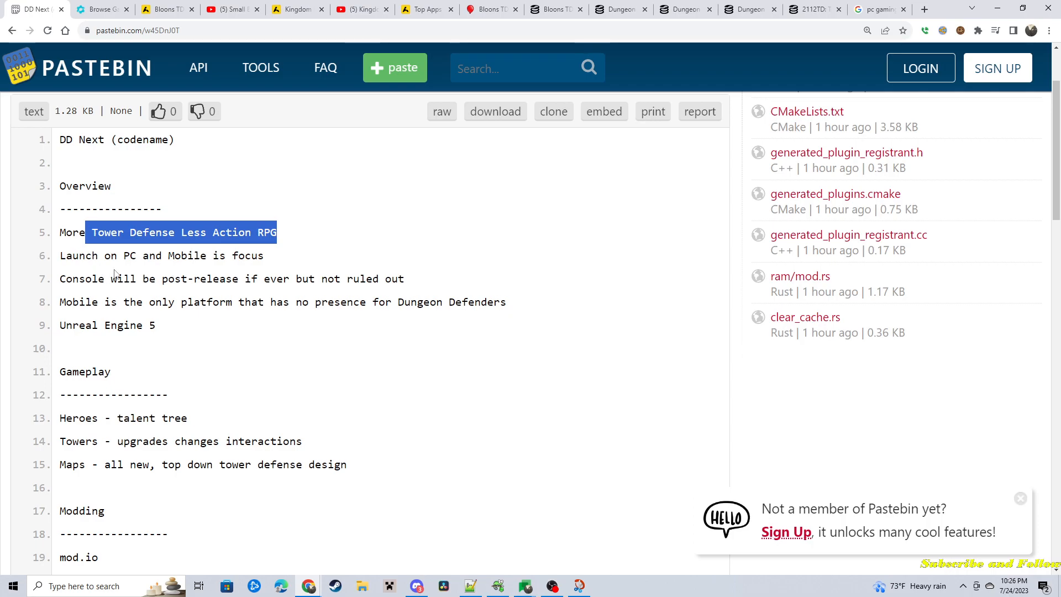
pyautogui.moveTo(190, 330)
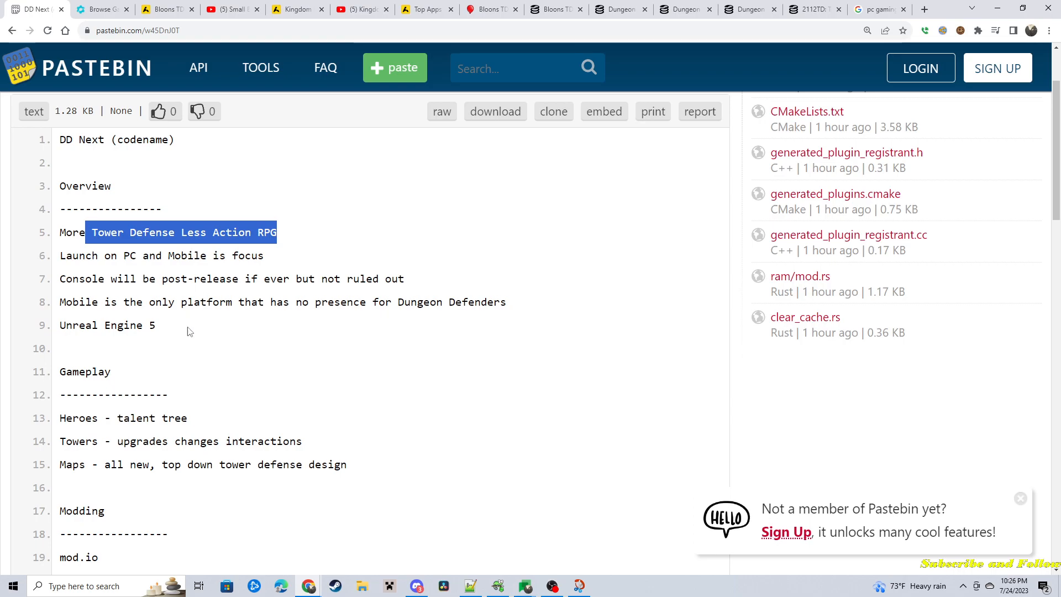
pyautogui.moveTo(95, 296)
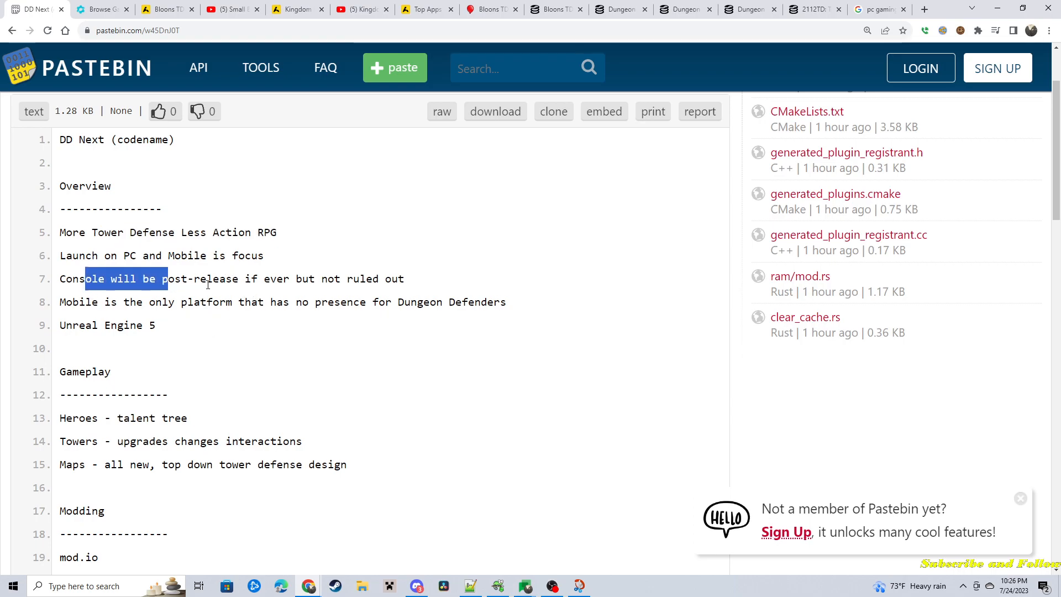
pyautogui.moveTo(220, 293)
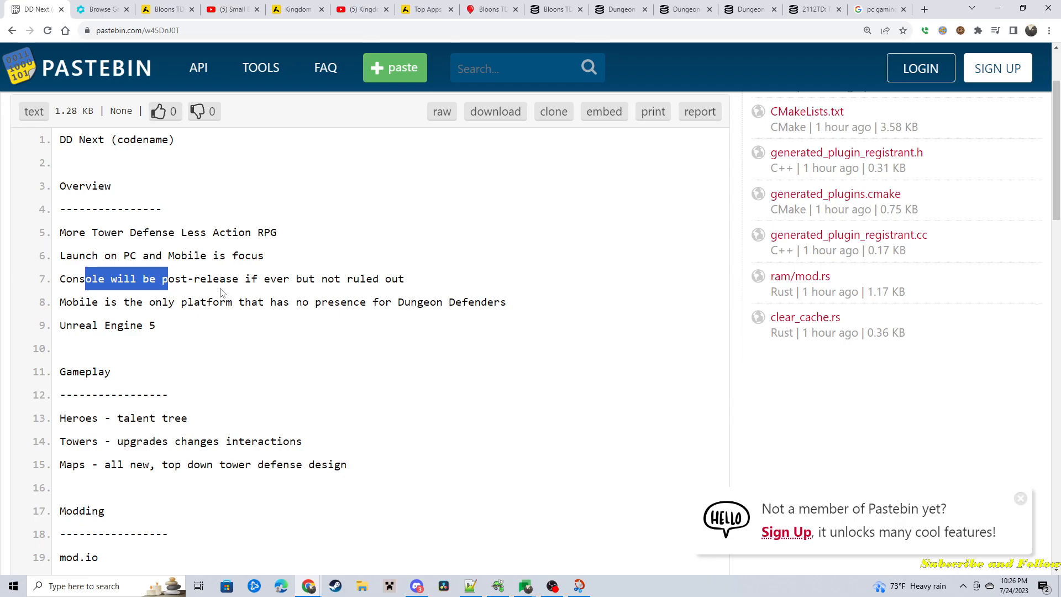
pyautogui.moveTo(235, 284)
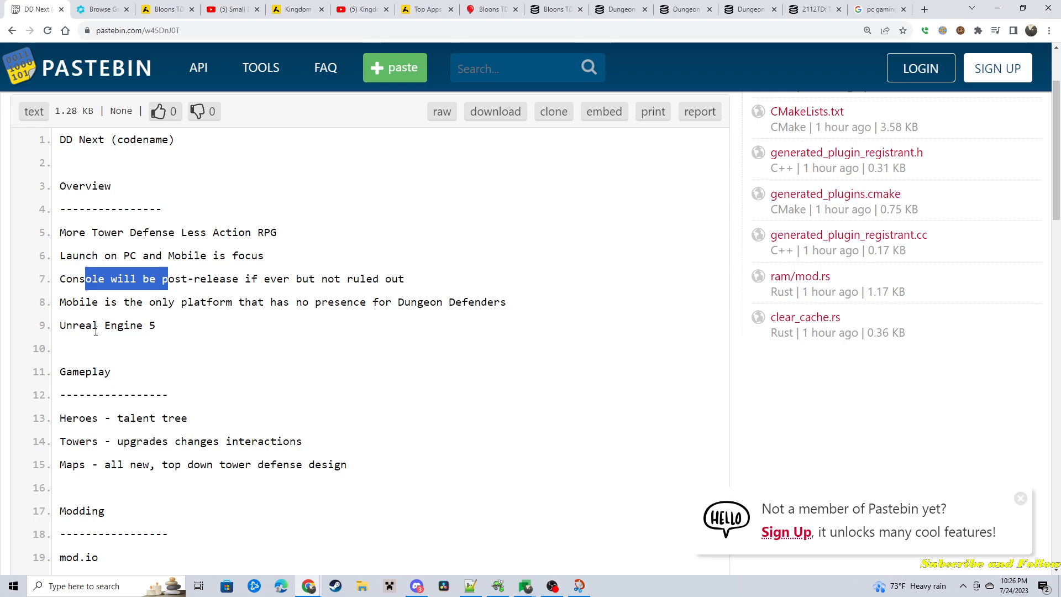
pyautogui.doubleClick(106, 325)
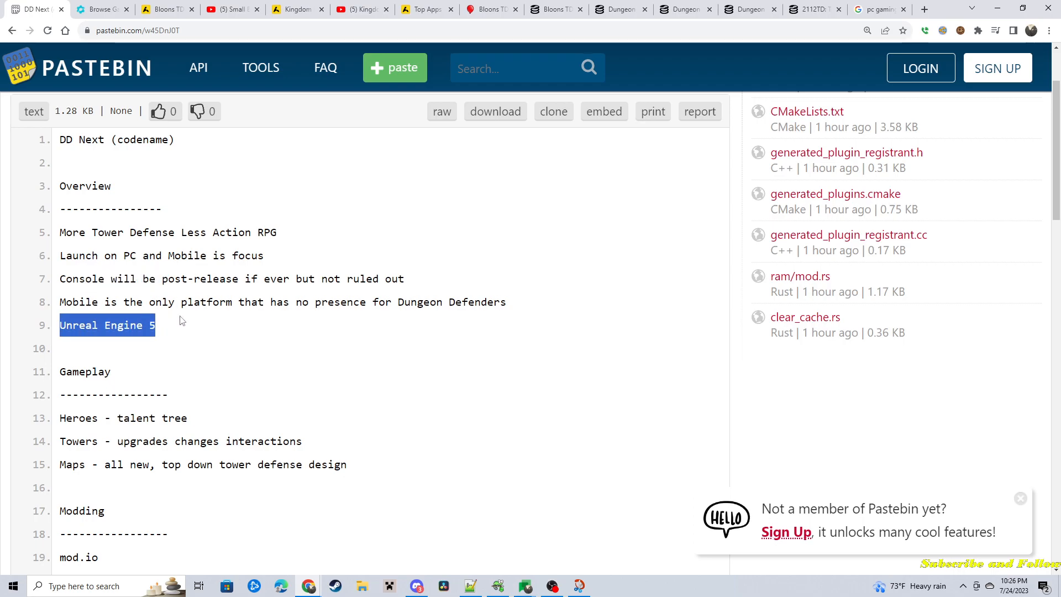
pyautogui.scroll(-3)
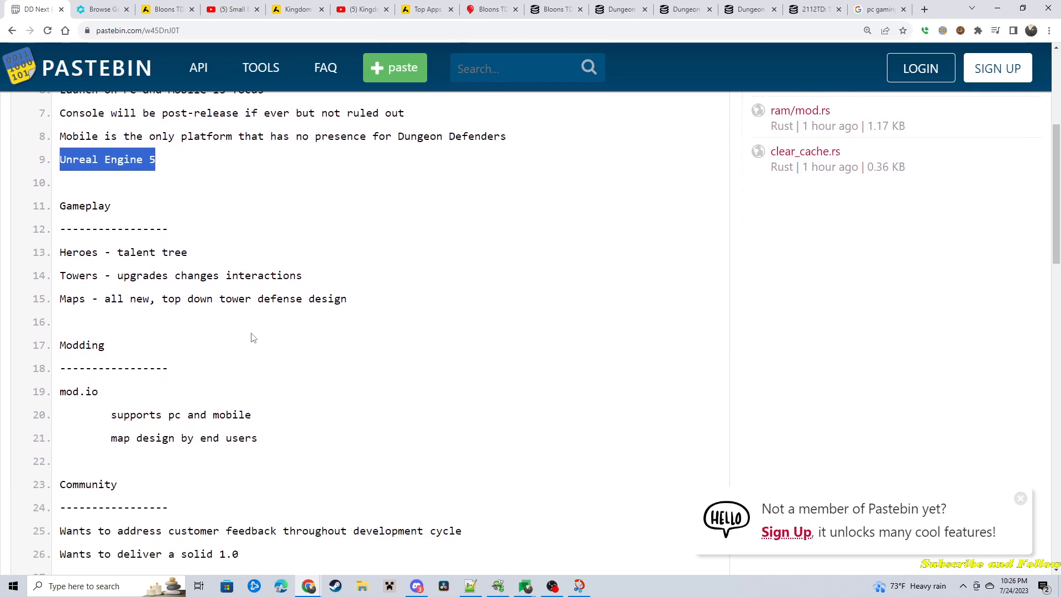
pyautogui.moveTo(64, 255)
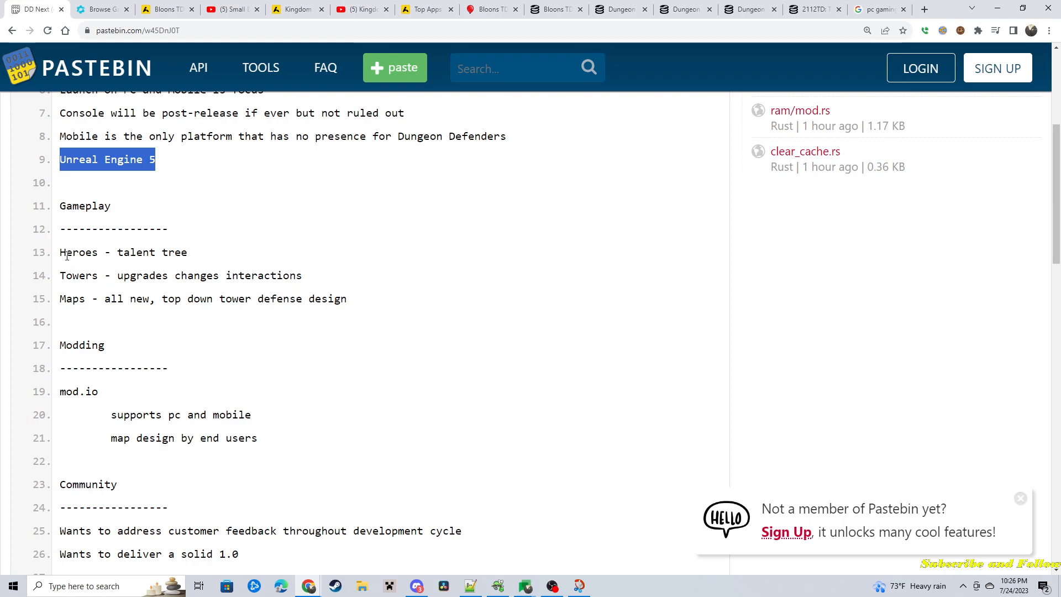
pyautogui.moveTo(102, 316)
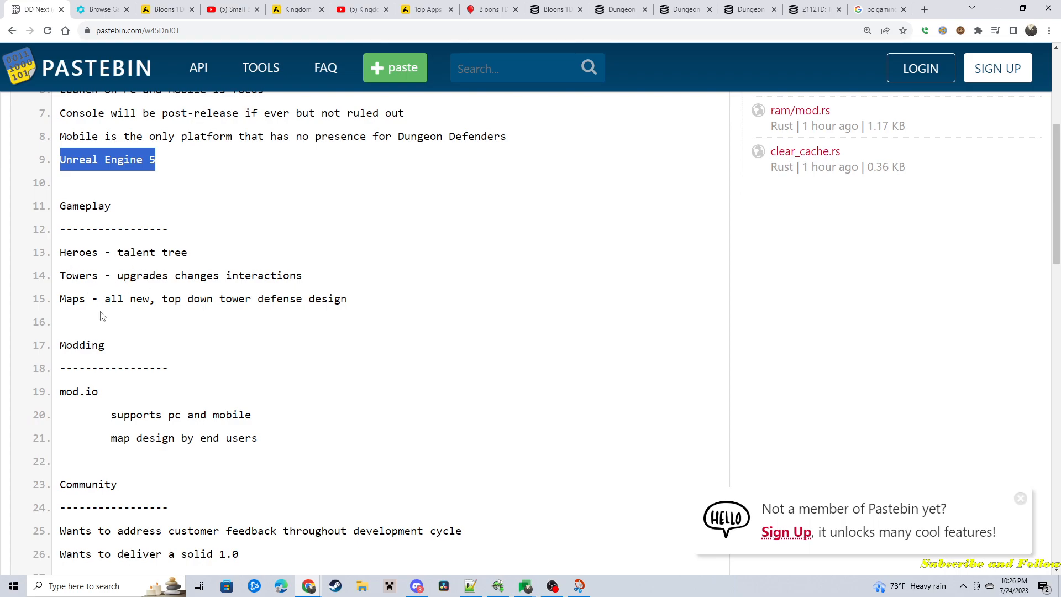
pyautogui.moveTo(142, 324)
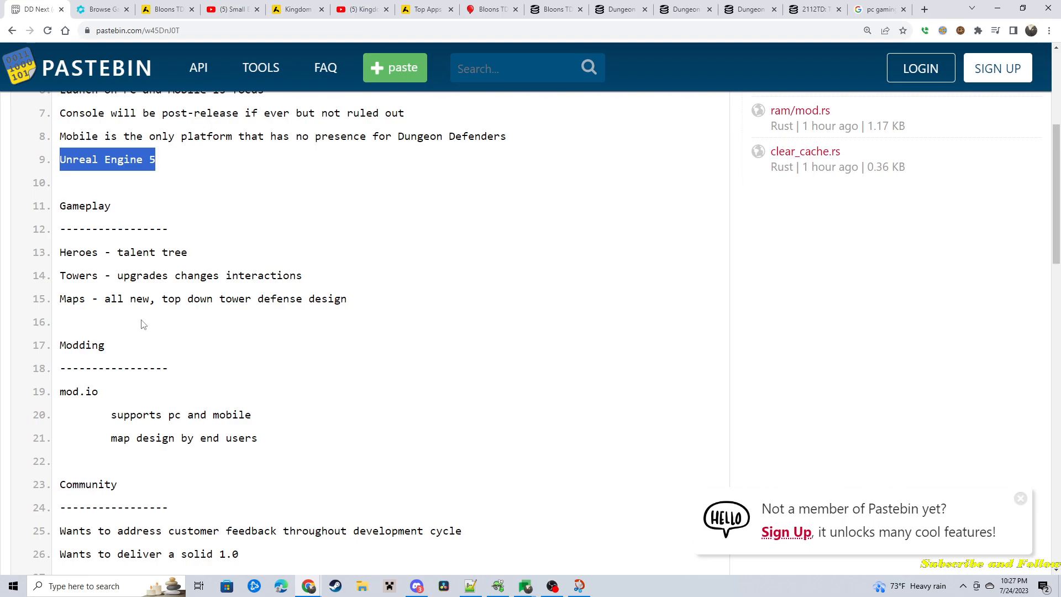
pyautogui.moveTo(129, 249)
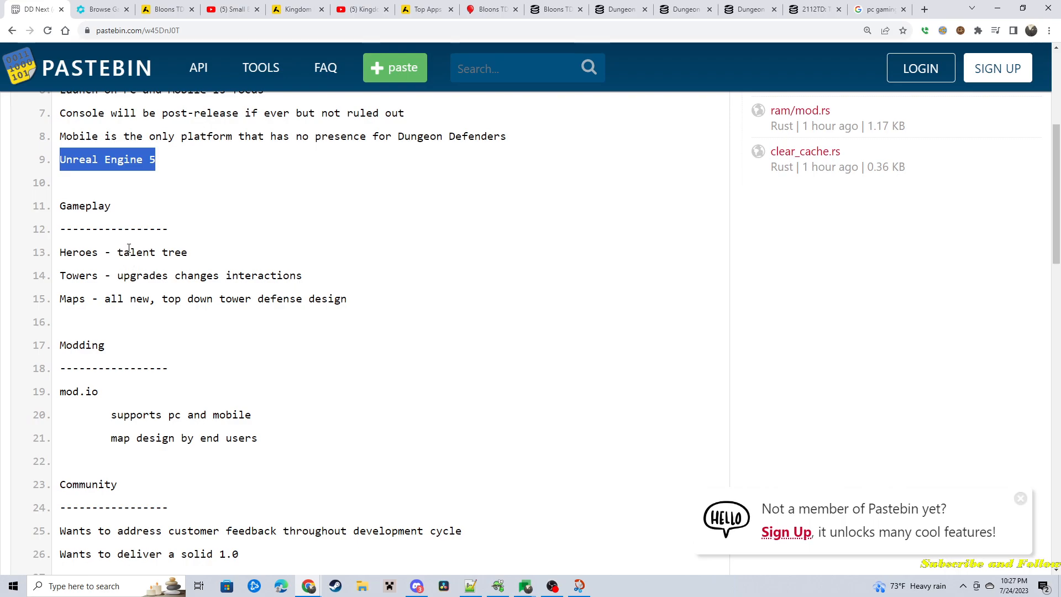
pyautogui.doubleClick(135, 252)
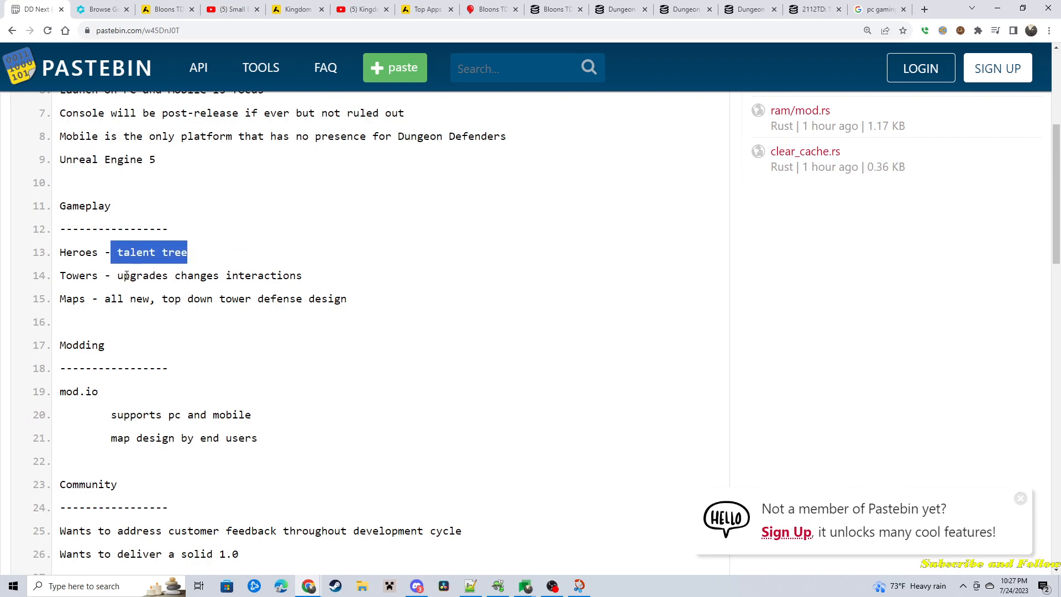
pyautogui.doubleClick(196, 275)
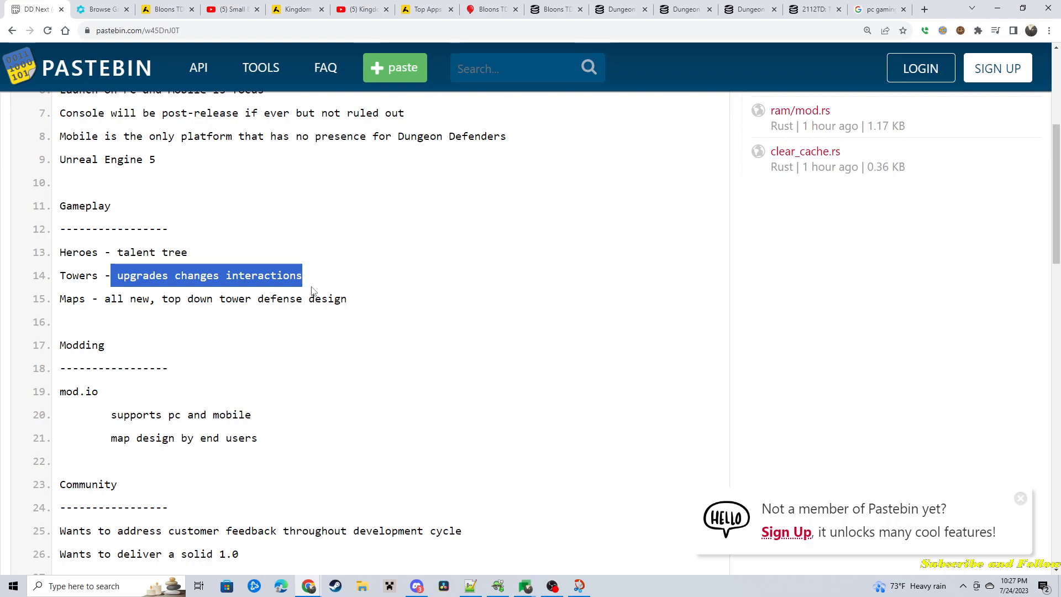
pyautogui.click(67, 195)
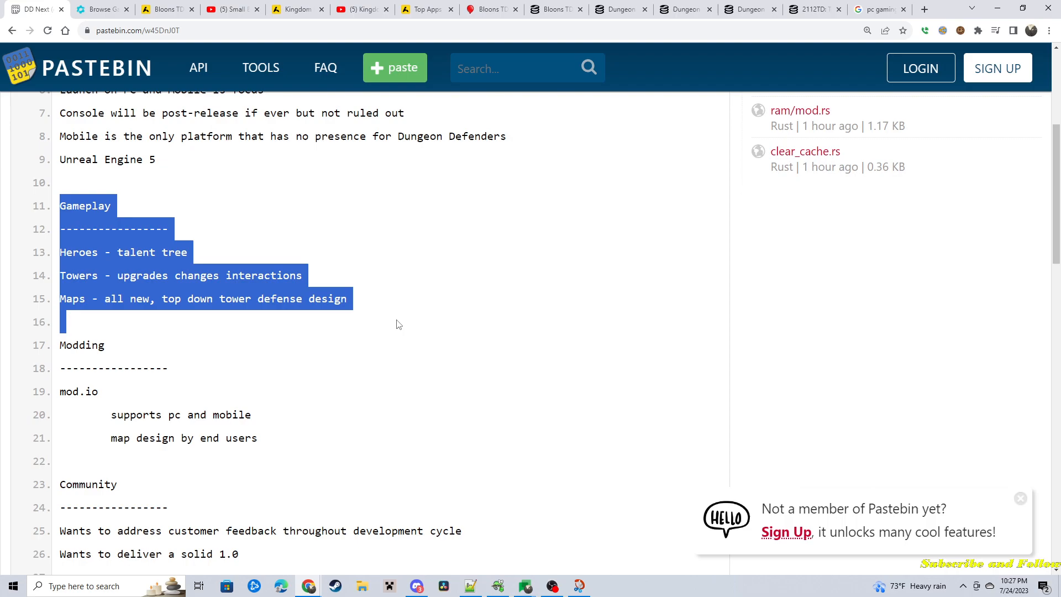
pyautogui.moveTo(395, 318)
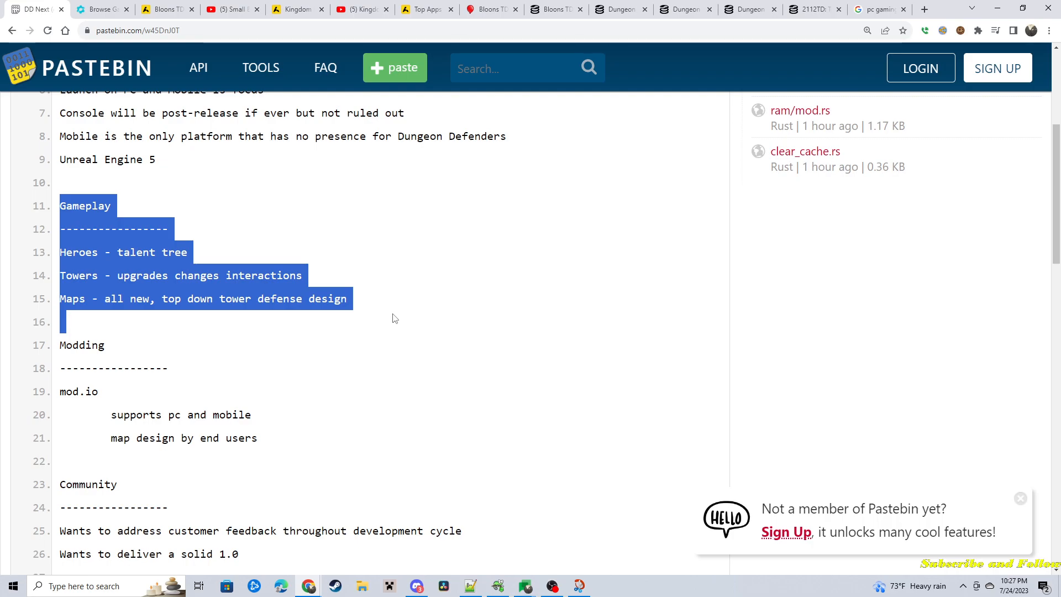
pyautogui.moveTo(399, 305)
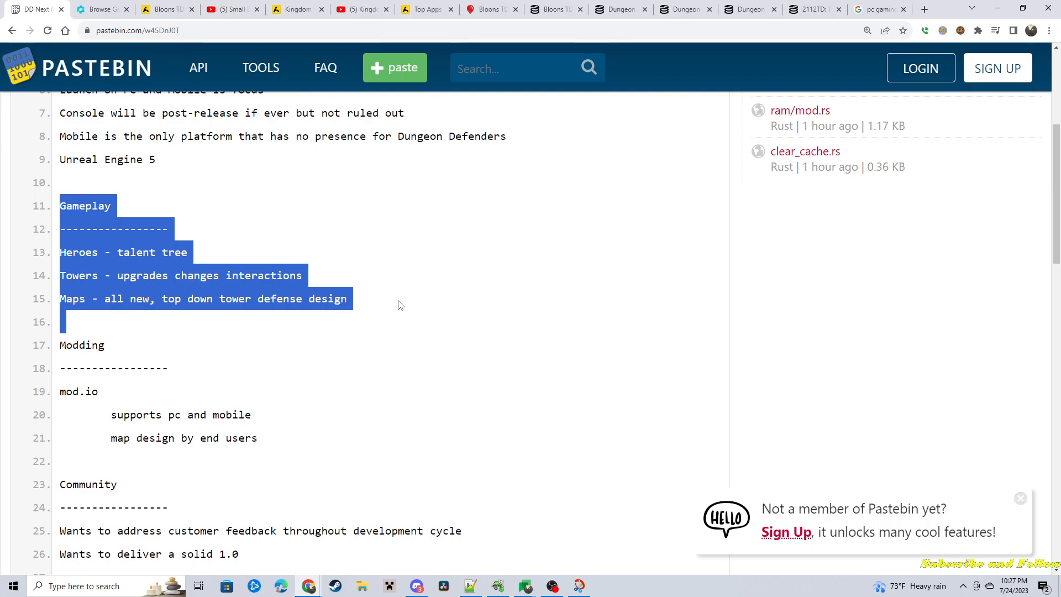
pyautogui.moveTo(265, 246)
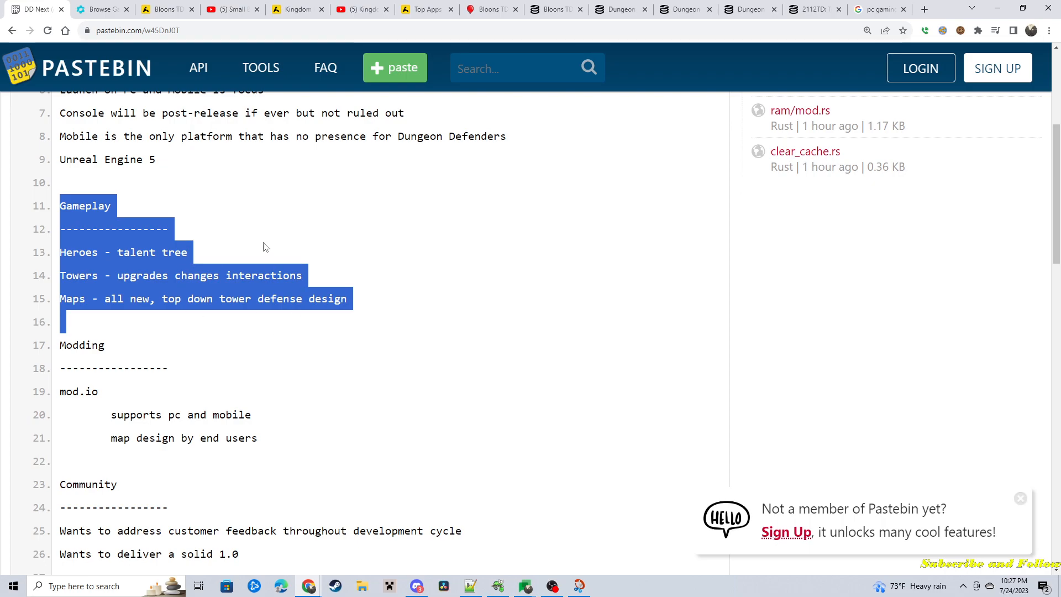
pyautogui.moveTo(287, 300)
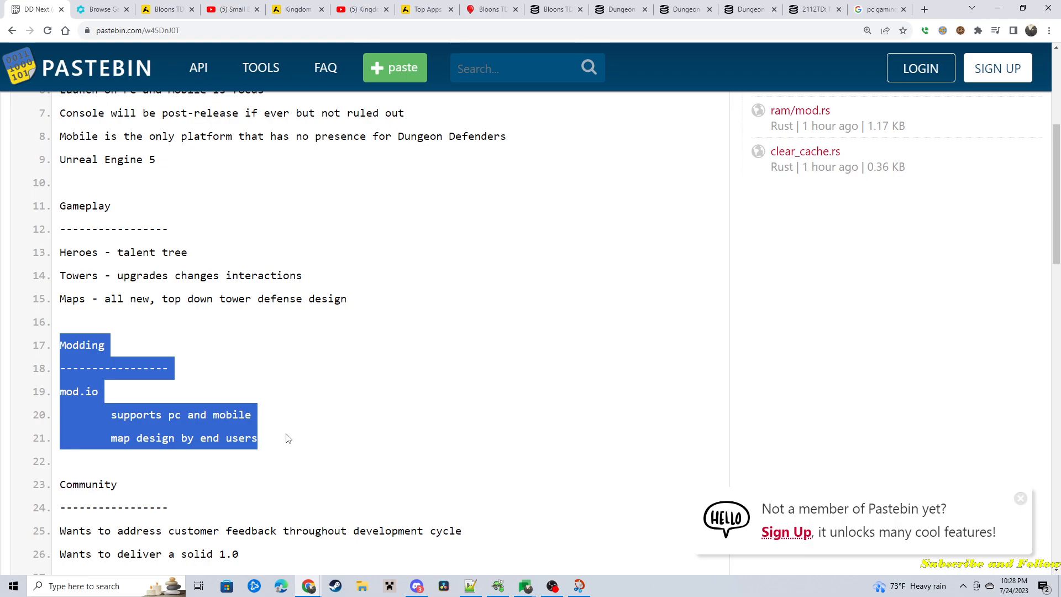
pyautogui.moveTo(110, 402)
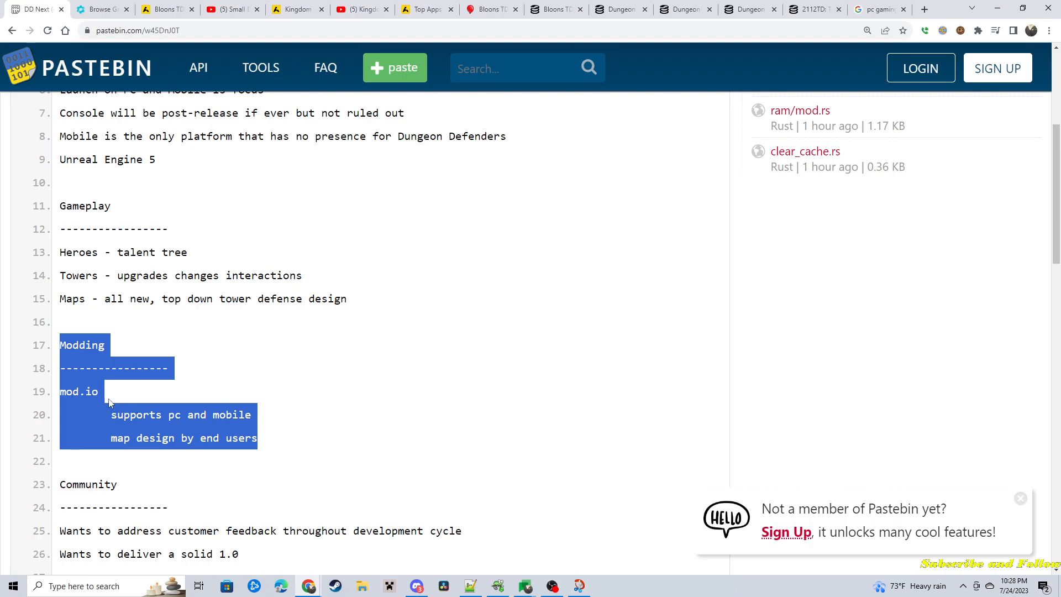
pyautogui.moveTo(253, 425)
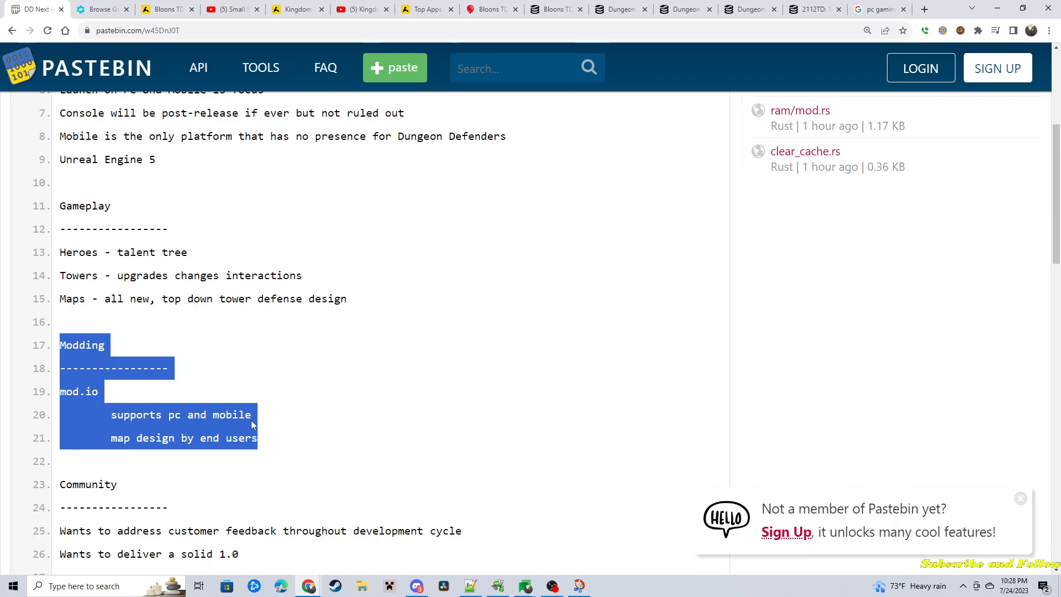
pyautogui.moveTo(294, 406)
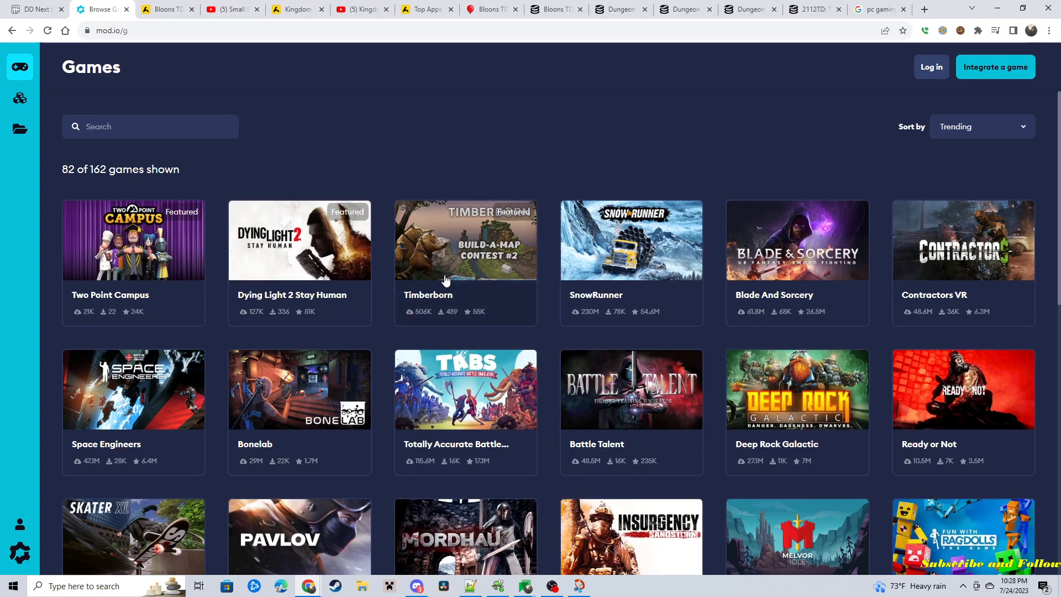
pyautogui.moveTo(446, 277)
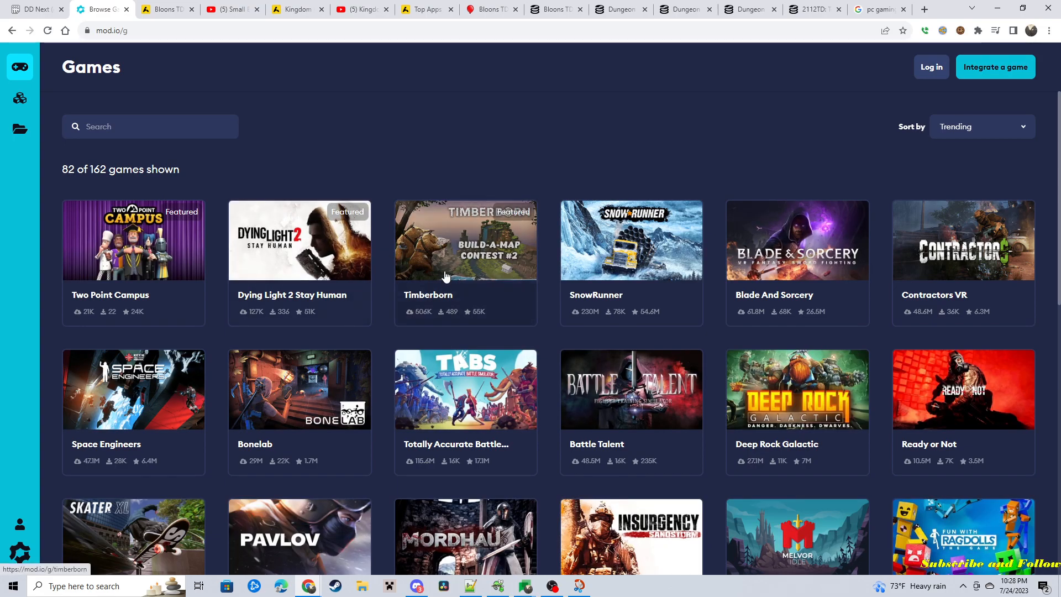
# - Scroll further down the current page before returning to the DD Next notes
pyautogui.scroll(-3)
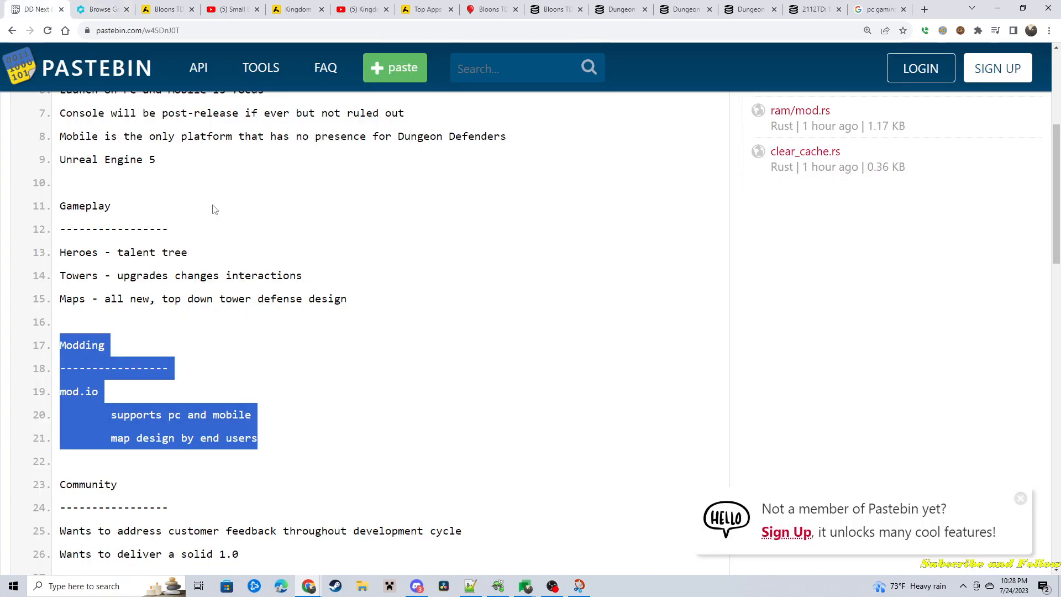
pyautogui.click(315, 428)
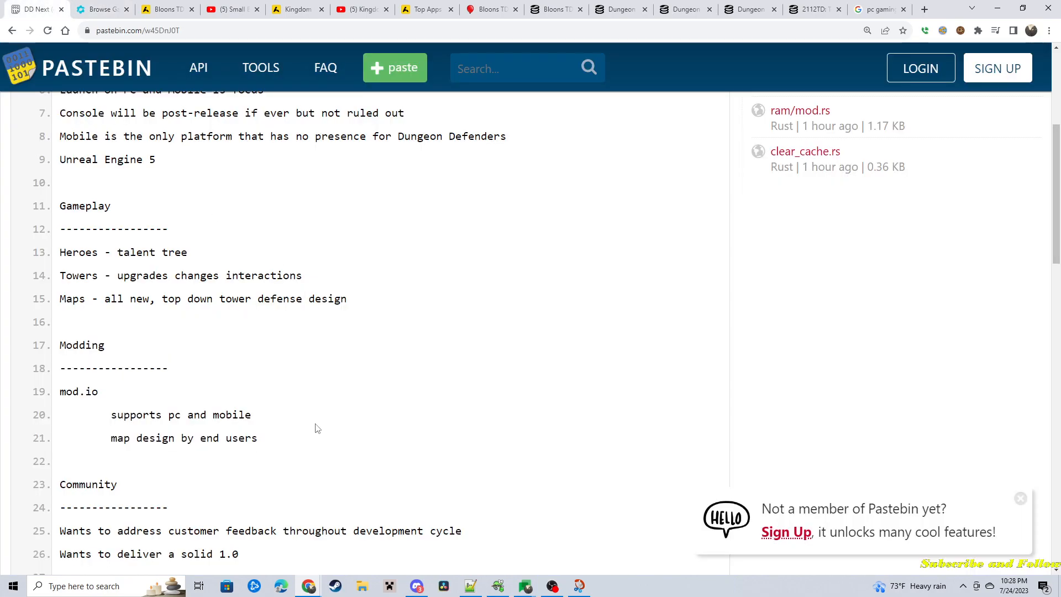
pyautogui.click(101, 9)
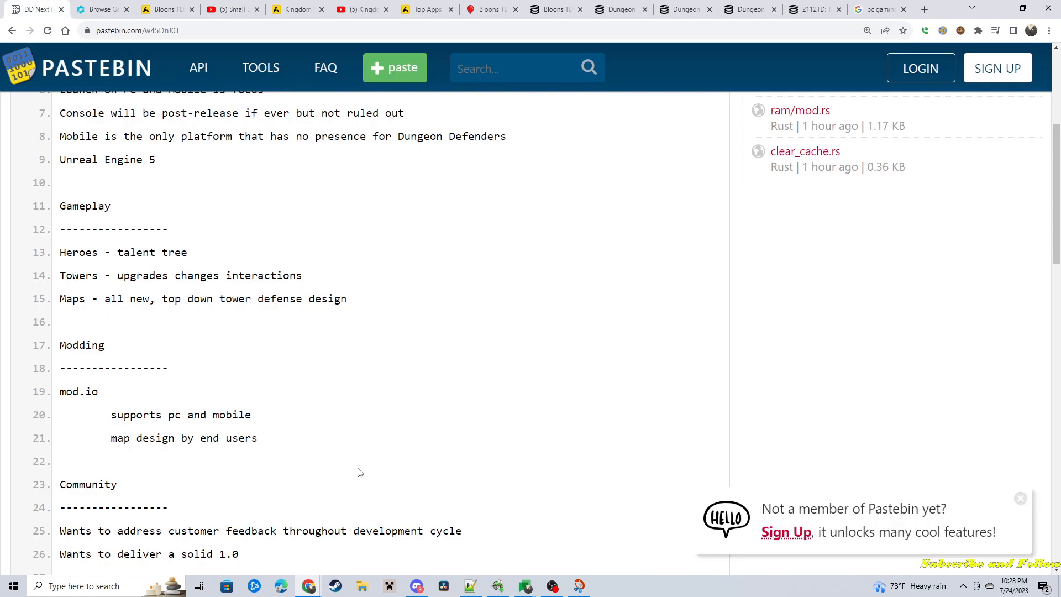
pyautogui.moveTo(313, 439)
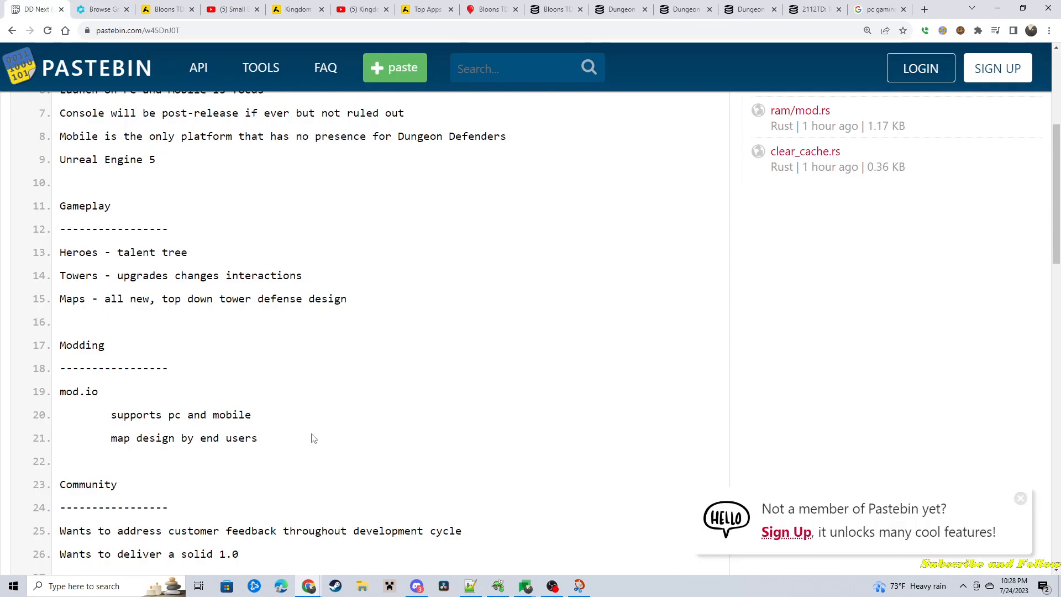
pyautogui.moveTo(304, 459)
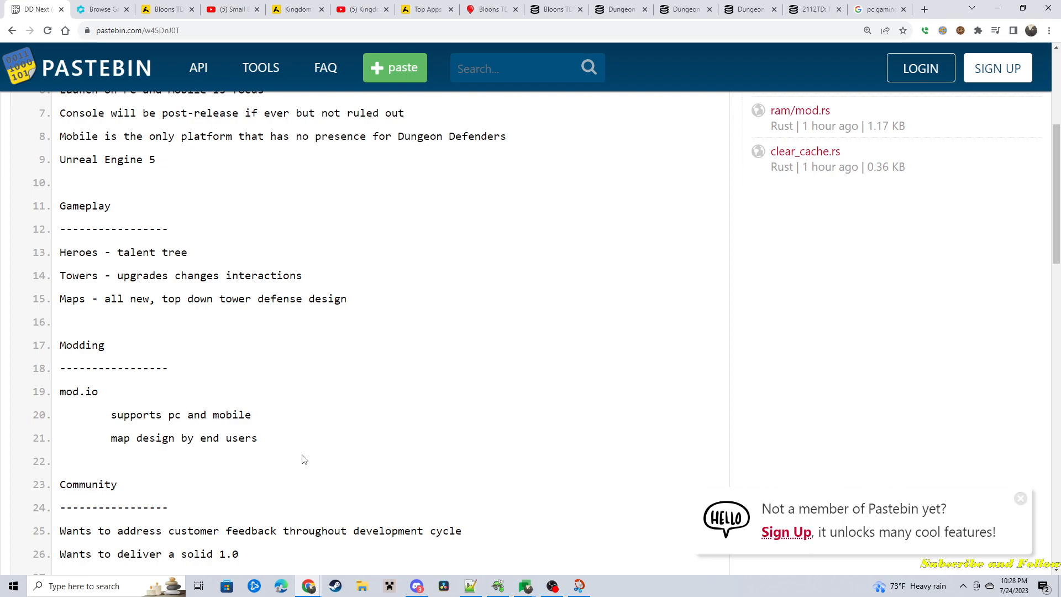
pyautogui.moveTo(258, 439)
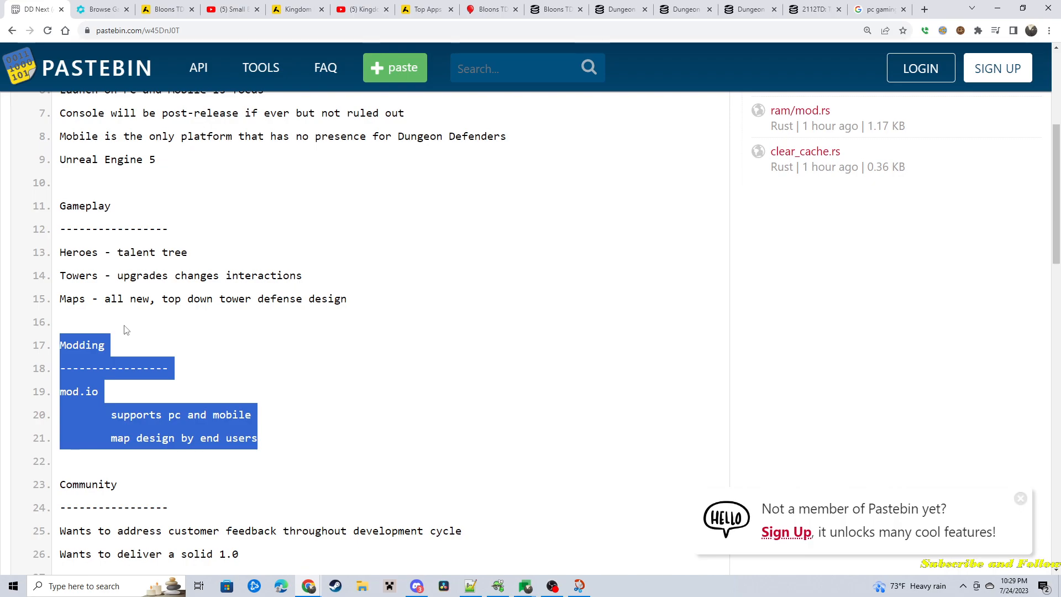
pyautogui.click(89, 335)
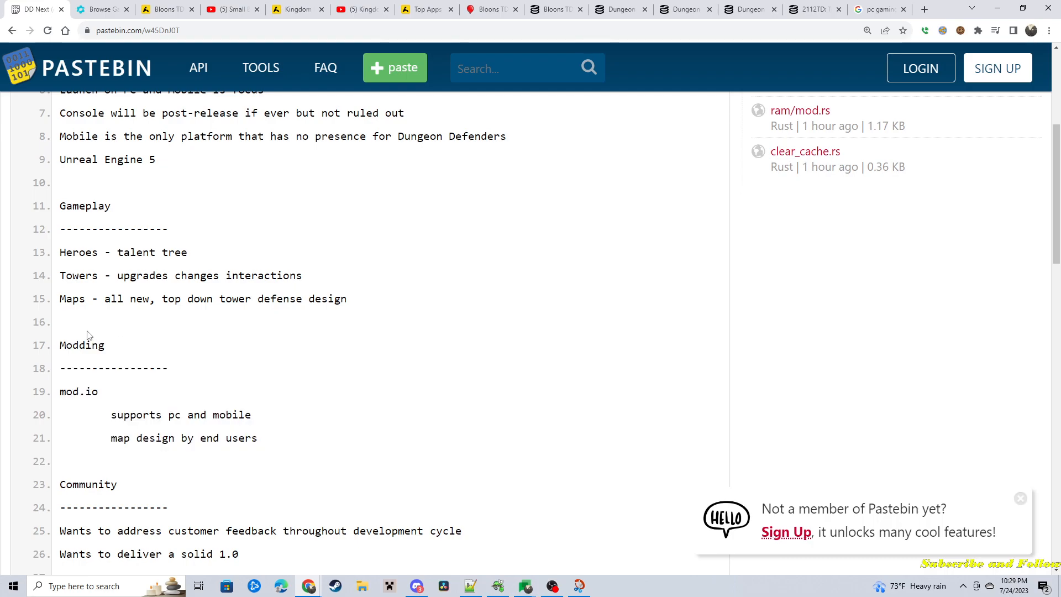
pyautogui.moveTo(94, 325)
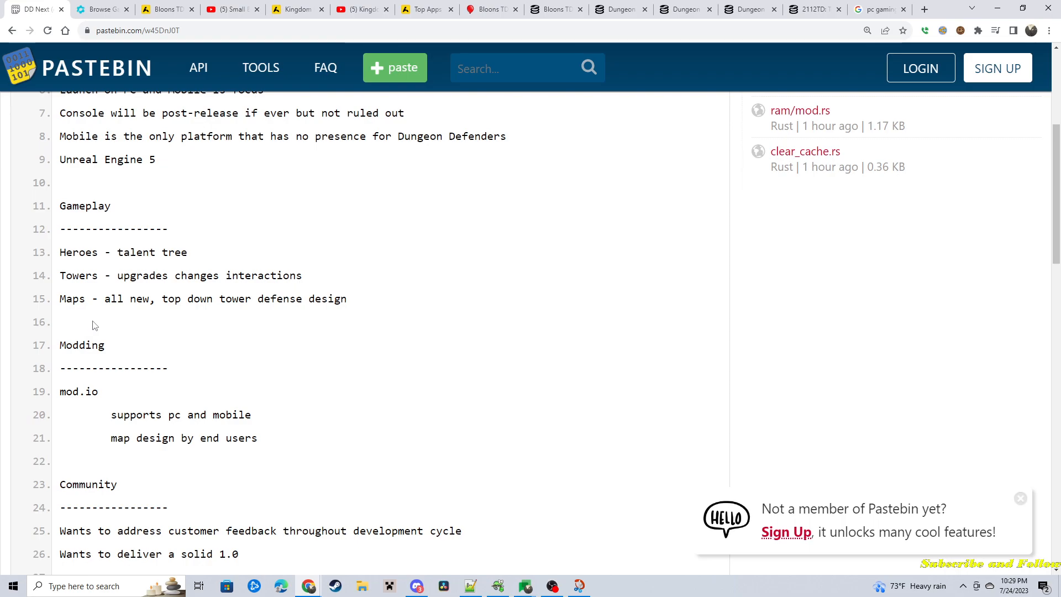
pyautogui.scroll(-3)
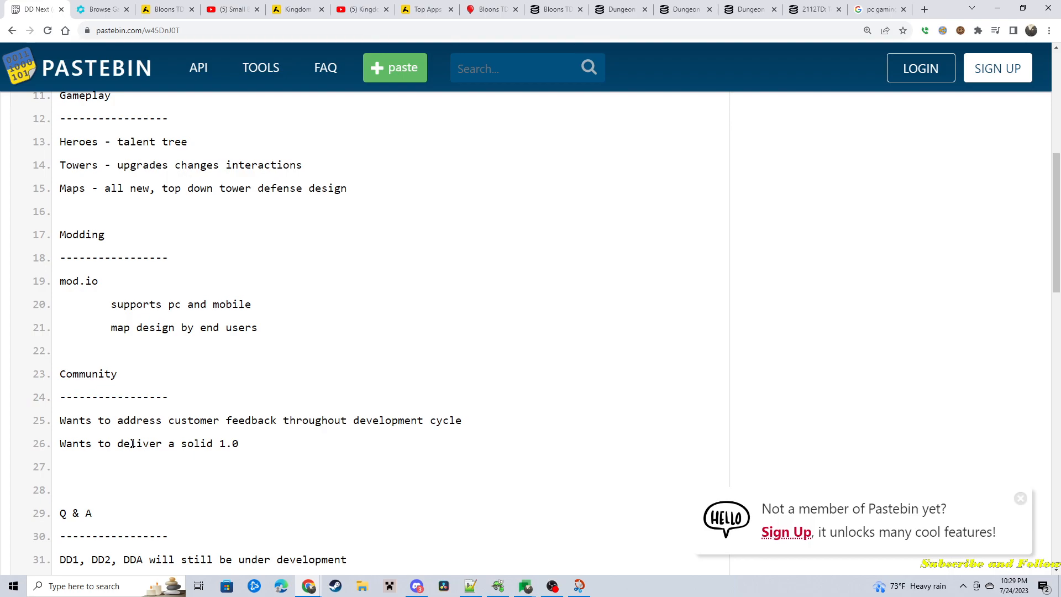
pyautogui.moveTo(327, 538)
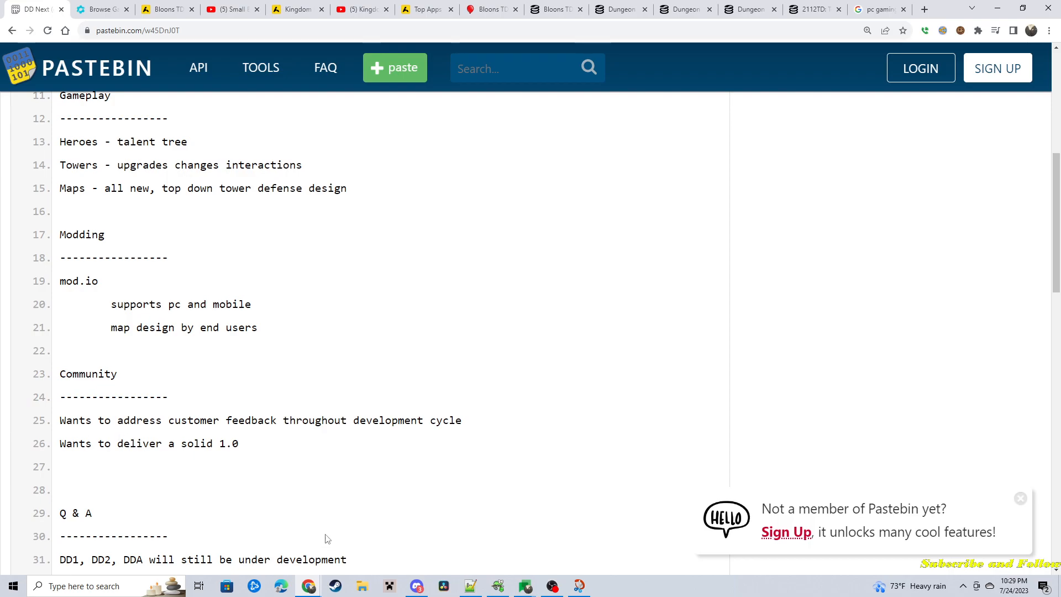
pyautogui.tripleClick(148, 444)
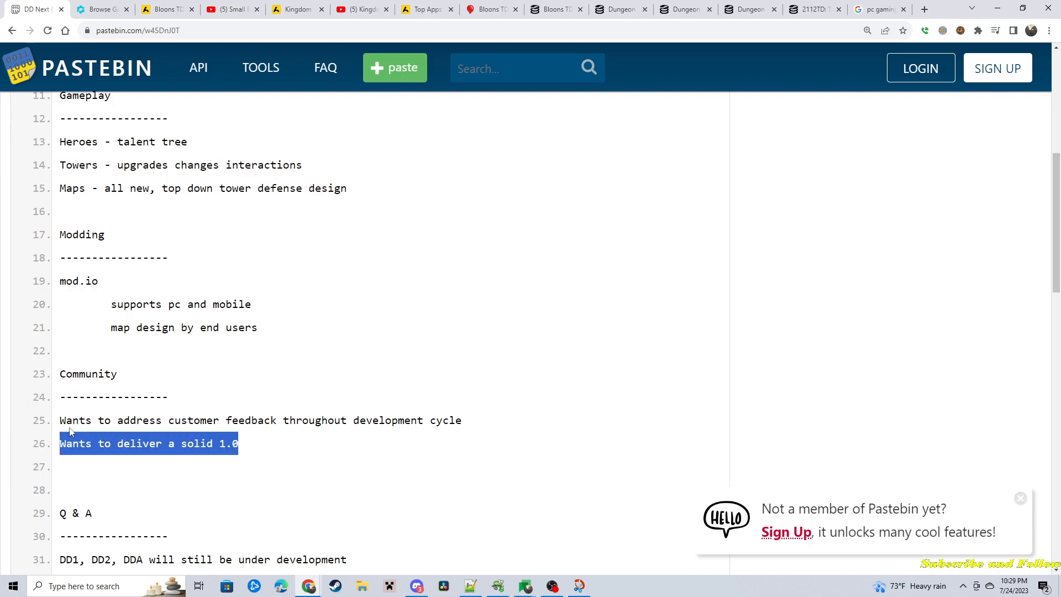
pyautogui.moveTo(81, 439)
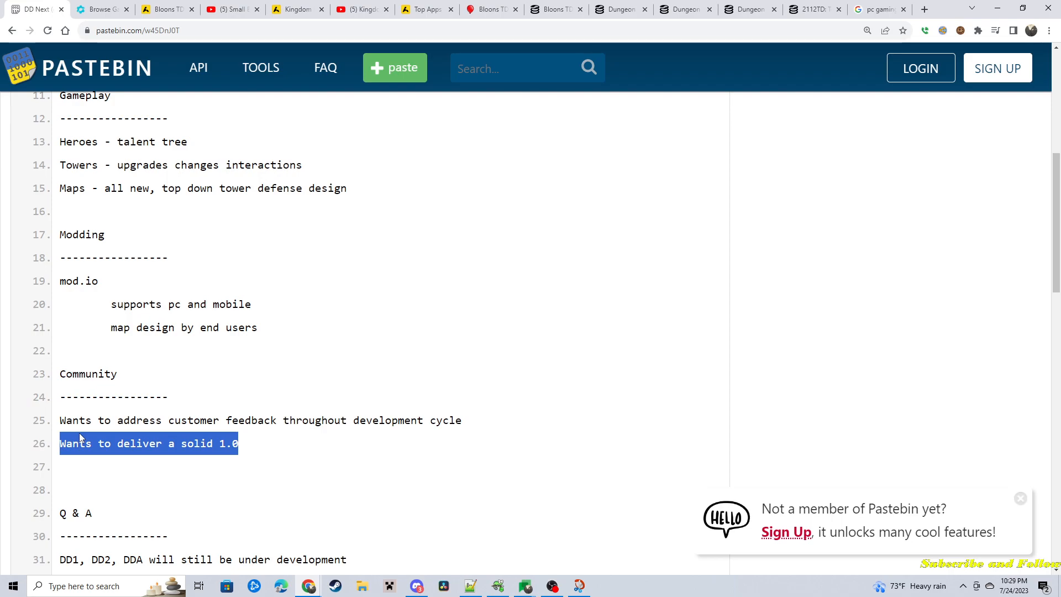
pyautogui.moveTo(315, 390)
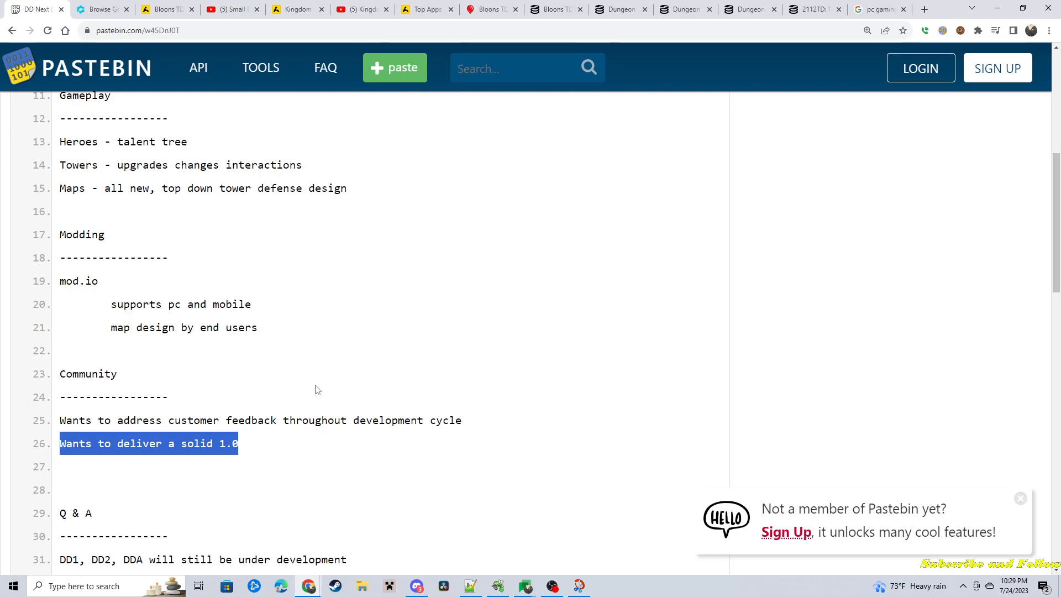
pyautogui.scroll(-3)
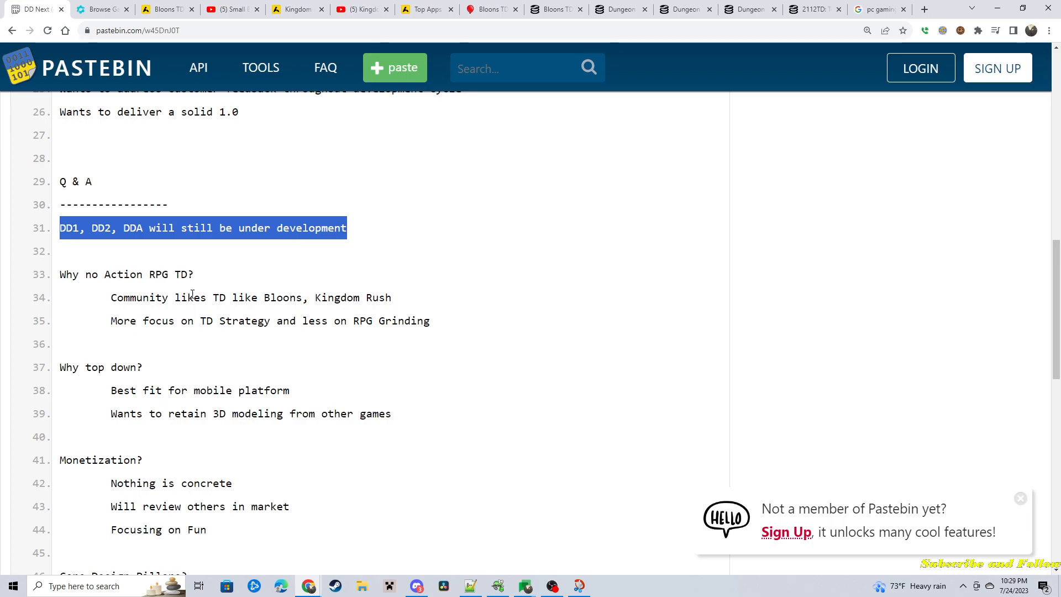
pyautogui.moveTo(112, 270)
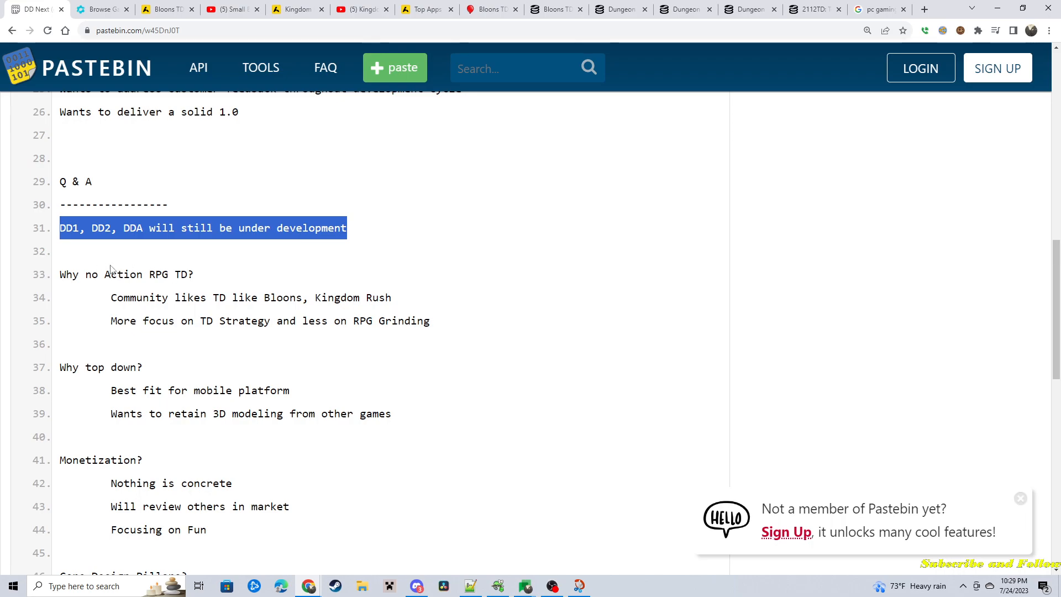
pyautogui.click(95, 288)
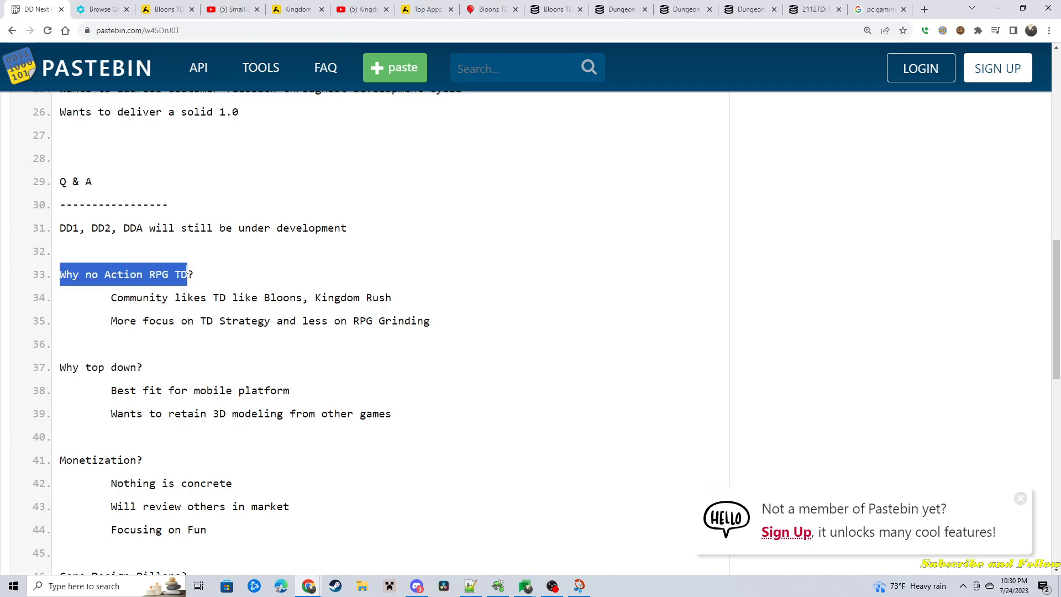
pyautogui.moveTo(201, 355)
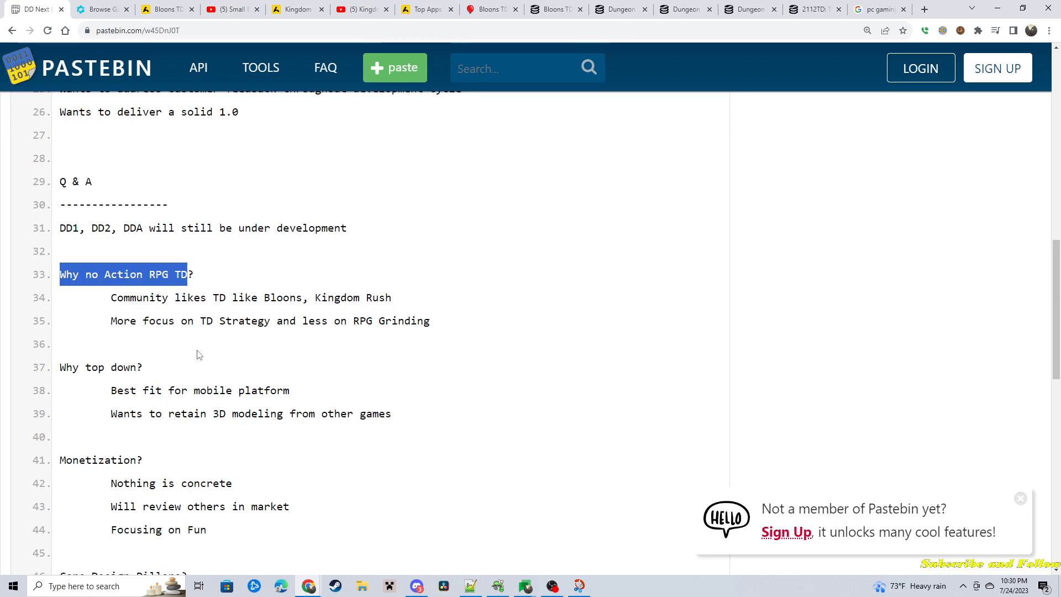
pyautogui.doubleClick(139, 298)
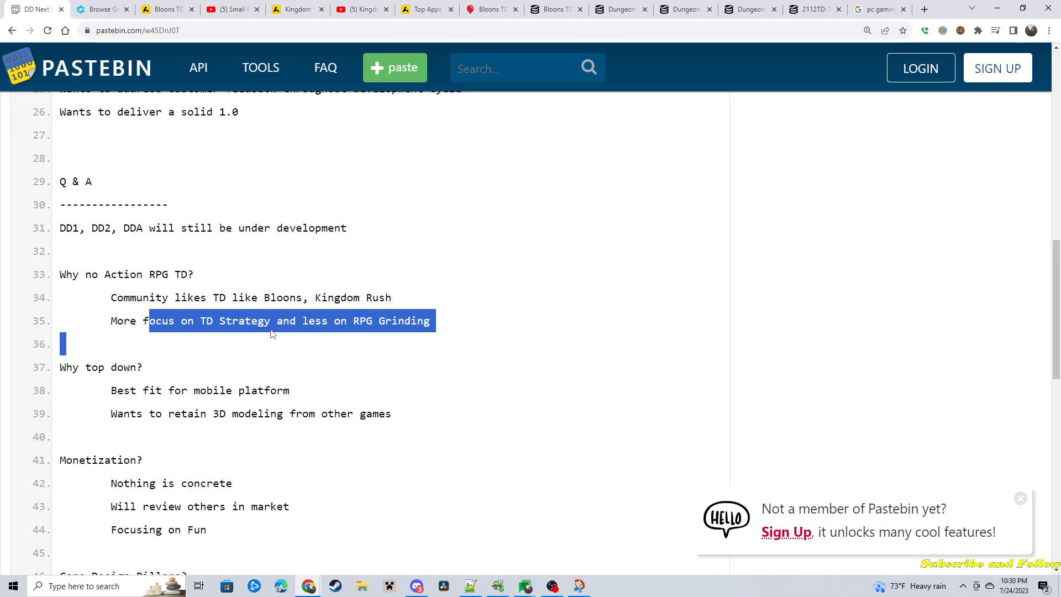
pyautogui.click(152, 359)
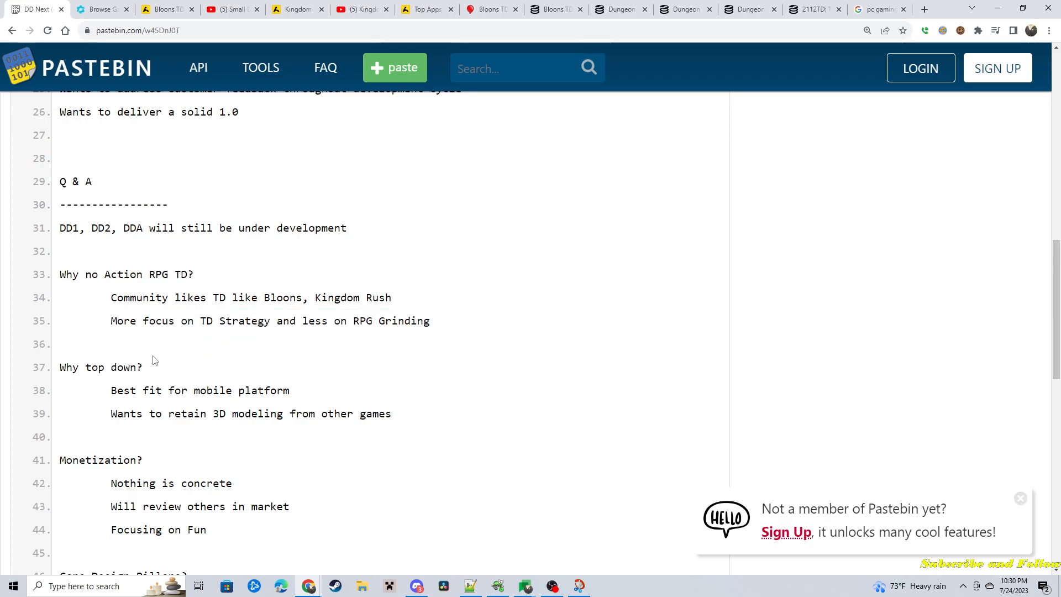
pyautogui.doubleClick(124, 391)
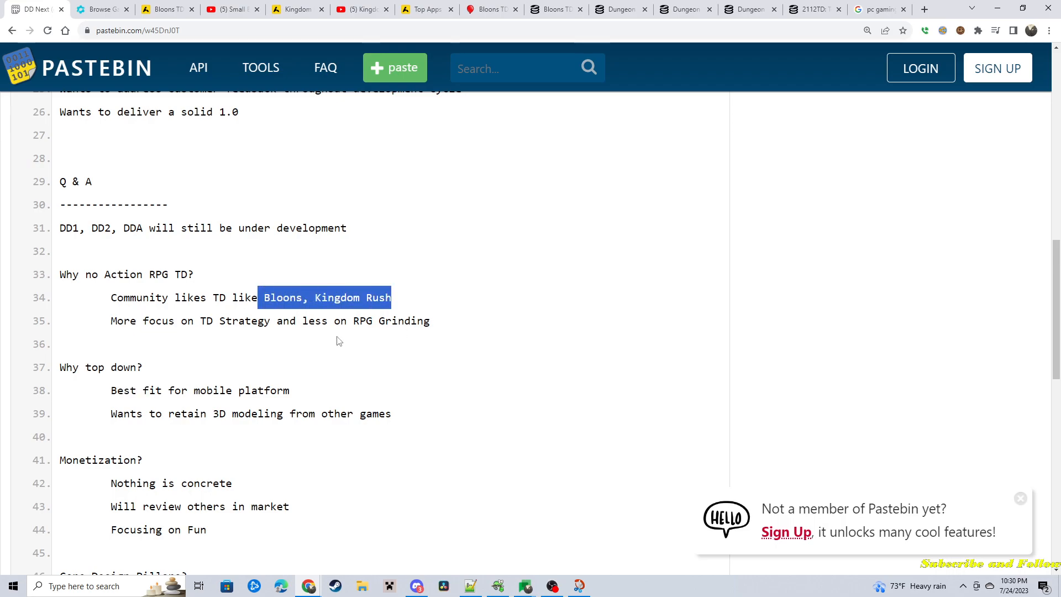
pyautogui.moveTo(324, 343)
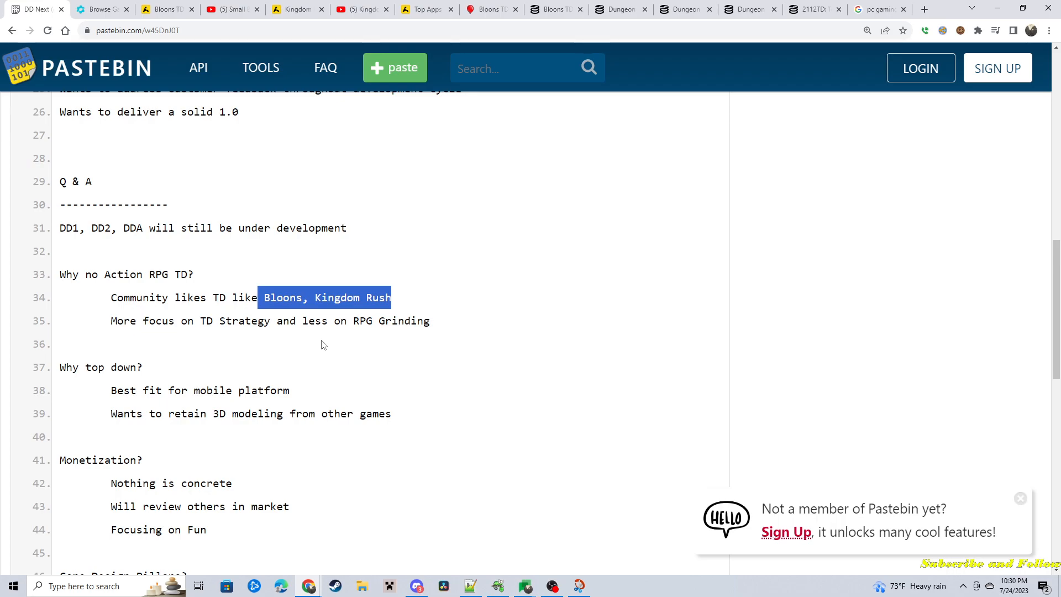
pyautogui.moveTo(101, 300)
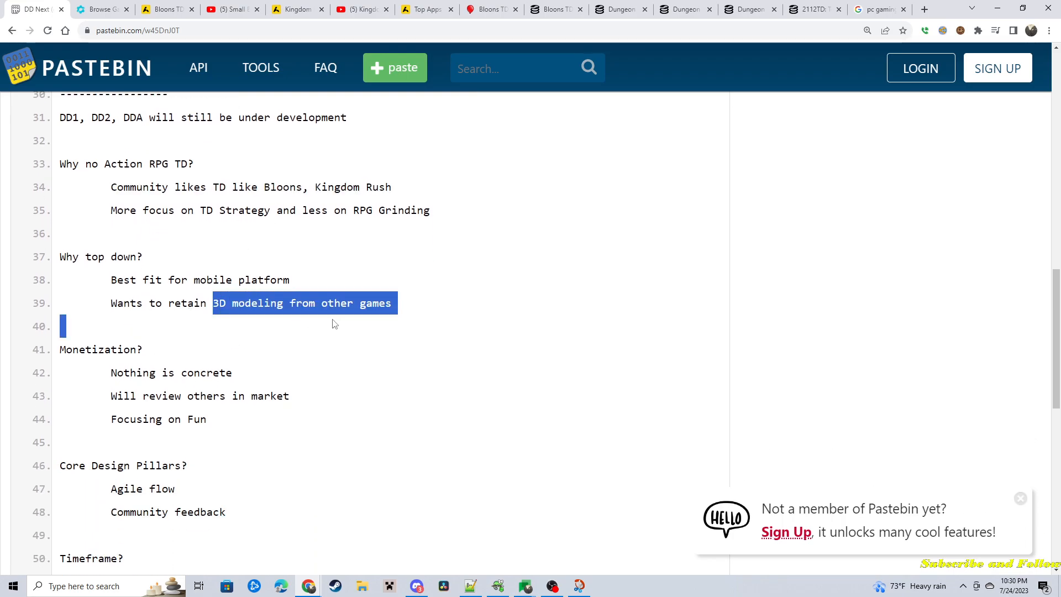
pyautogui.moveTo(184, 328)
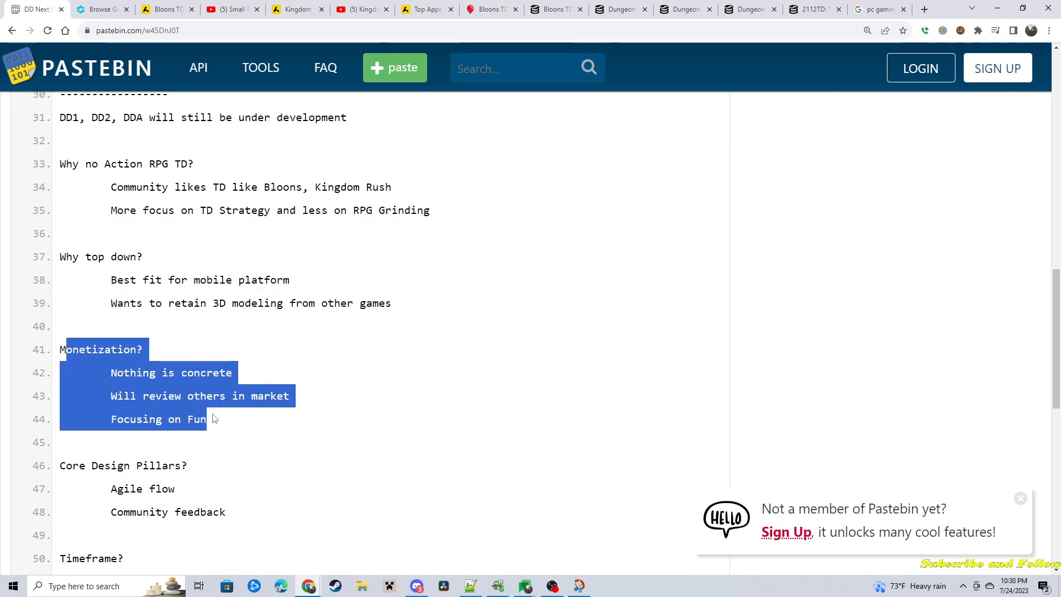
pyautogui.click(231, 413)
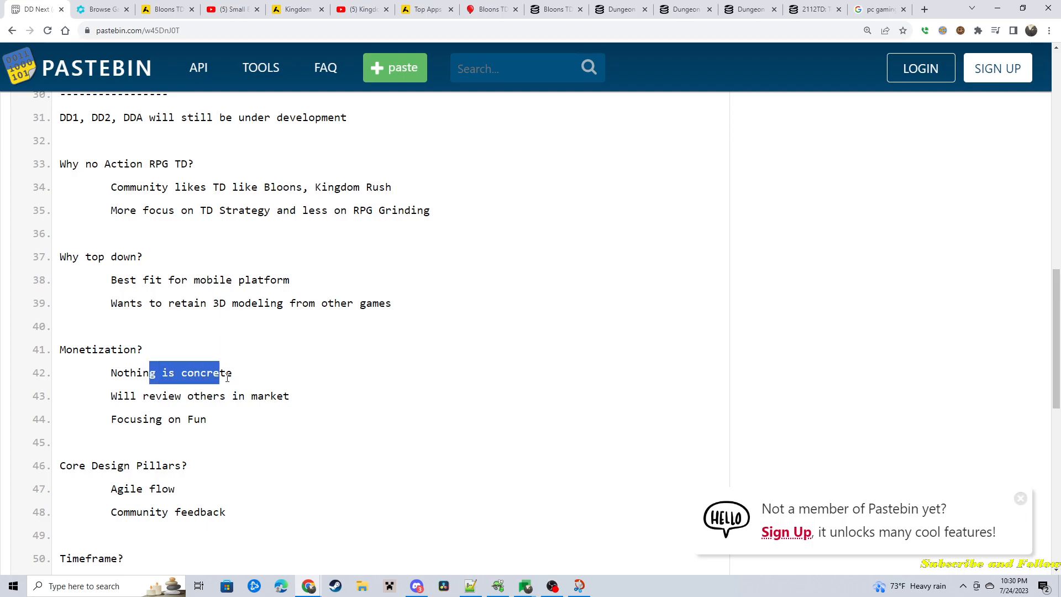
pyautogui.moveTo(180, 385)
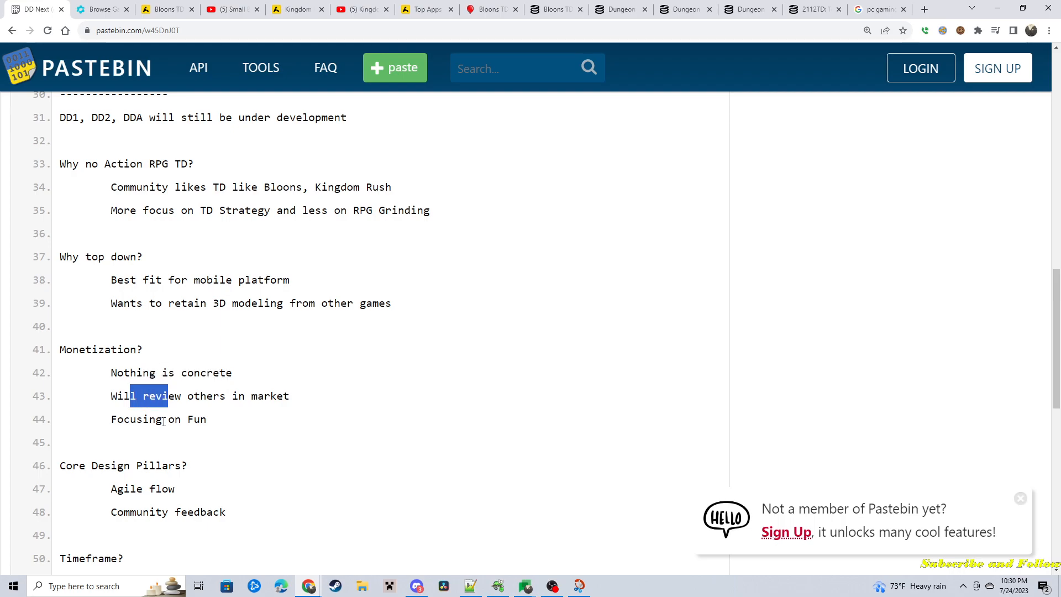
pyautogui.moveTo(227, 438)
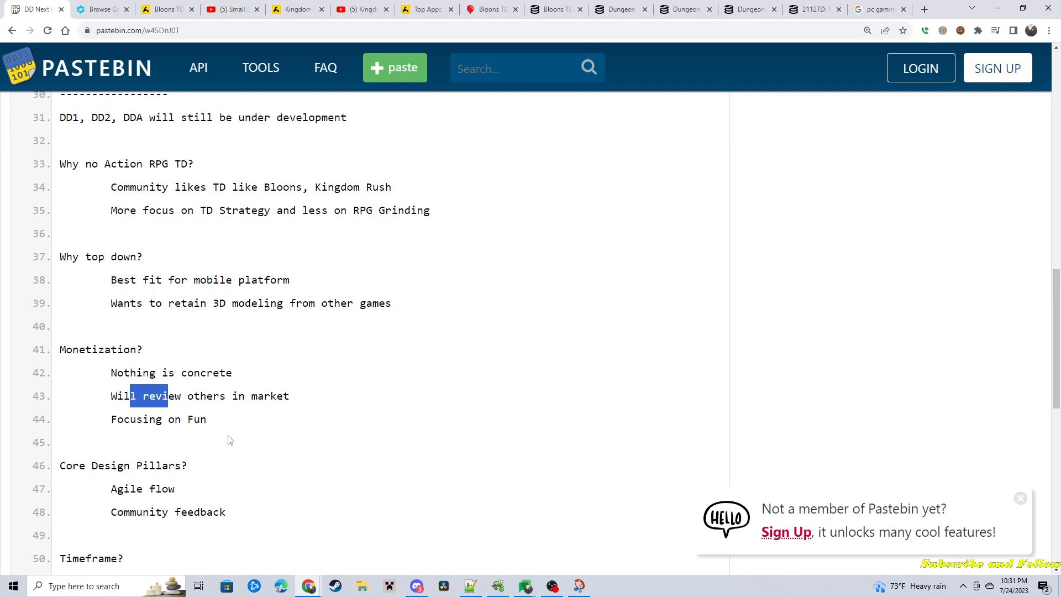
# - Review the Timeframe and Feedback link notes, then go to the mod.io Browse Games listing
pyautogui.scroll(-3)
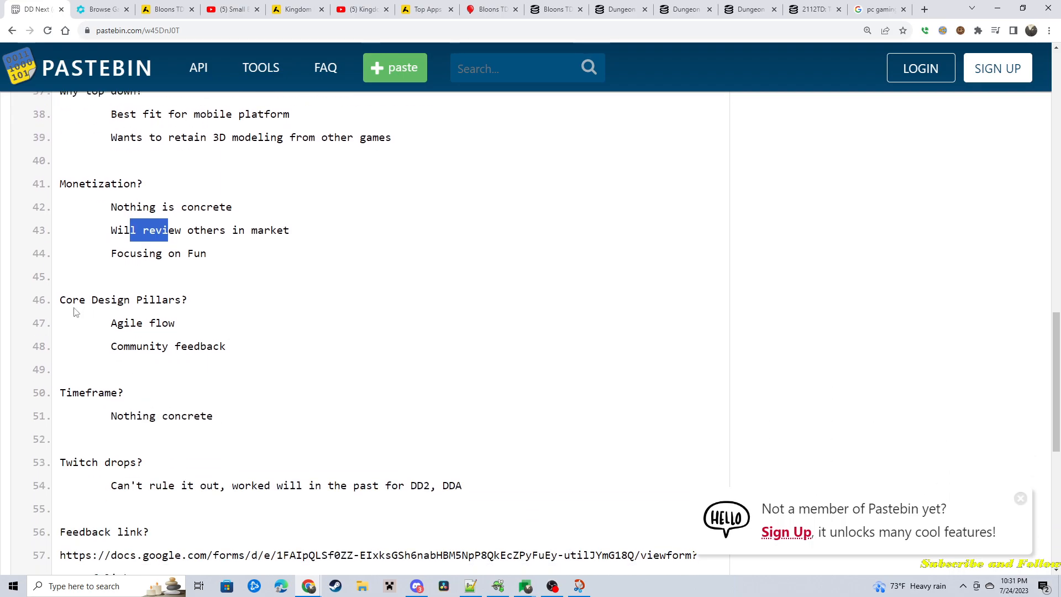
pyautogui.moveTo(193, 329)
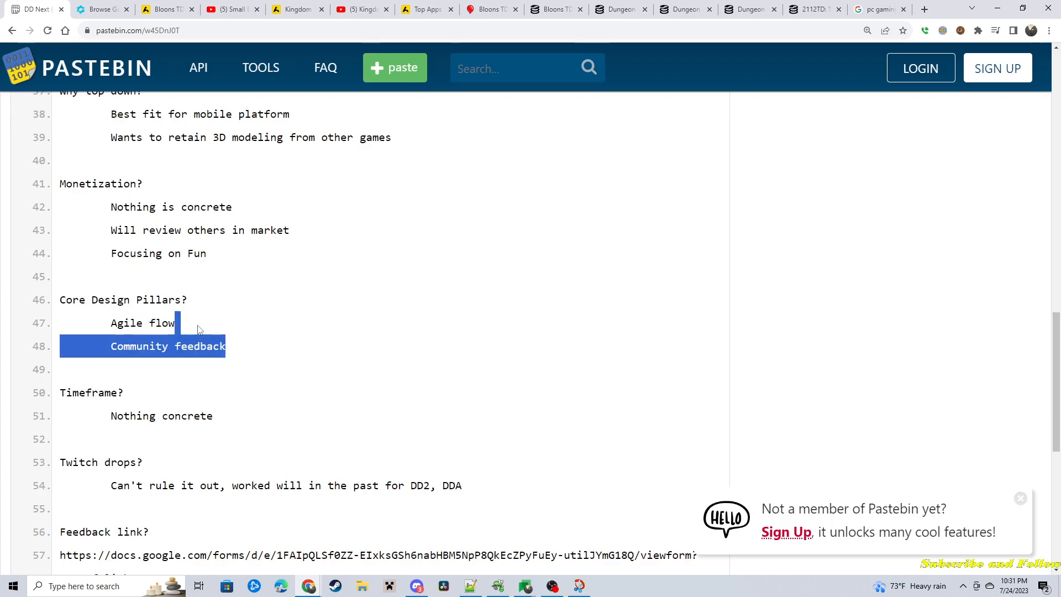
pyautogui.click(251, 335)
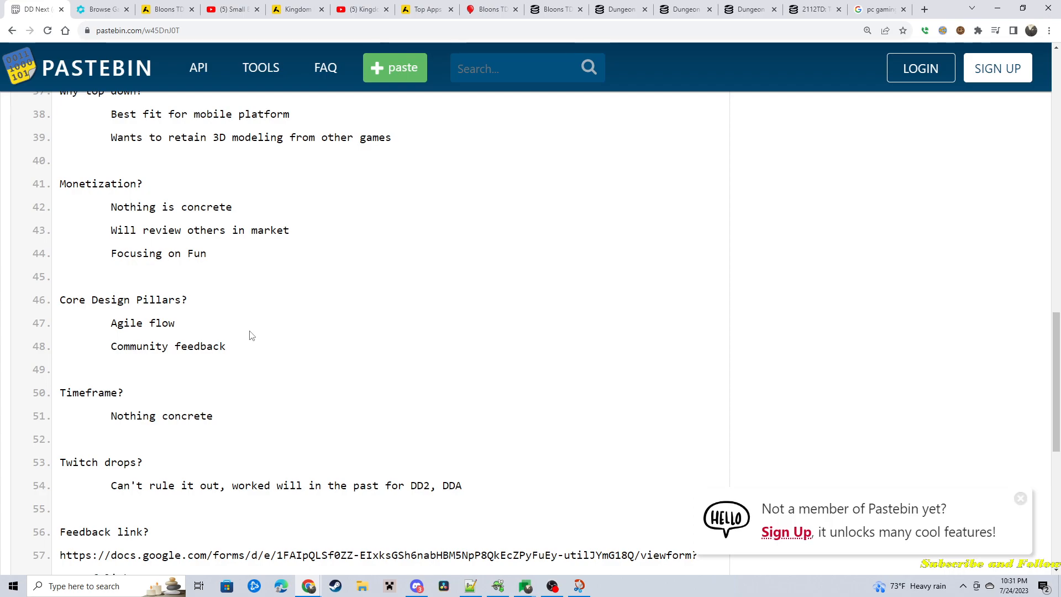
pyautogui.moveTo(60, 393)
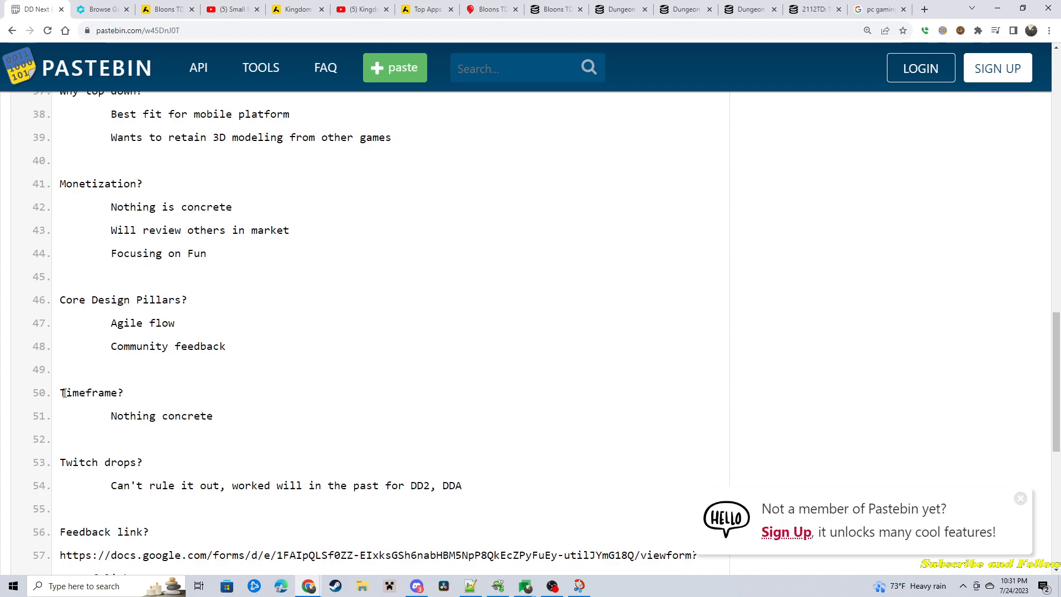
pyautogui.moveTo(243, 405)
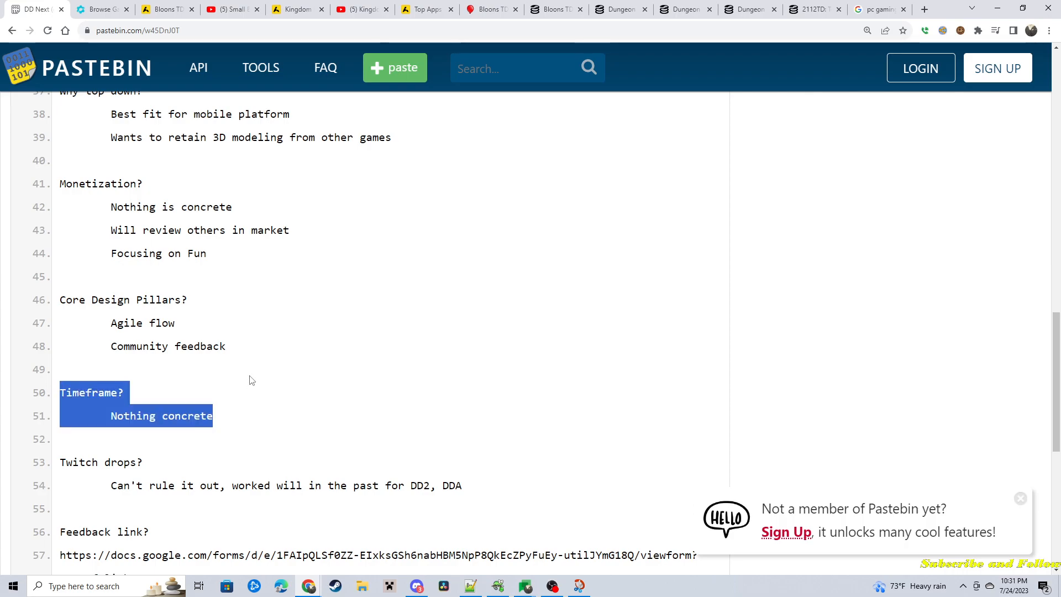
pyautogui.scroll(-3)
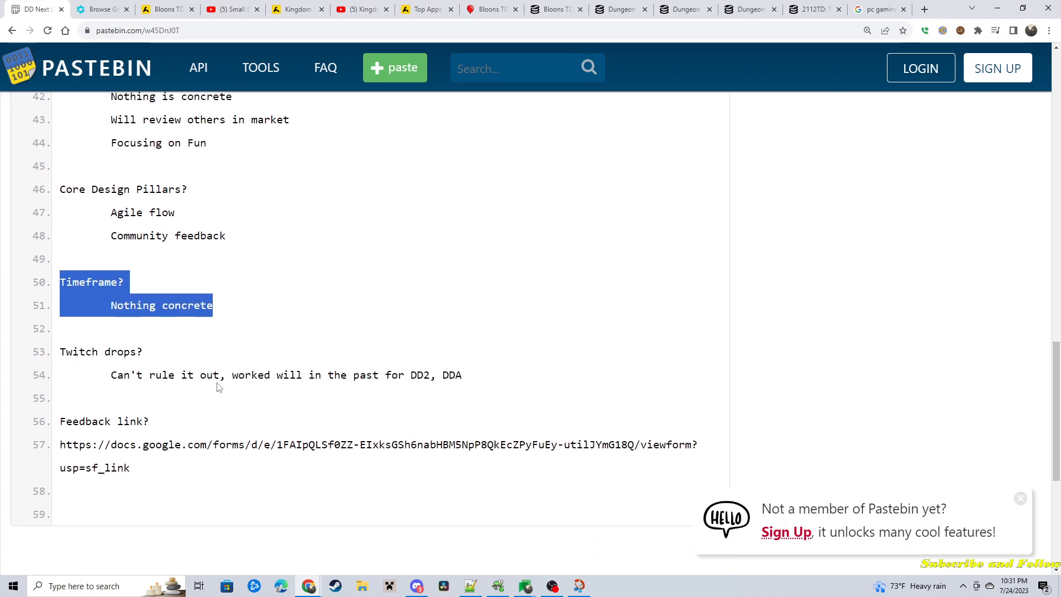
pyautogui.moveTo(165, 372)
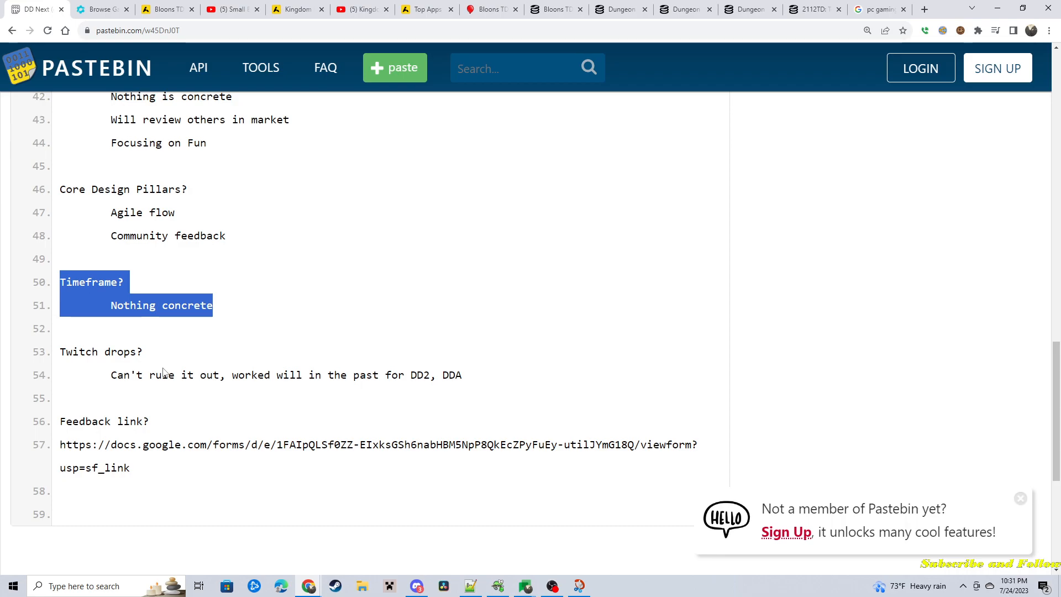
pyautogui.moveTo(232, 358)
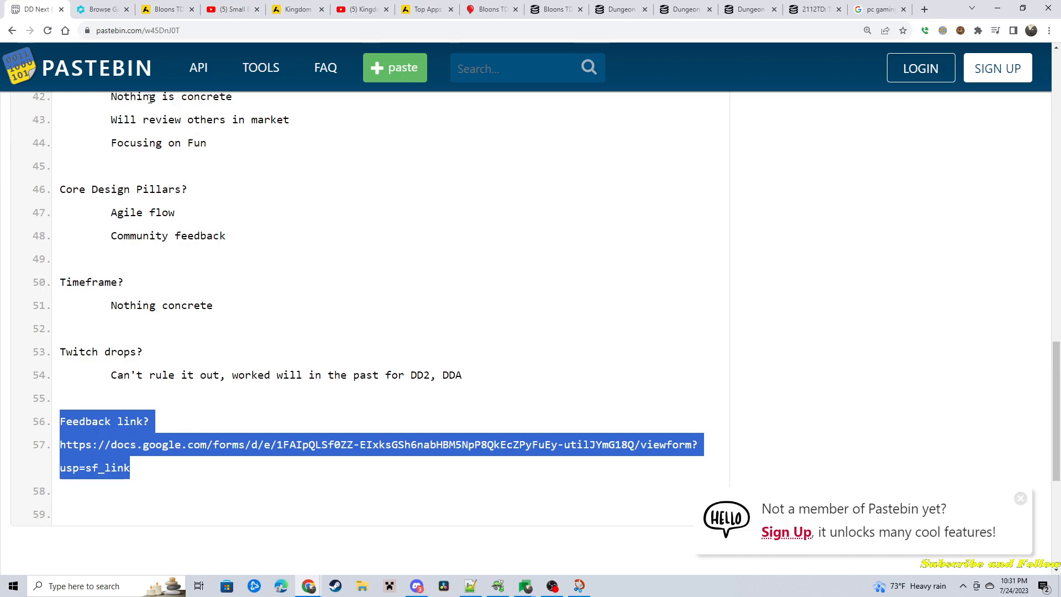
pyautogui.click(102, 9)
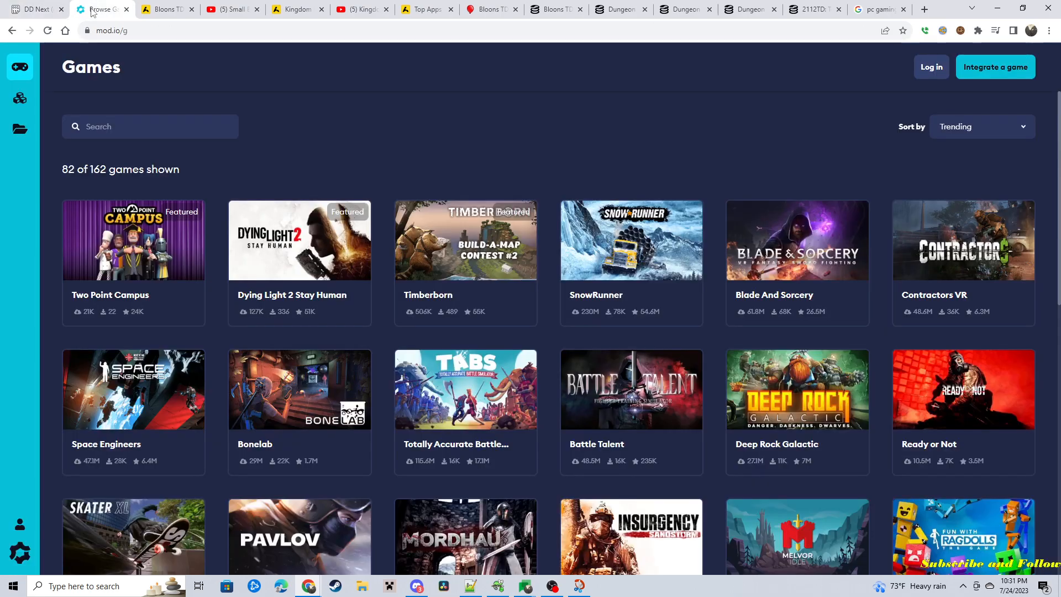
pyautogui.moveTo(381, 207)
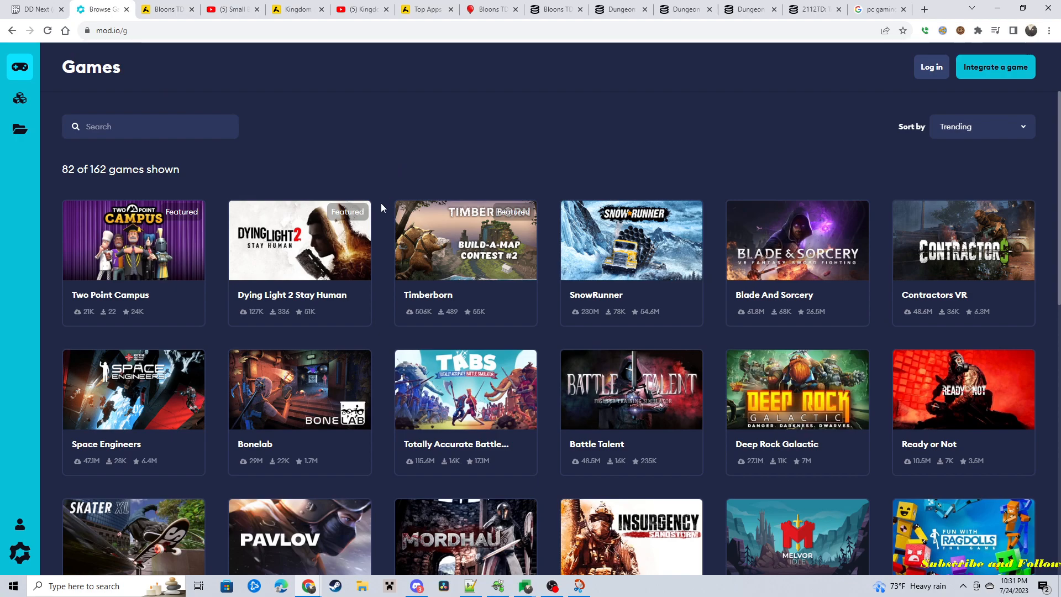
pyautogui.moveTo(569, 319)
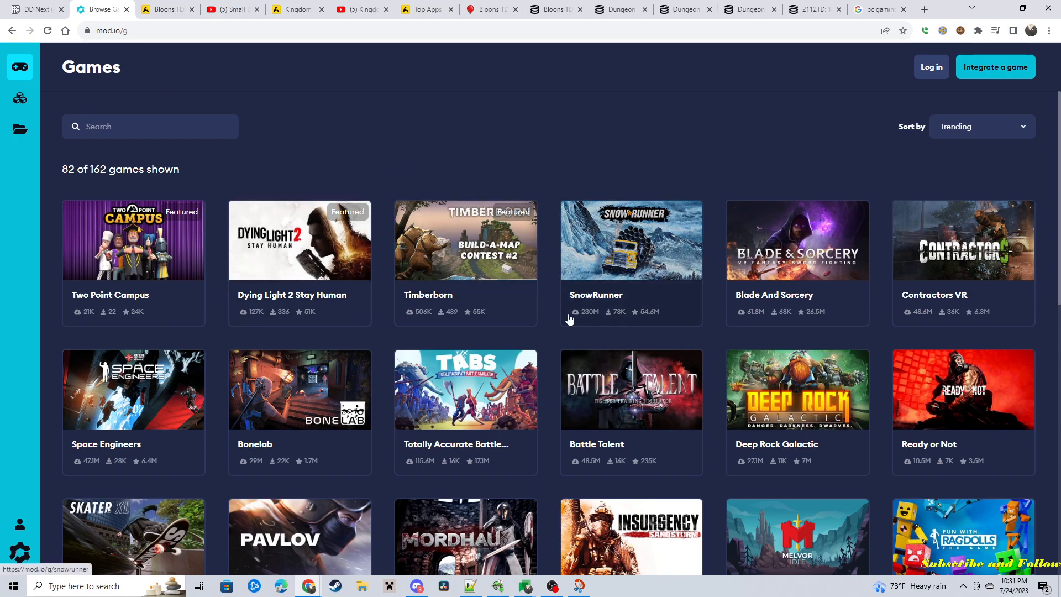
pyautogui.moveTo(589, 315)
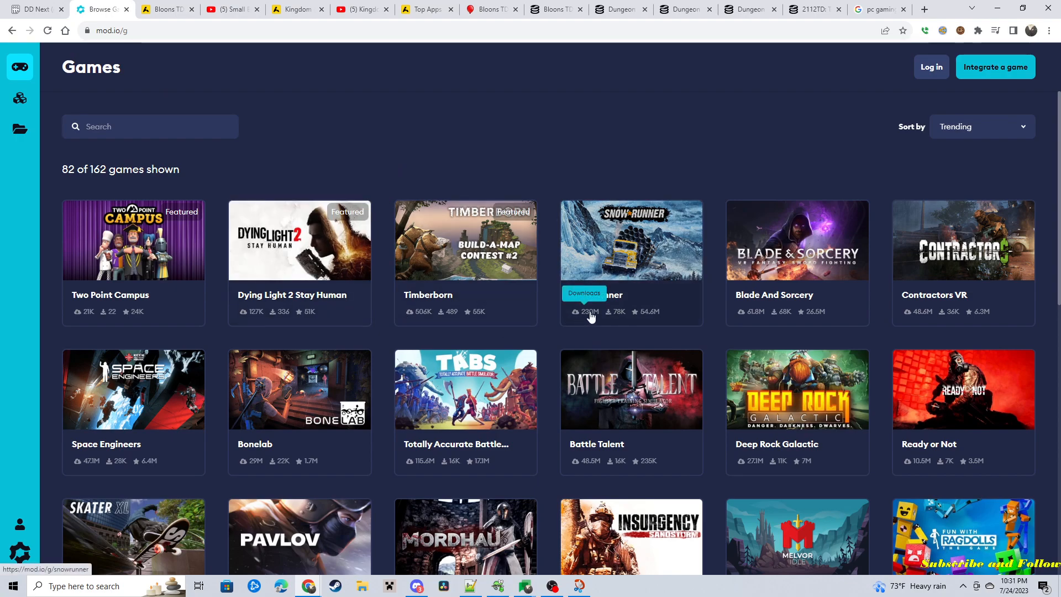
pyautogui.moveTo(755, 326)
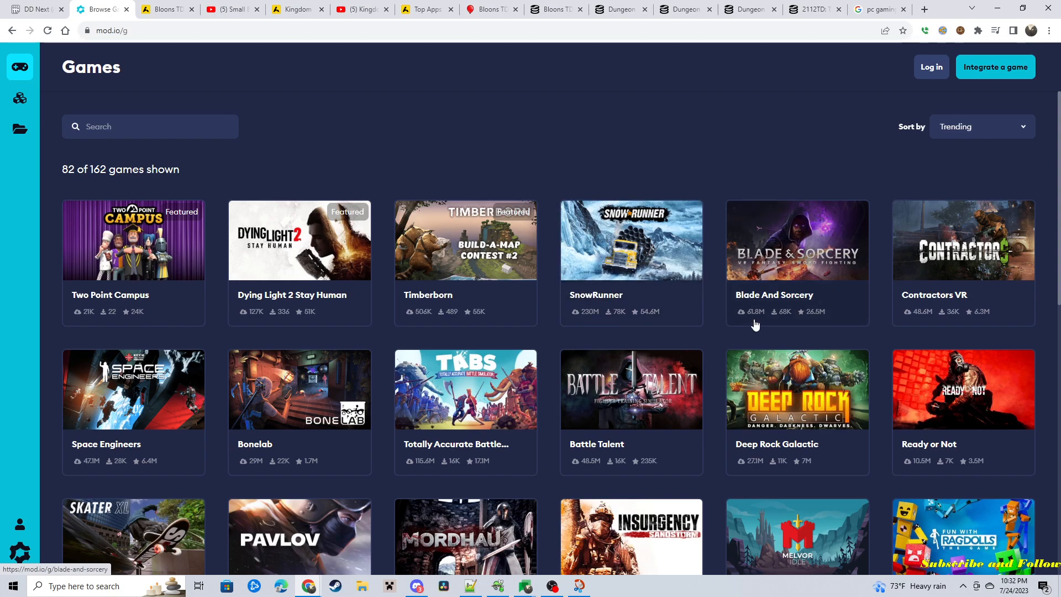
pyautogui.moveTo(729, 454)
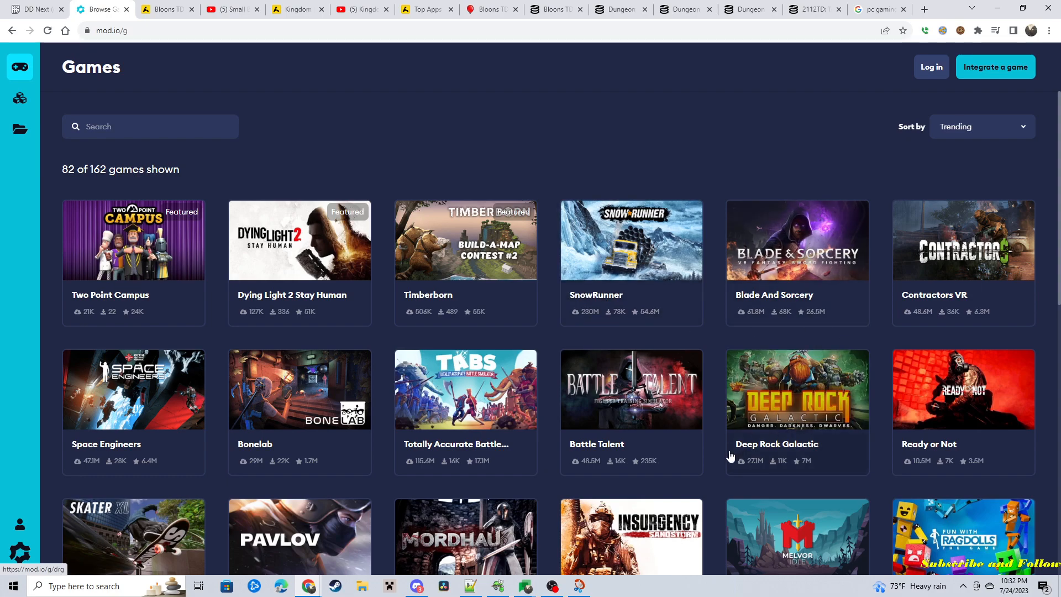
pyautogui.moveTo(273, 442)
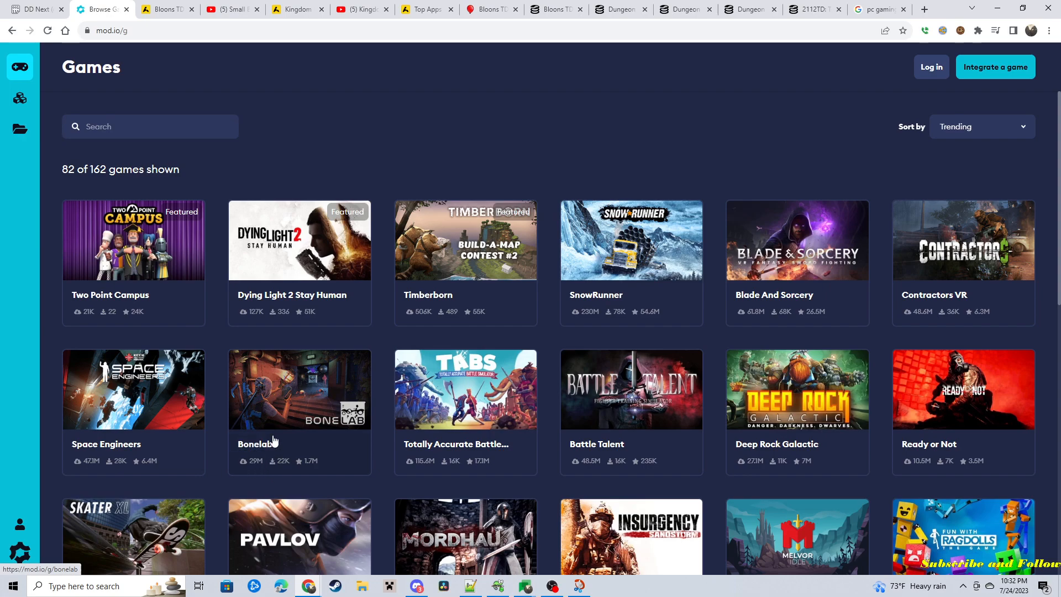
# - Scroll the mod.io trending games grid down to Besiege and back toward the top
pyautogui.scroll(-3)
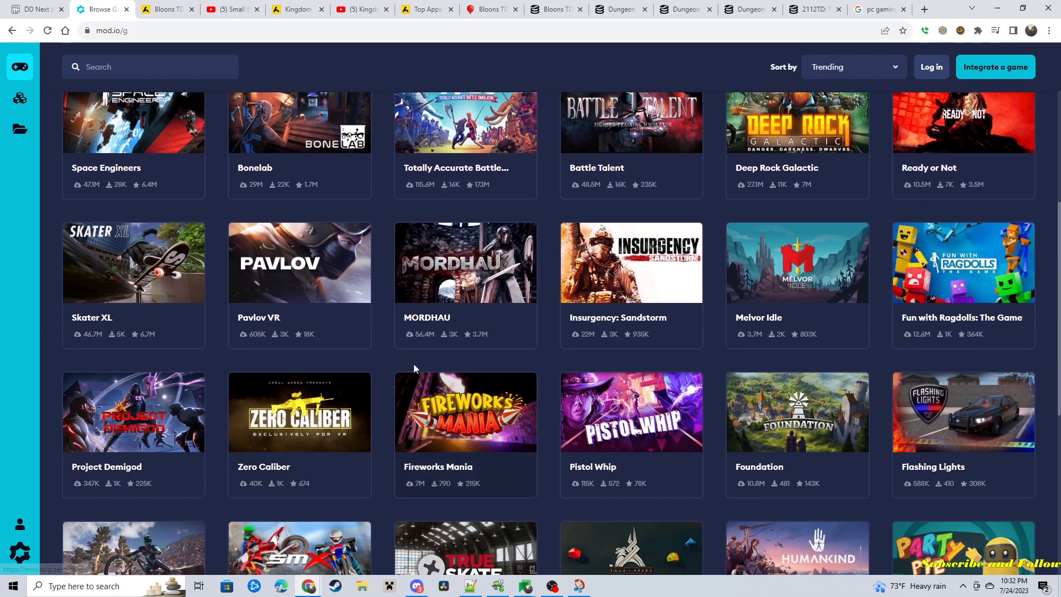
pyautogui.moveTo(605, 367)
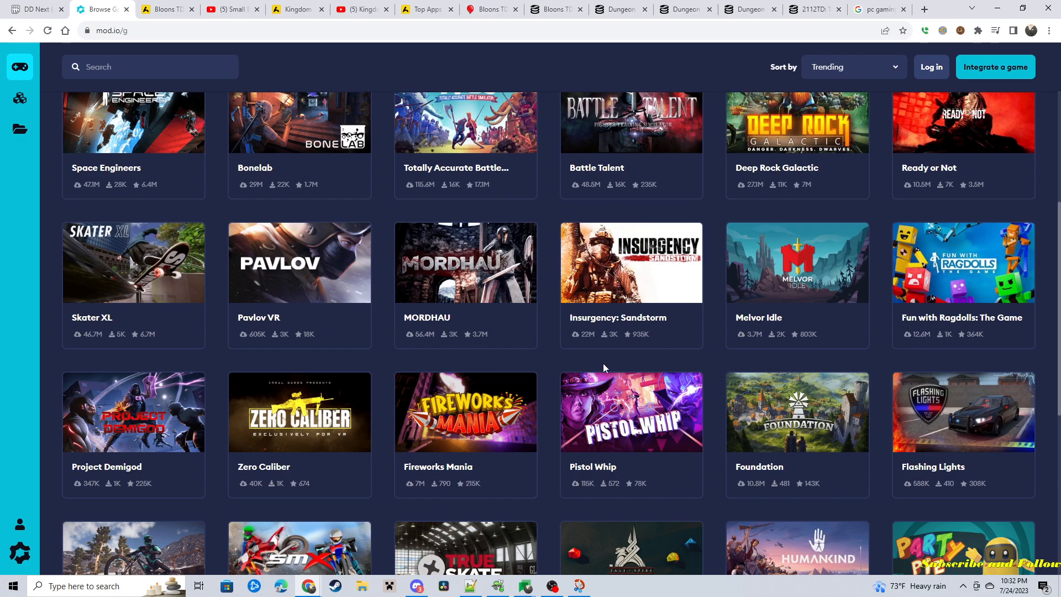
pyautogui.scroll(-3)
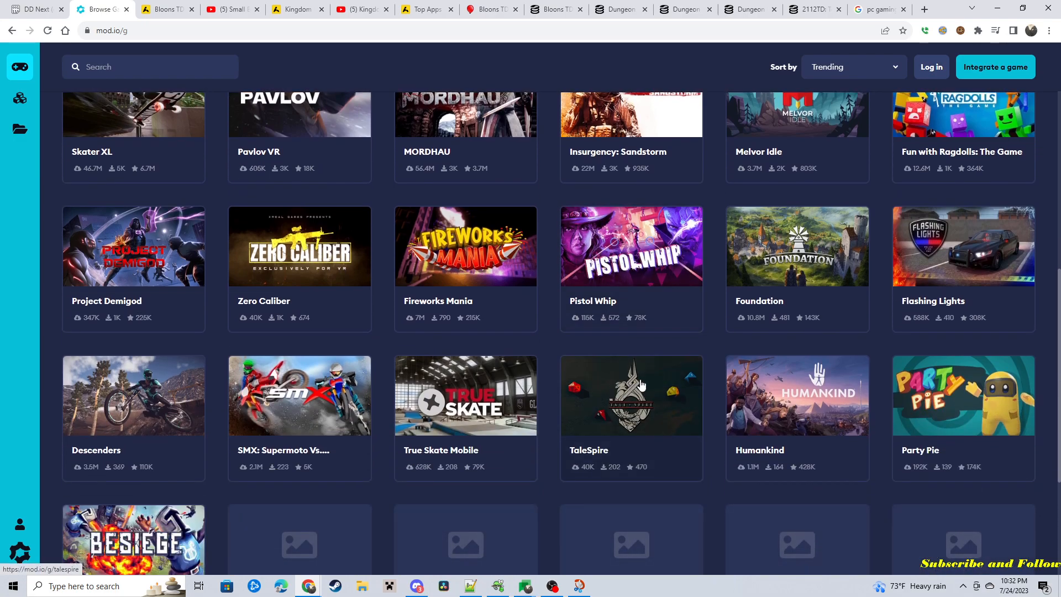
pyautogui.moveTo(581, 481)
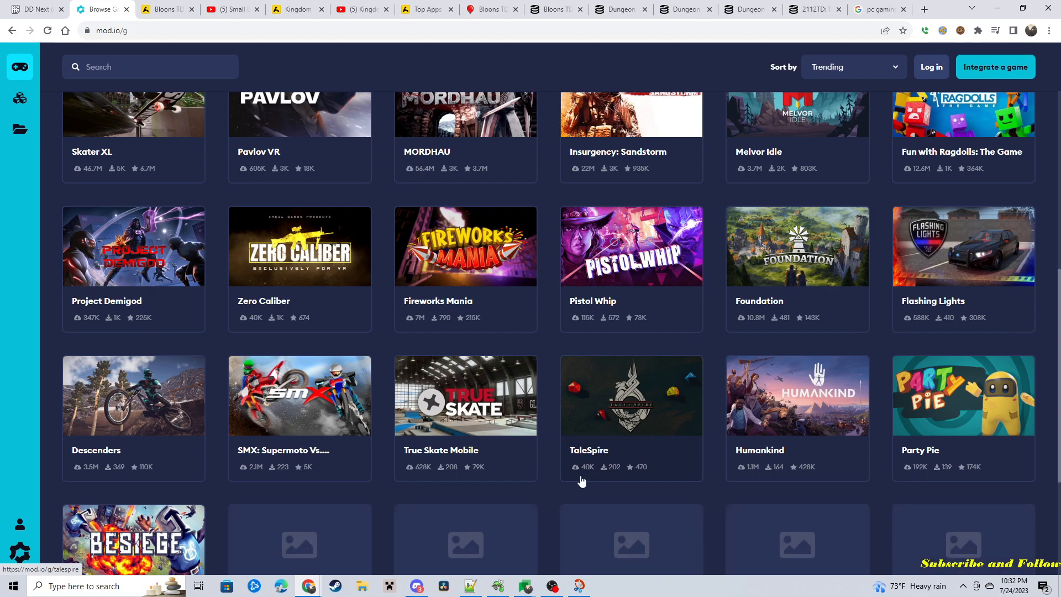
pyautogui.moveTo(622, 462)
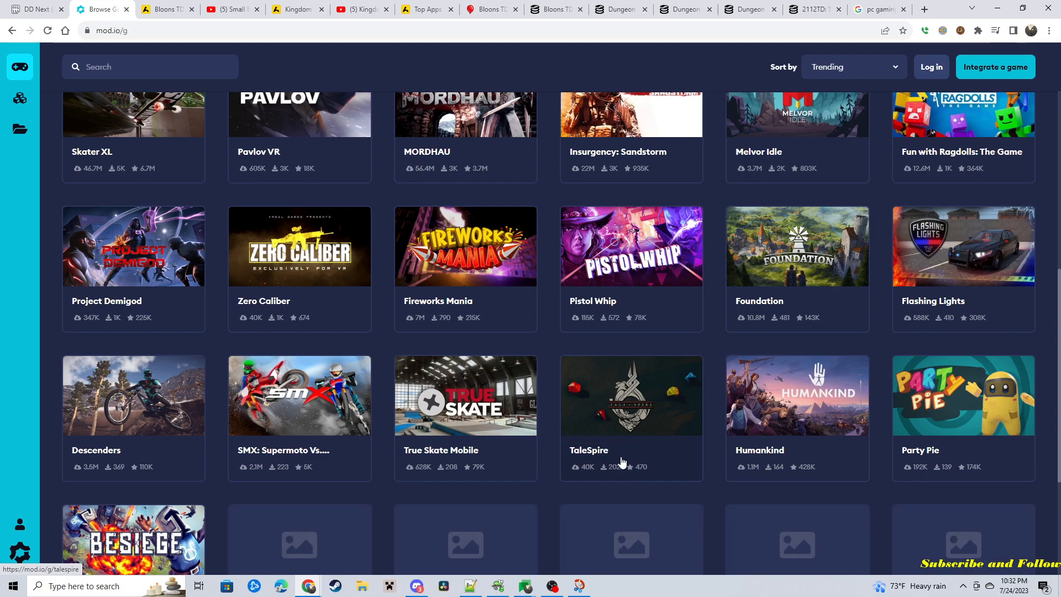
pyautogui.scroll(-3)
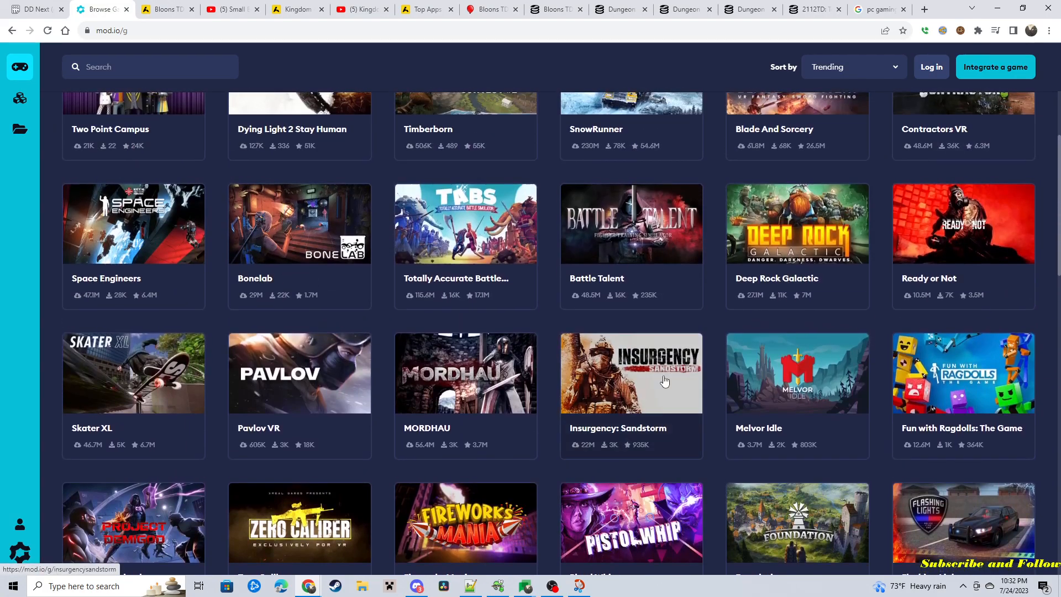
pyautogui.scroll(3)
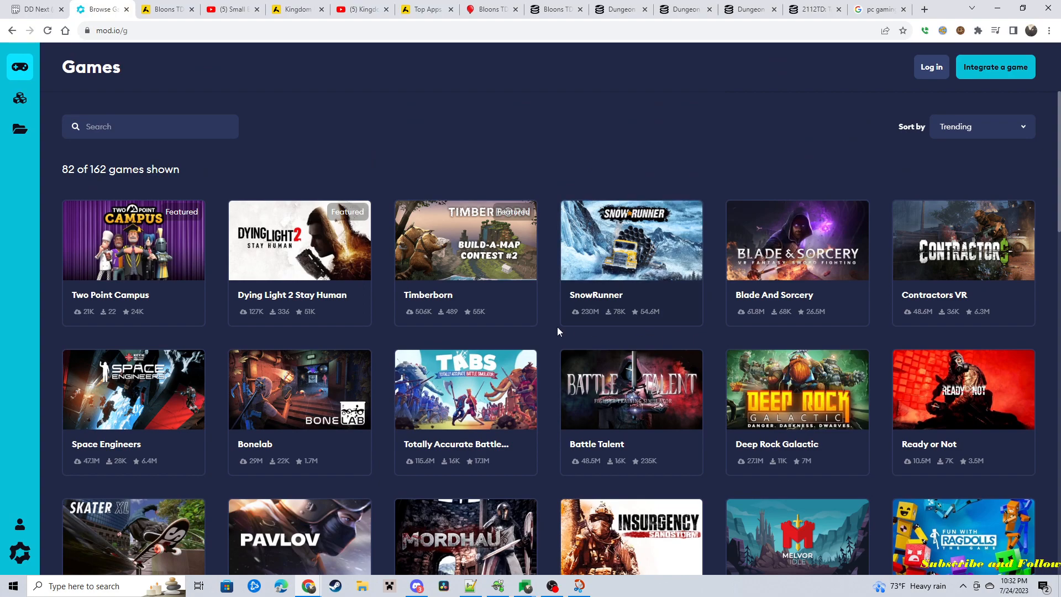
pyautogui.moveTo(234, 204)
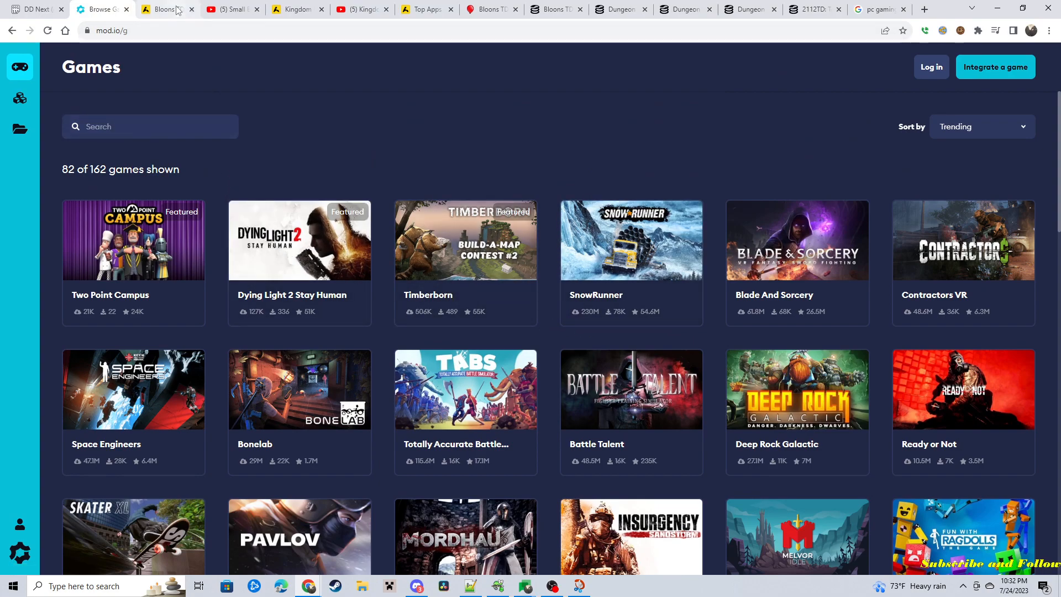
pyautogui.moveTo(167, 9)
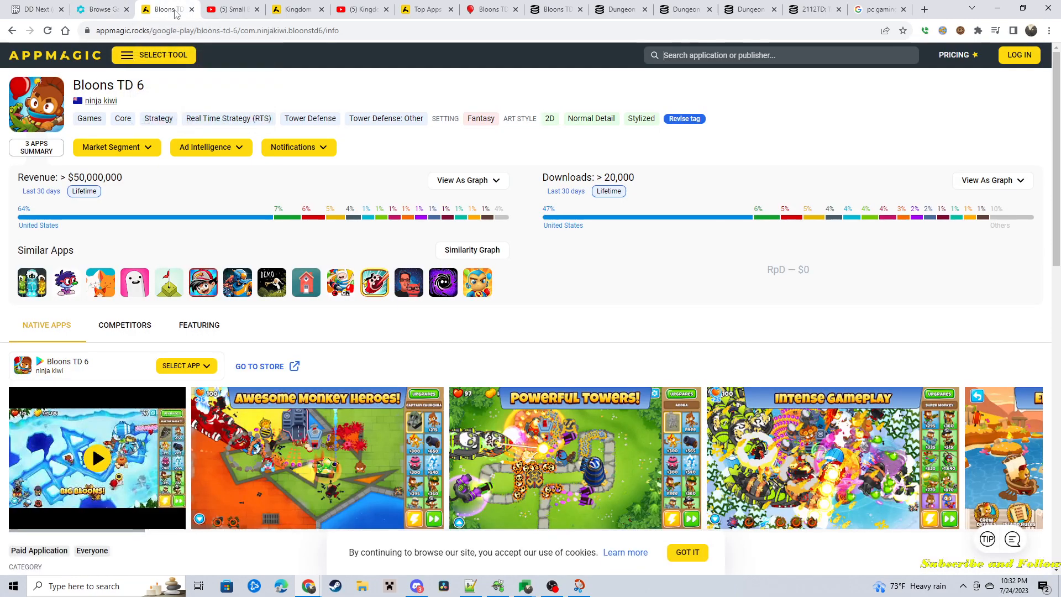
pyautogui.moveTo(225, 120)
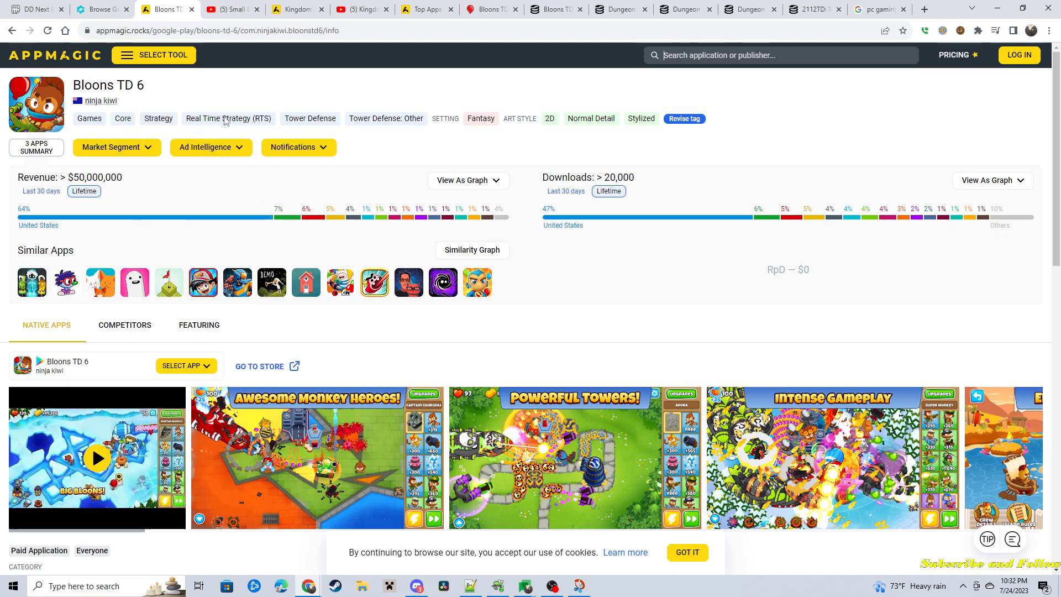
pyautogui.moveTo(381, 230)
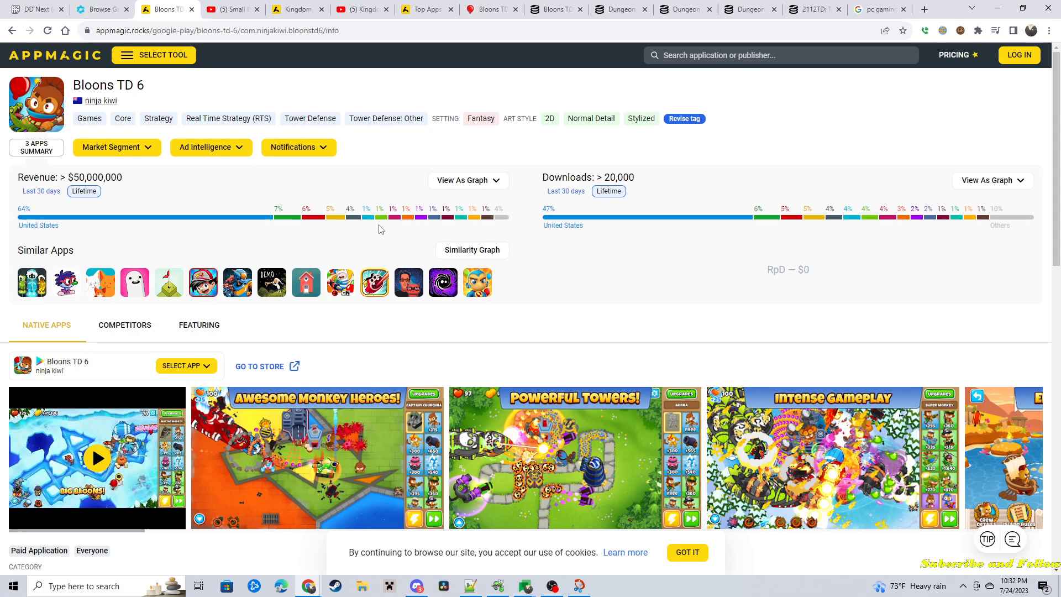
pyautogui.moveTo(60, 210)
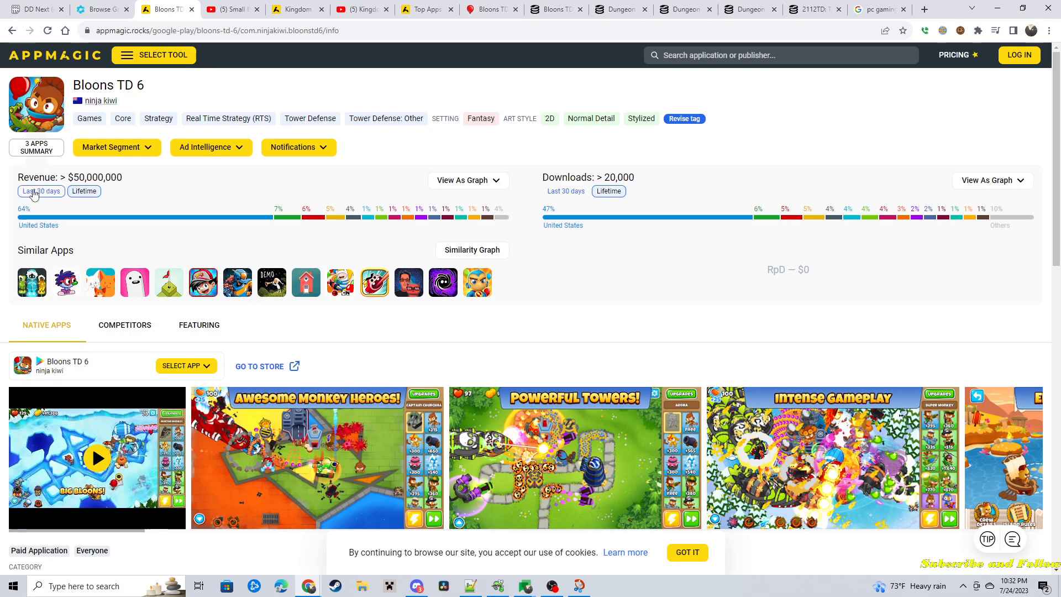
# - Compare Bloons TD 6 revenue and downloads for last 30 days versus lifetime, then go to its gameplay video
pyautogui.click(40, 191)
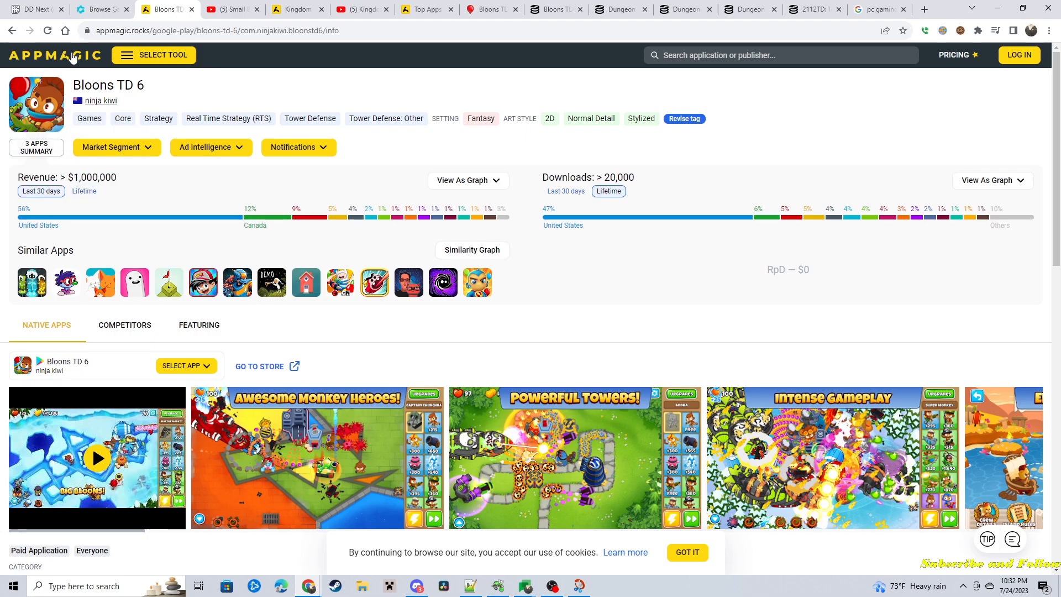
pyautogui.moveTo(86, 139)
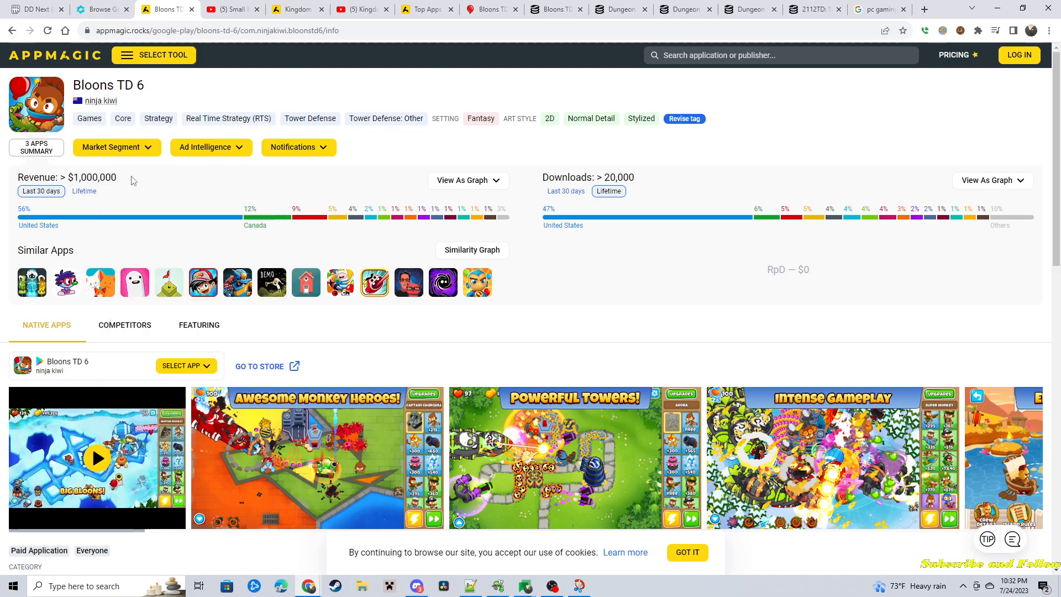
pyautogui.click(565, 192)
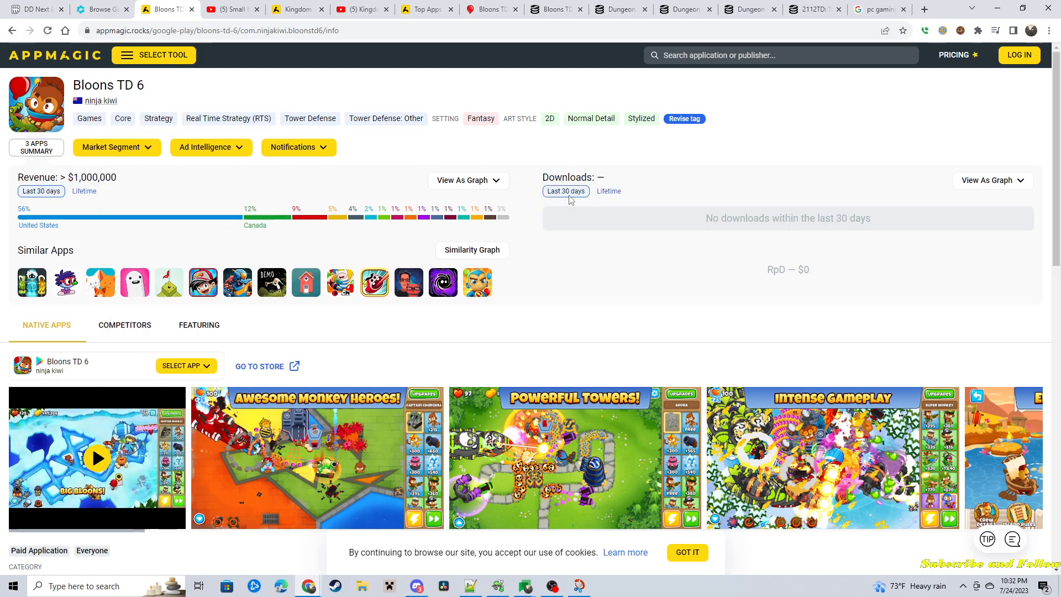
pyautogui.click(607, 192)
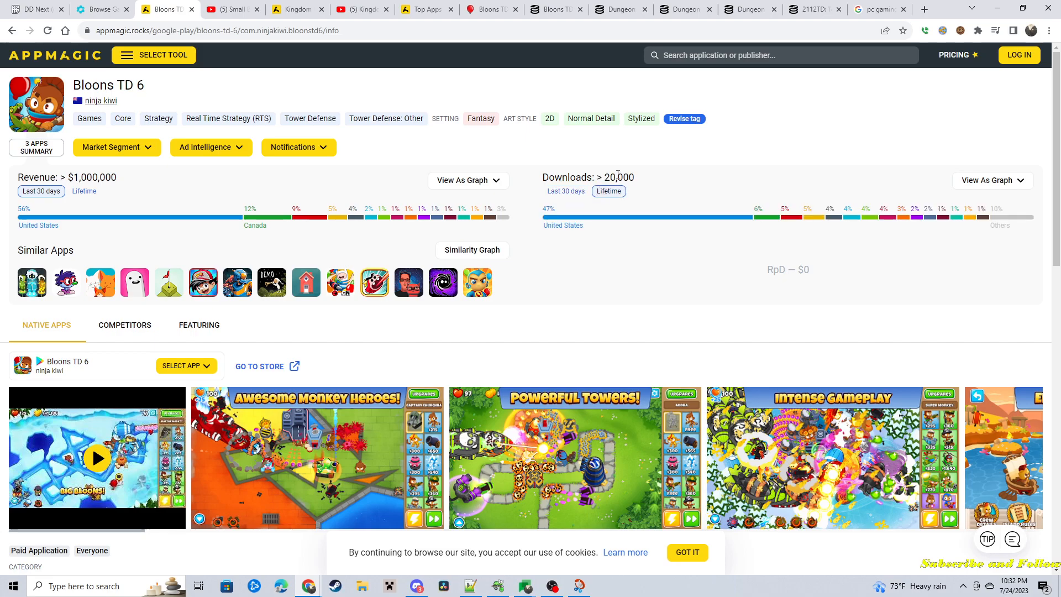
pyautogui.moveTo(590, 167)
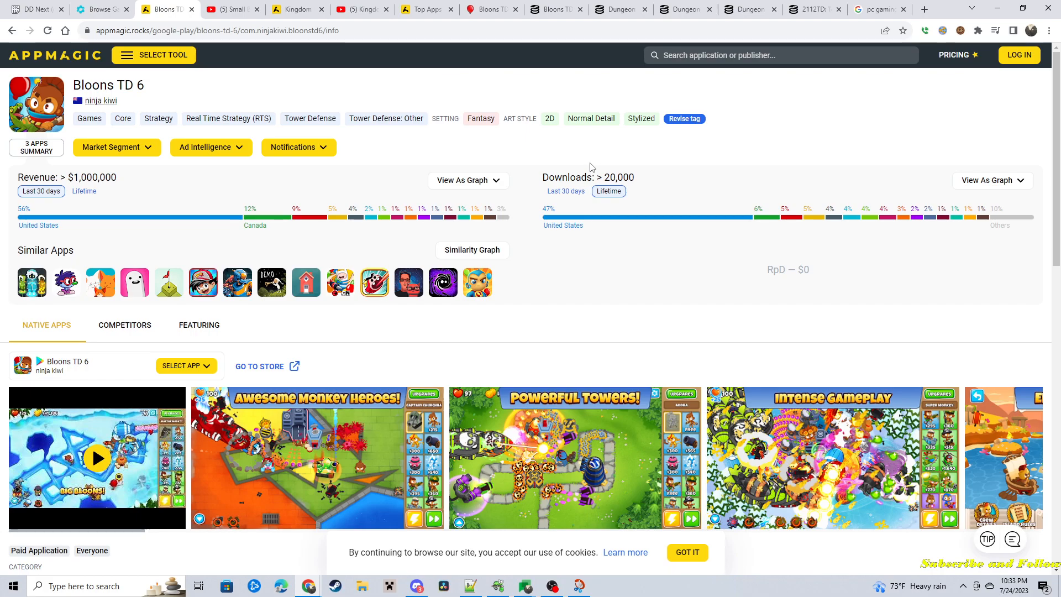
pyautogui.moveTo(400, 167)
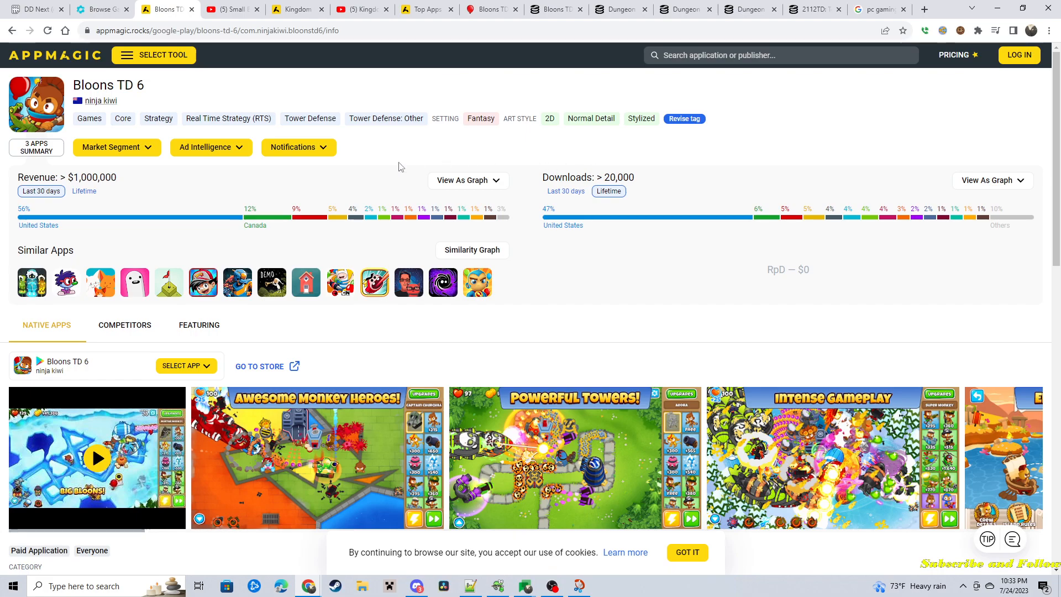
pyautogui.moveTo(132, 77)
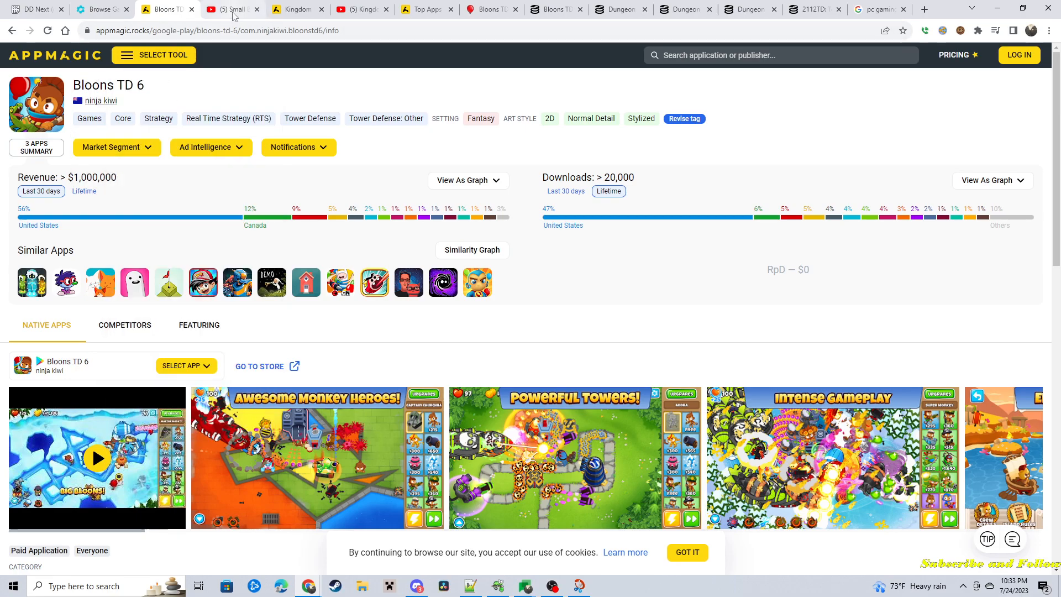
pyautogui.click(230, 9)
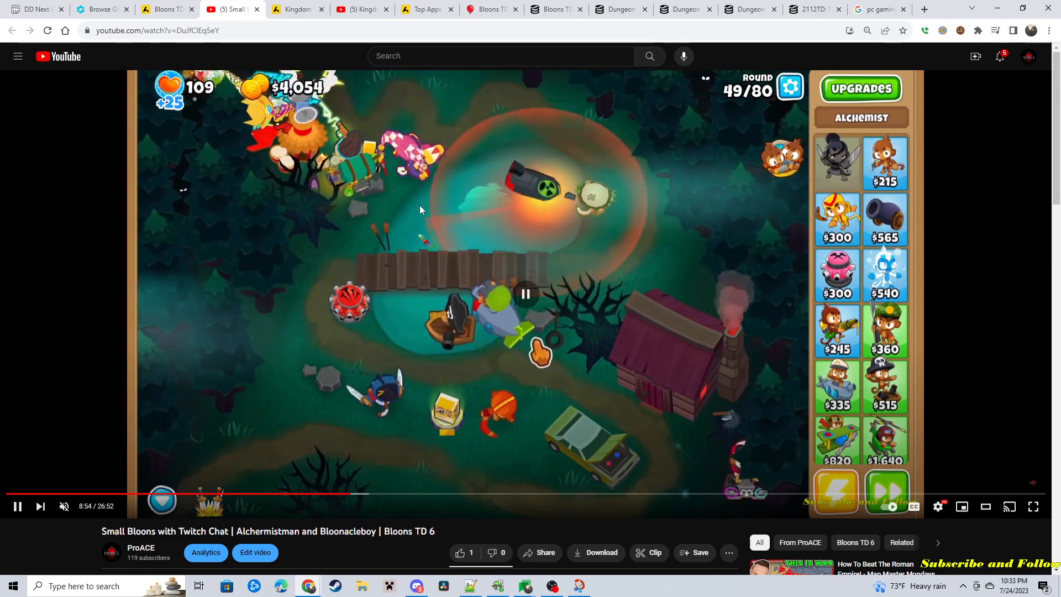
# - Move on to the AppMagic Kingdom Rush Origins TD stats page
pyautogui.click(297, 9)
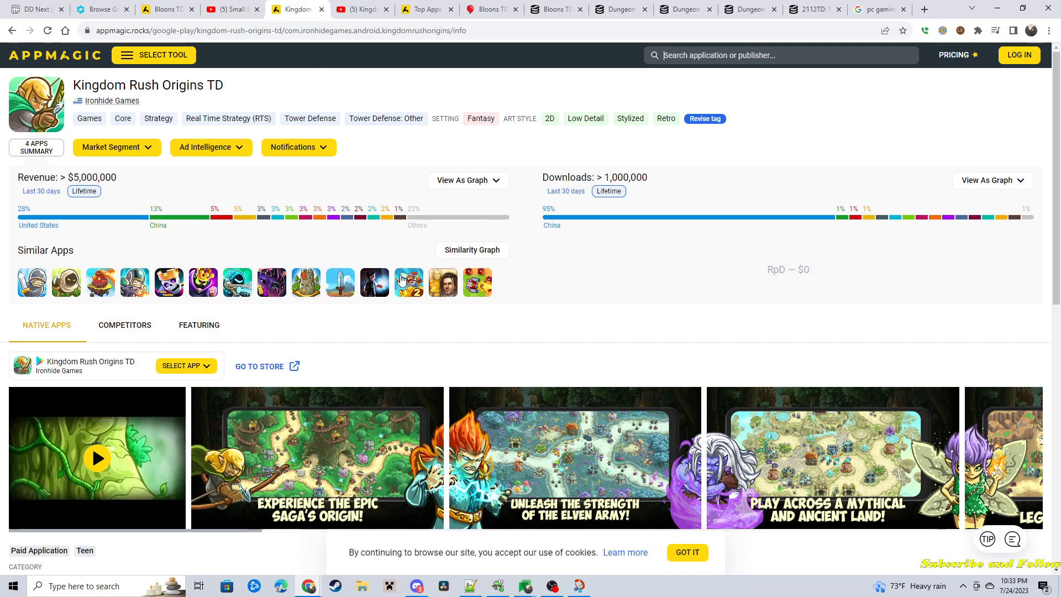
pyautogui.moveTo(354, 207)
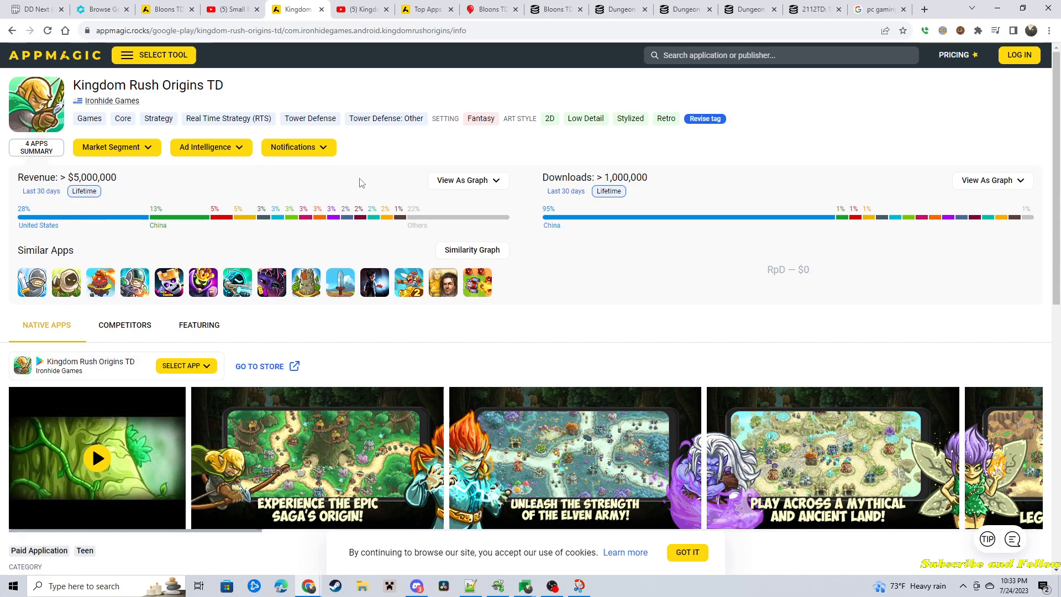
pyautogui.moveTo(621, 172)
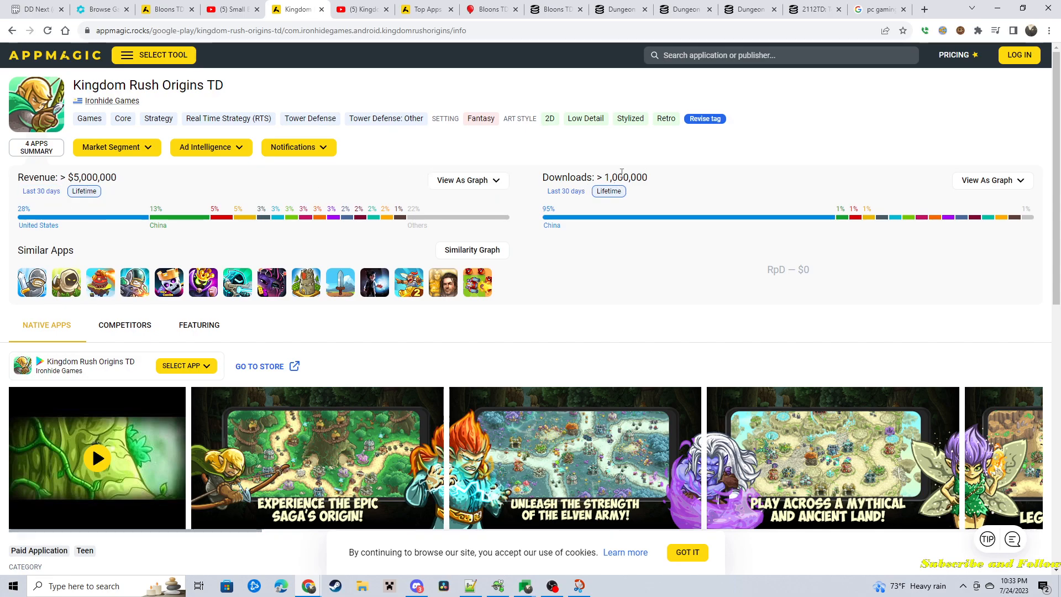
pyautogui.moveTo(479, 189)
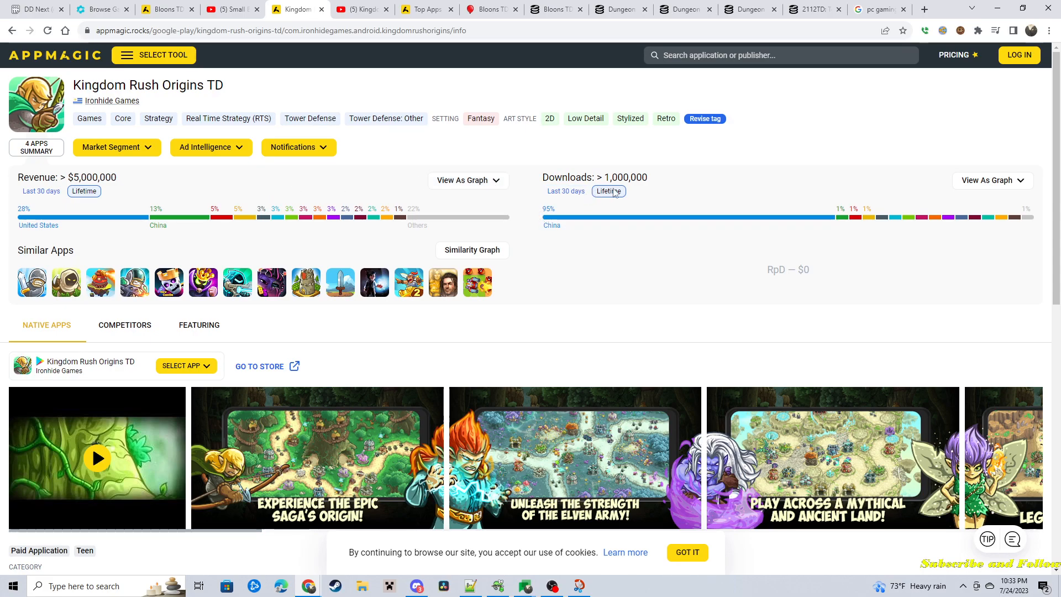
pyautogui.moveTo(554, 218)
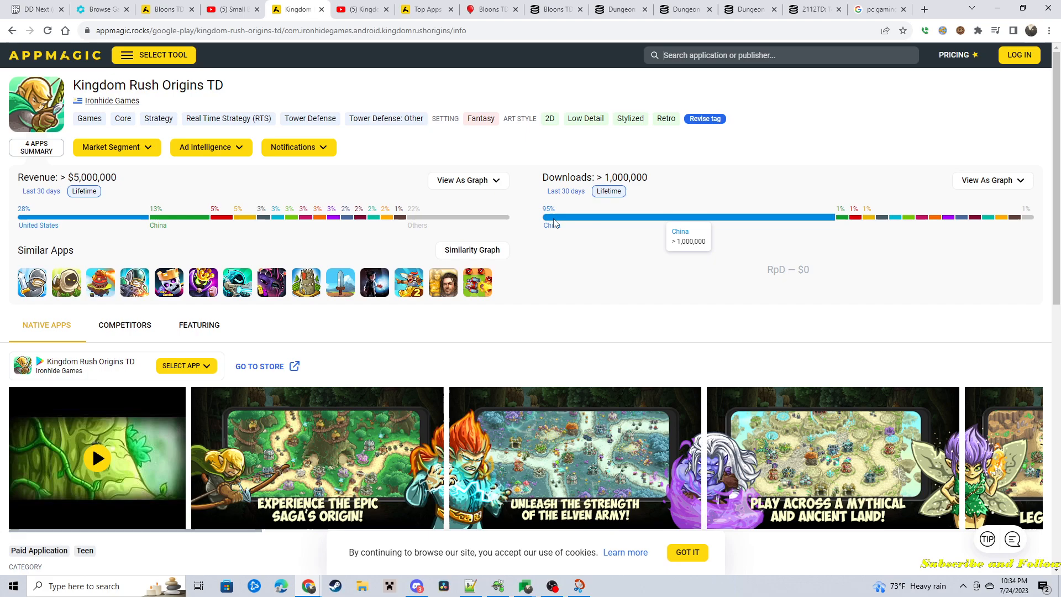
pyautogui.moveTo(345, 189)
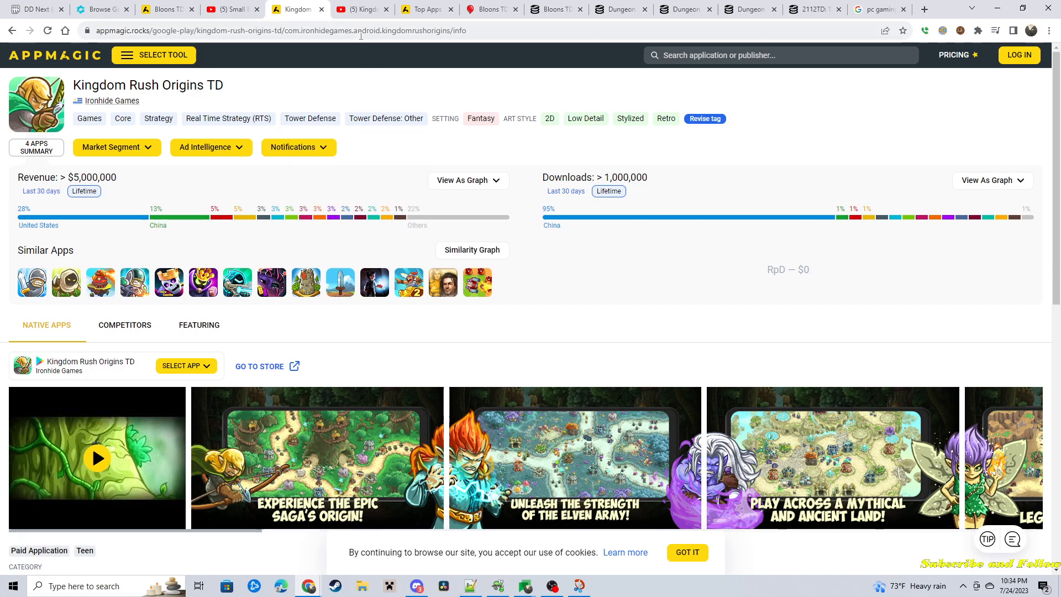
# - Move on to the Kingdom Rush Origins full-game longplay video on YouTube
pyautogui.click(363, 9)
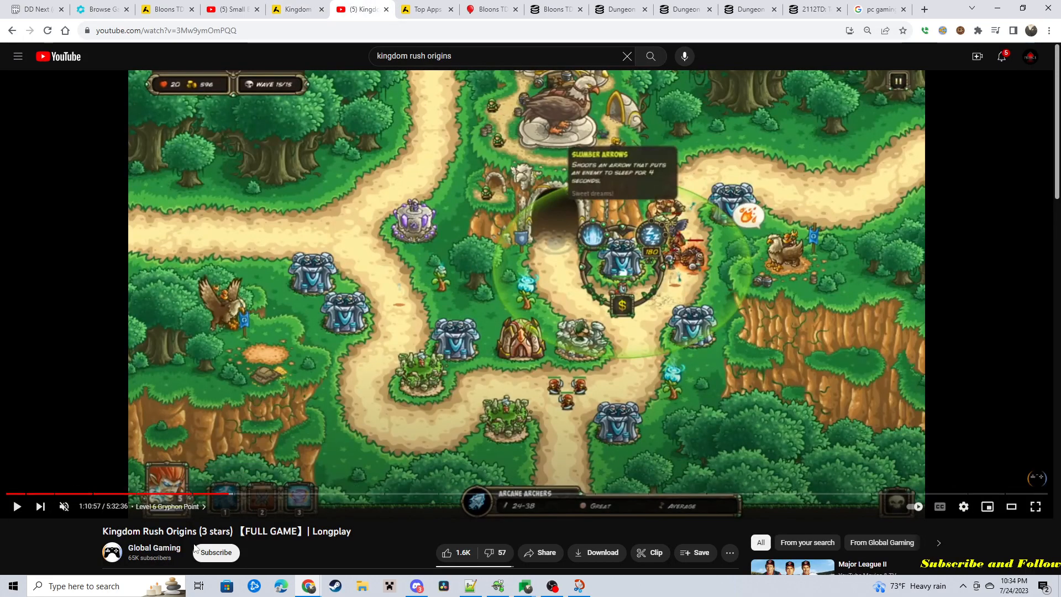
# - Resume the Kingdom Rush Origins longplay, then go to AppMagic's Top Charts page
pyautogui.click(16, 505)
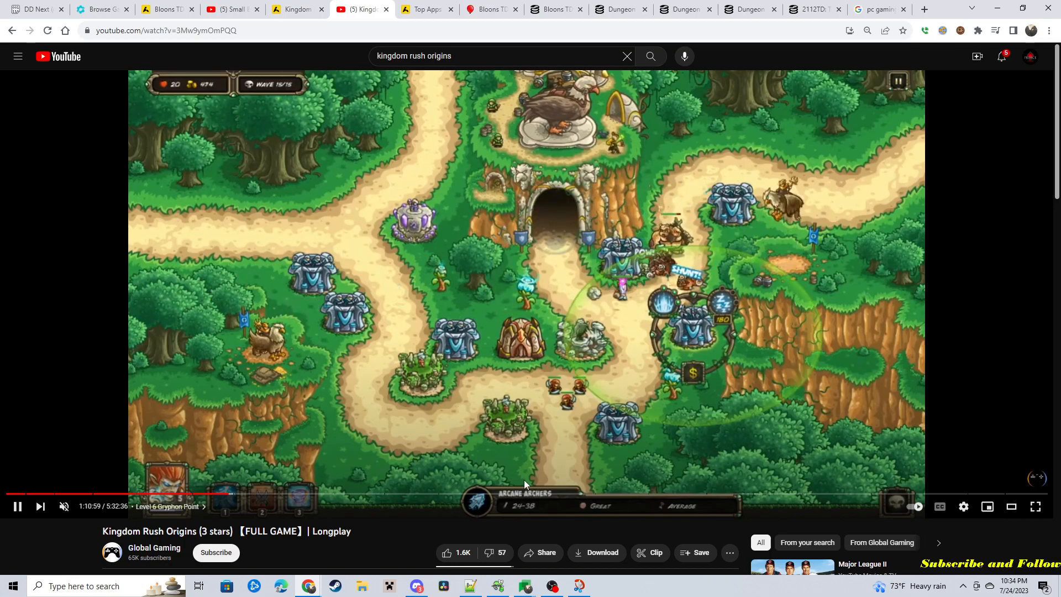
pyautogui.moveTo(705, 234)
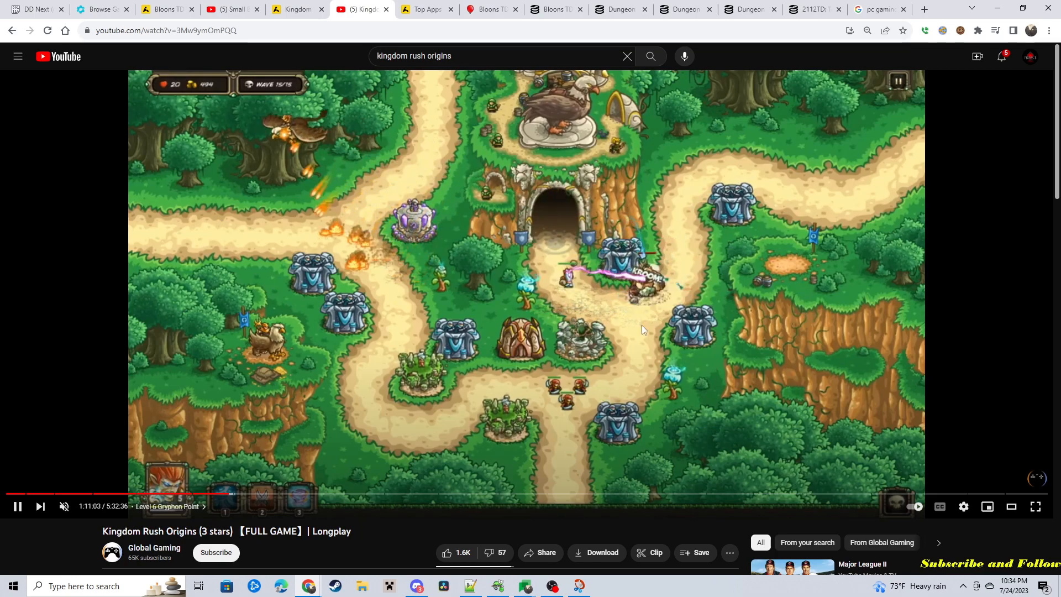
pyautogui.moveTo(710, 202)
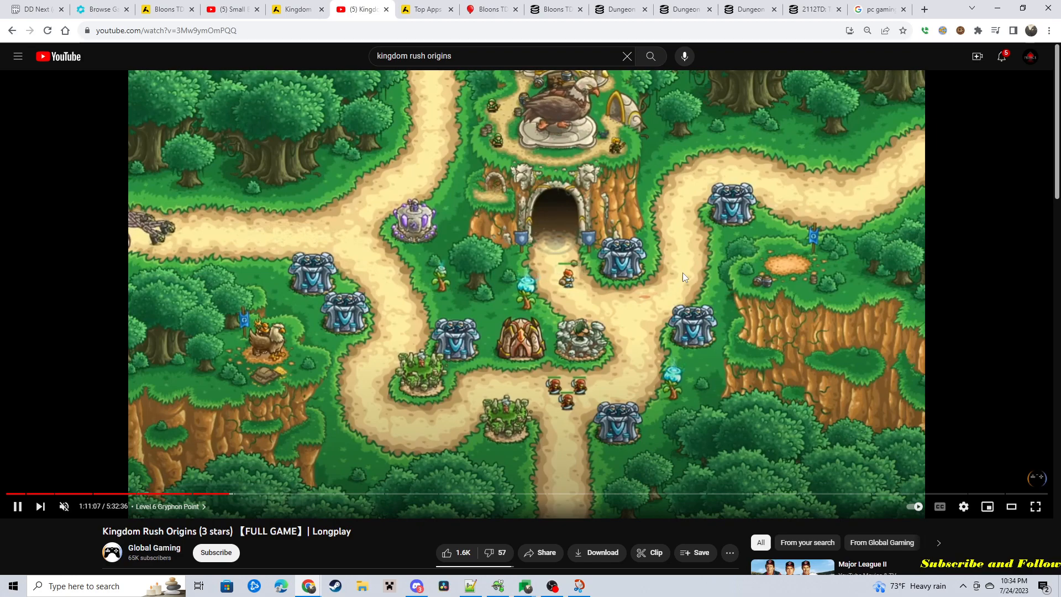
pyautogui.moveTo(469, 255)
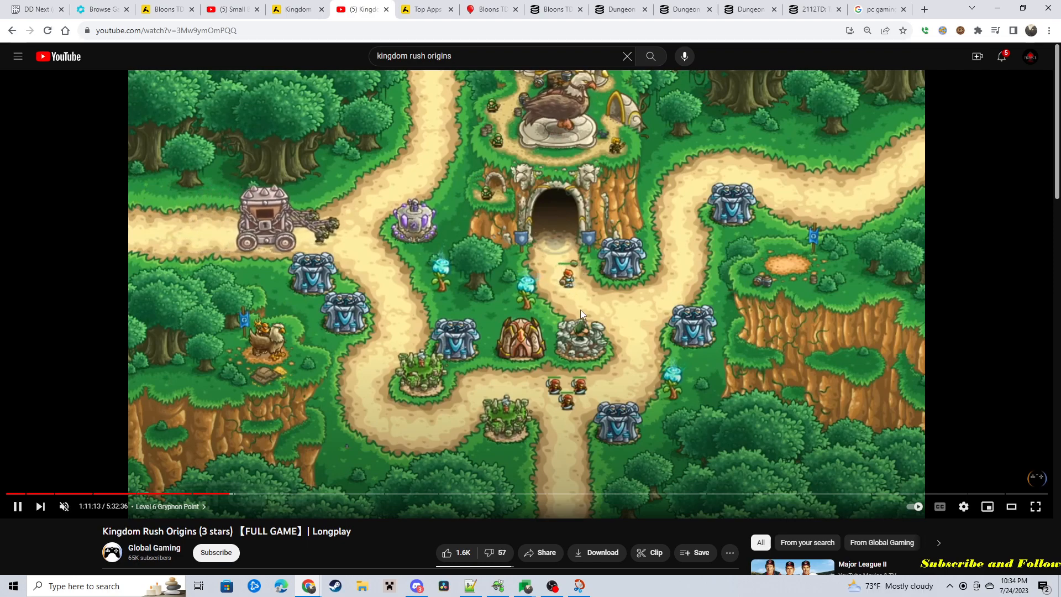
pyautogui.moveTo(596, 285)
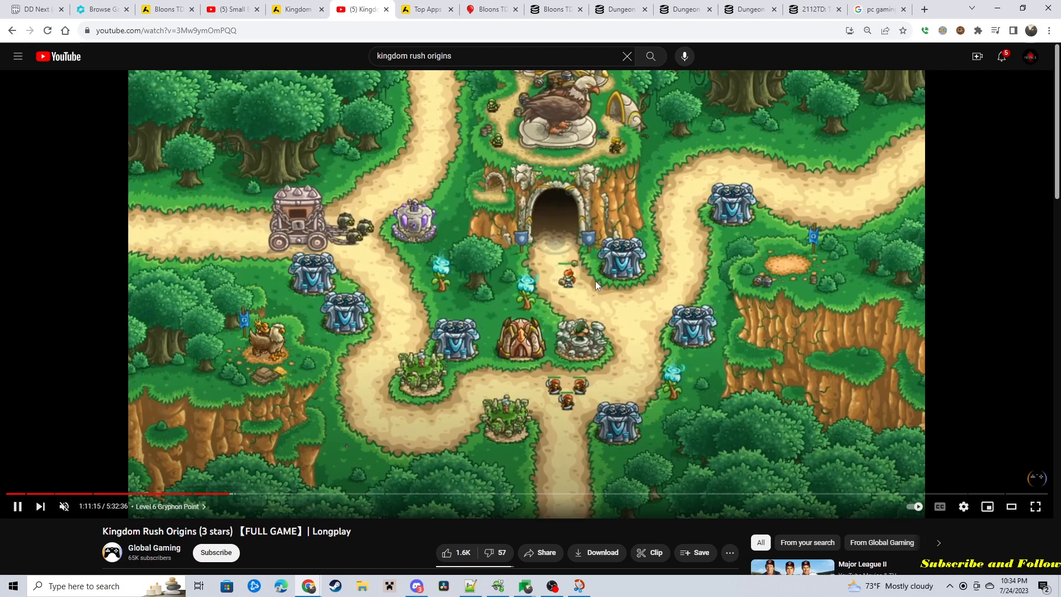
pyautogui.moveTo(694, 323)
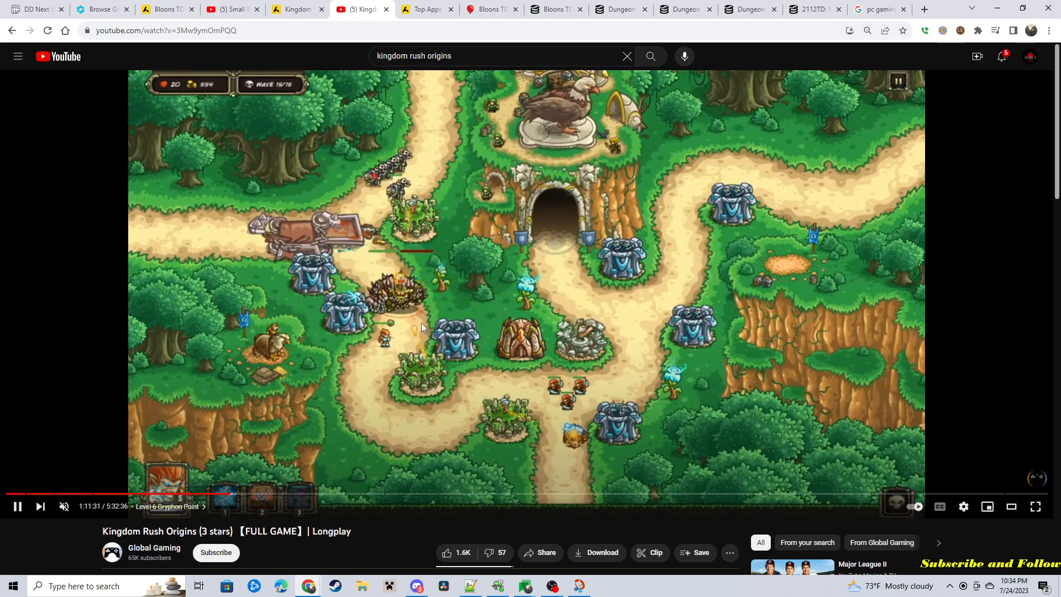
pyautogui.moveTo(514, 280)
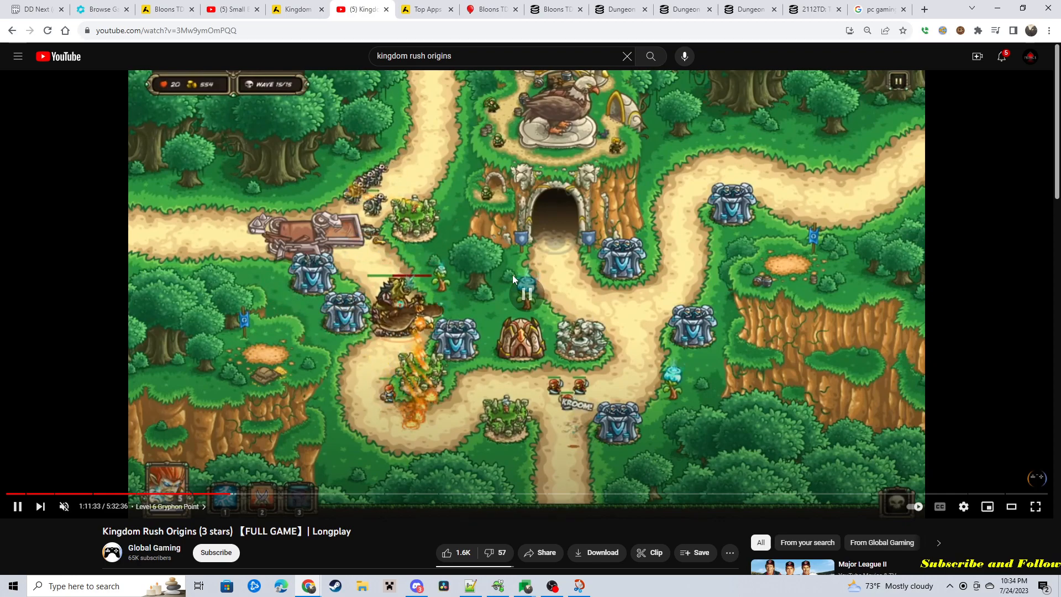
pyautogui.click(423, 9)
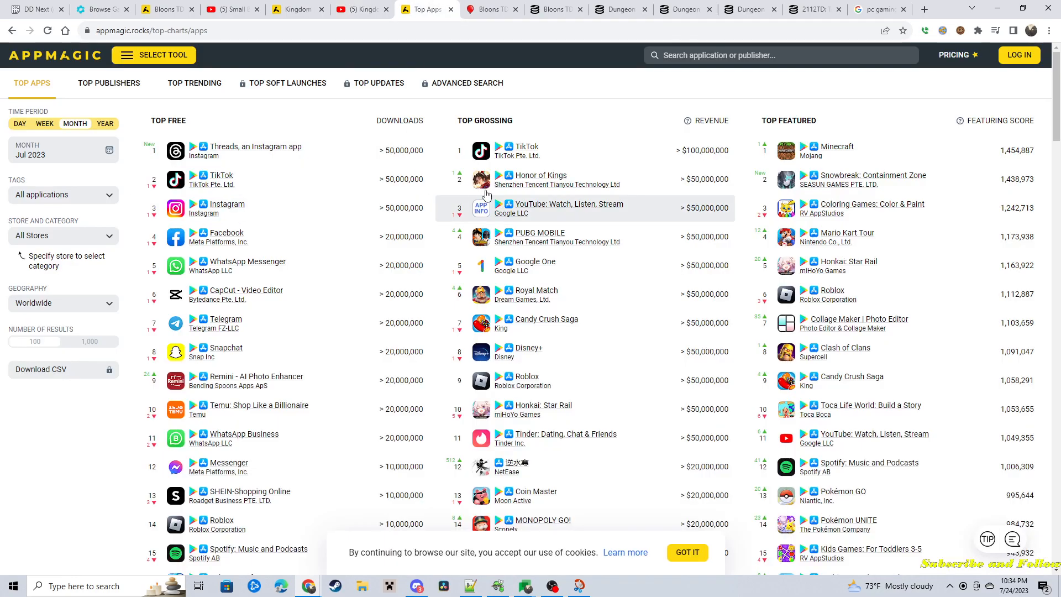
pyautogui.moveTo(483, 182)
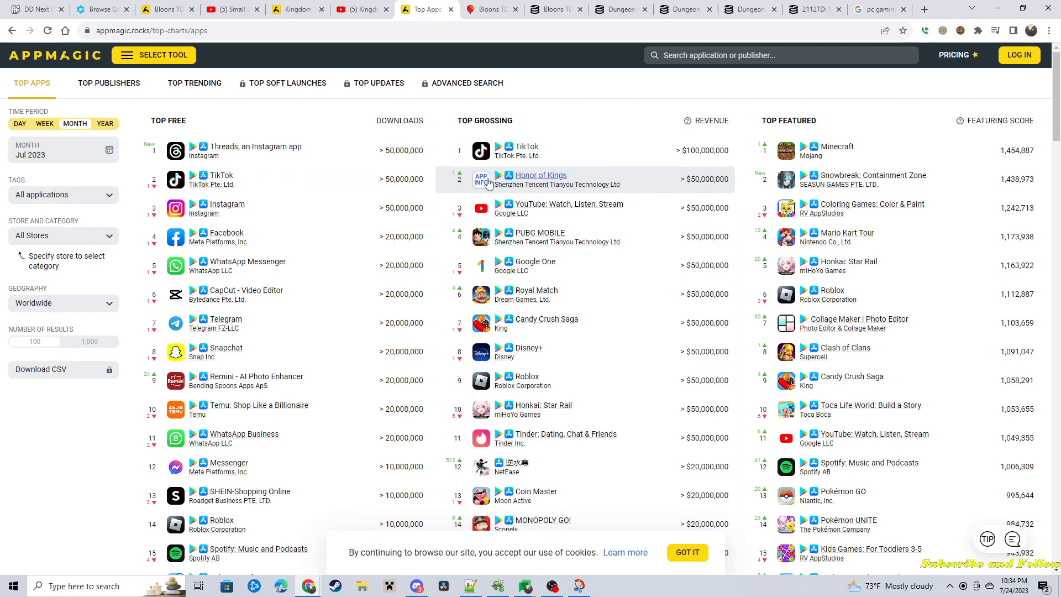
pyautogui.moveTo(435, 198)
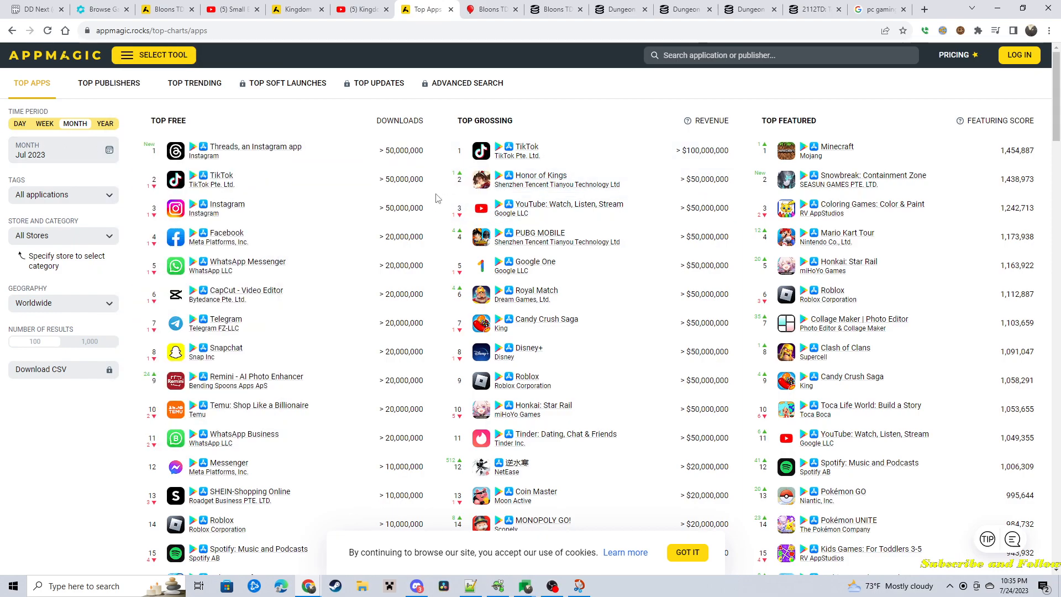
pyautogui.moveTo(412, 334)
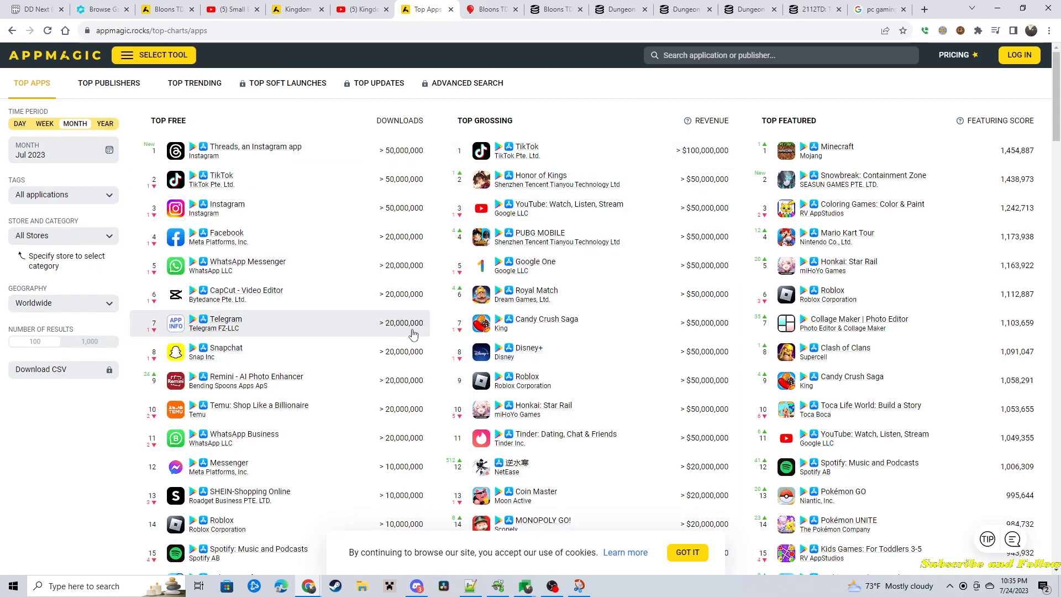
pyautogui.moveTo(729, 163)
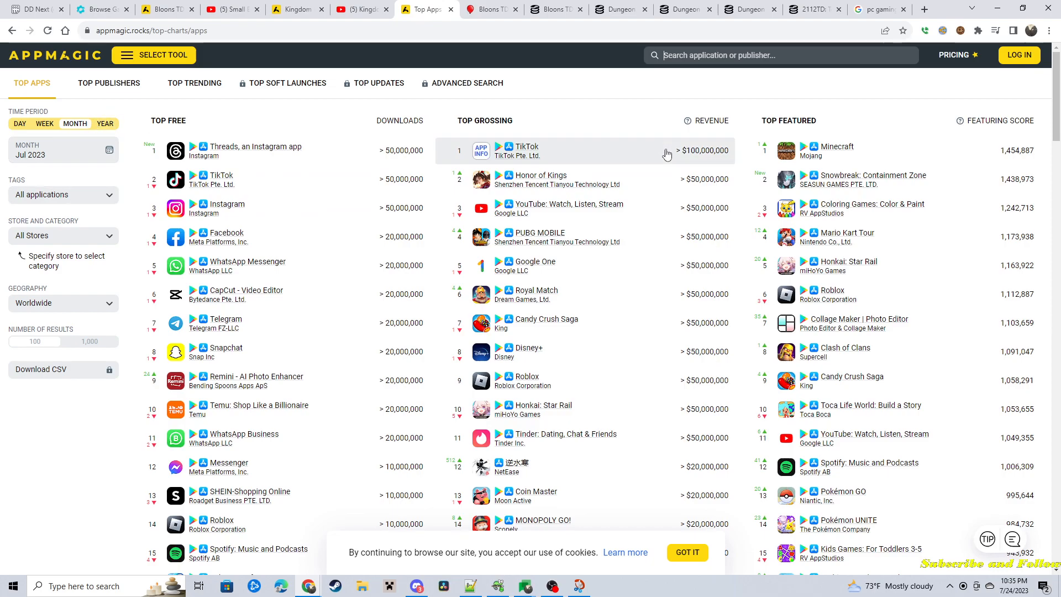
pyautogui.moveTo(632, 189)
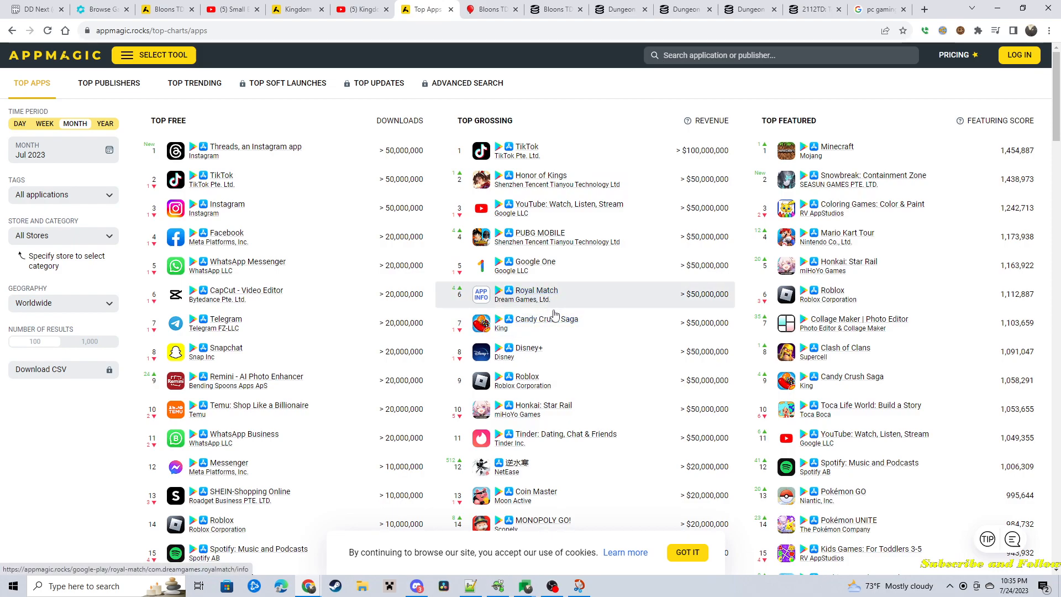
pyautogui.moveTo(561, 242)
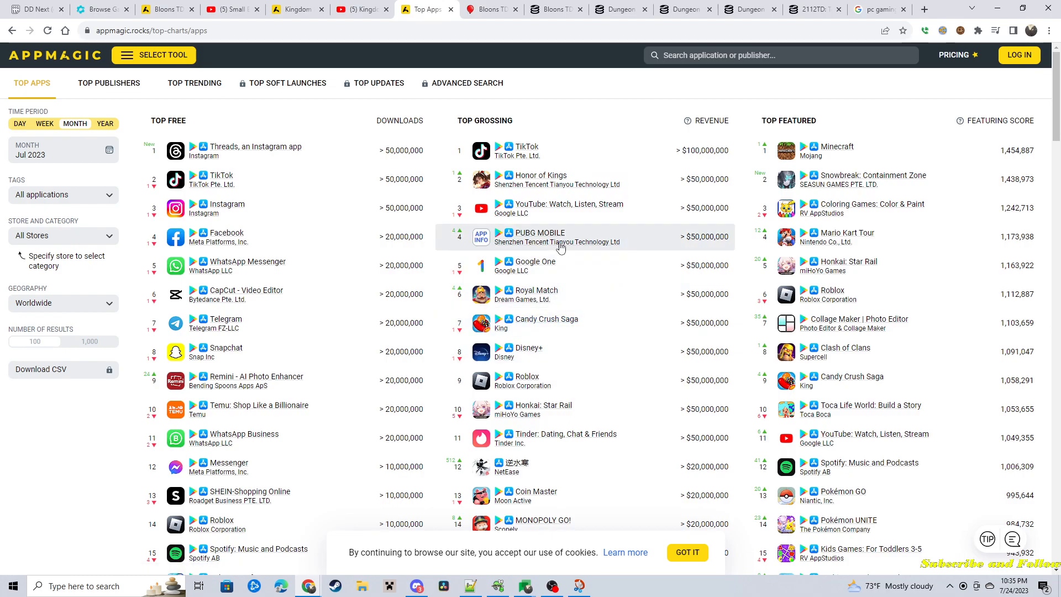
# - Scroll AppMagic's top grossing chart down past rank 27, then go to the Bloons TD 6 wiki article
pyautogui.scroll(-3)
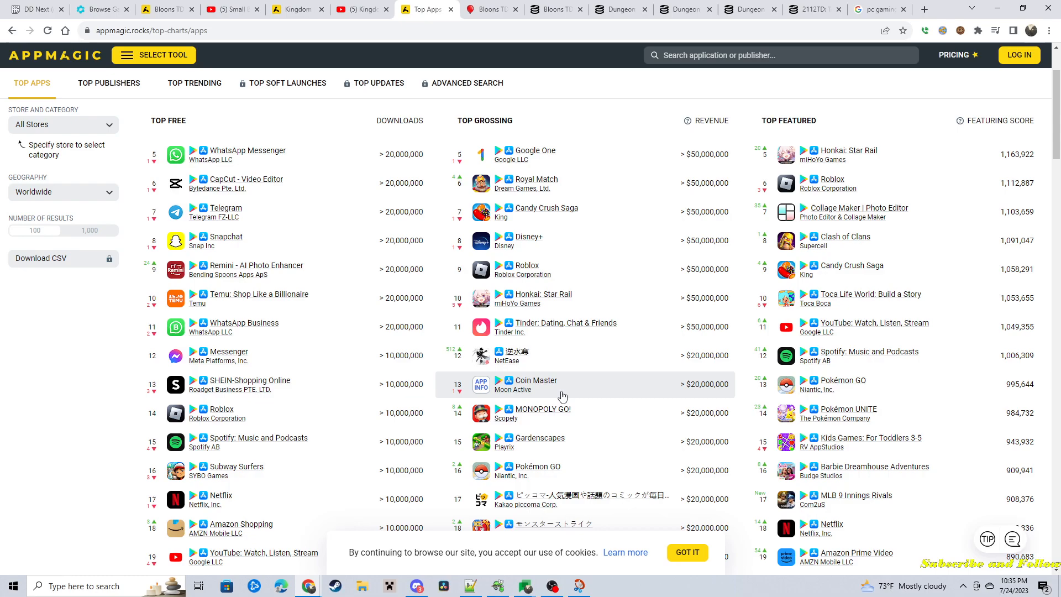
pyautogui.scroll(-3)
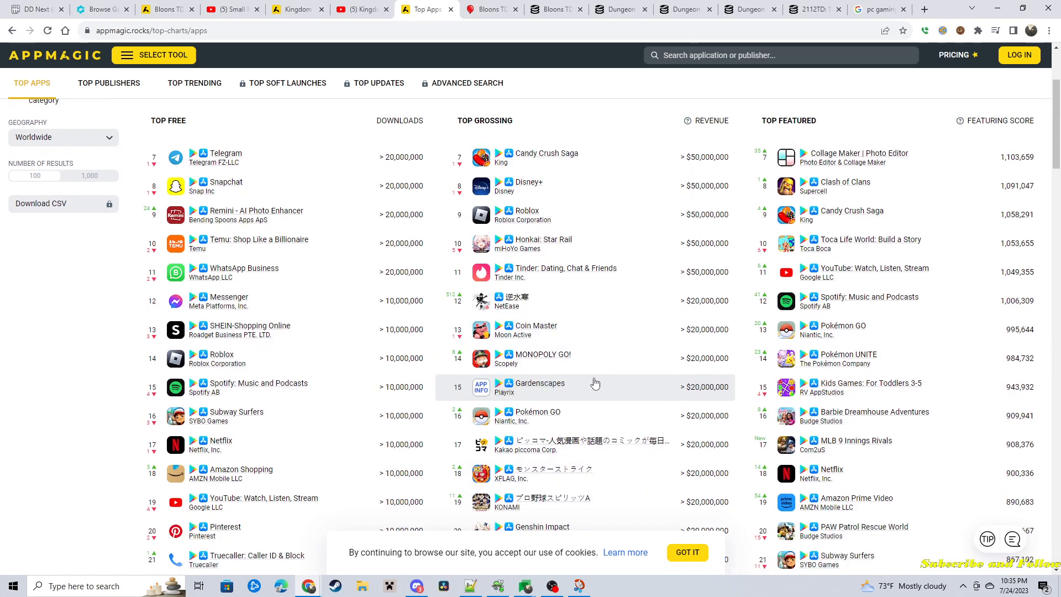
pyautogui.moveTo(622, 357)
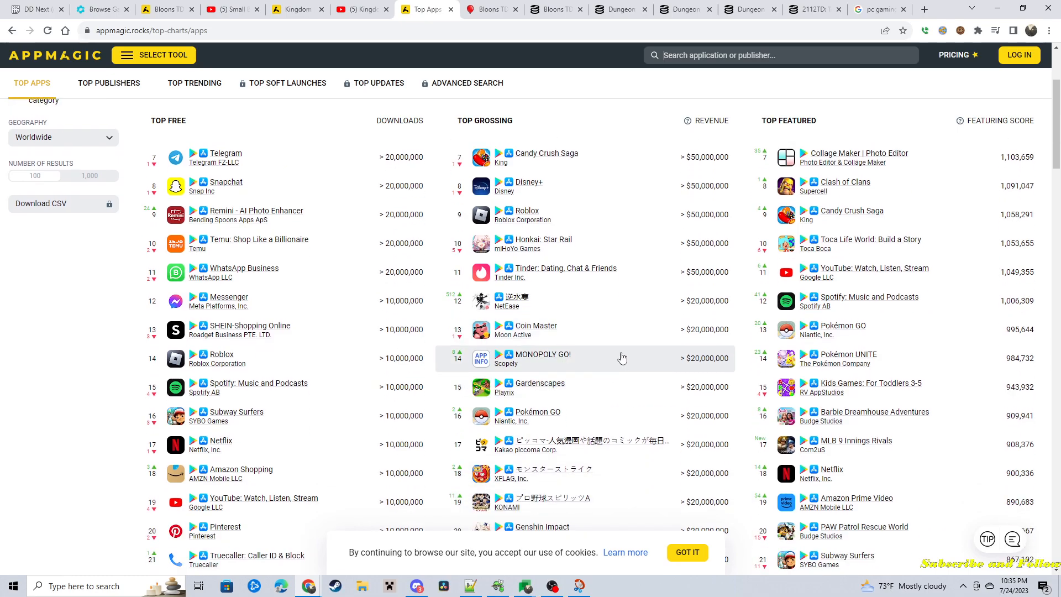
pyautogui.moveTo(629, 357)
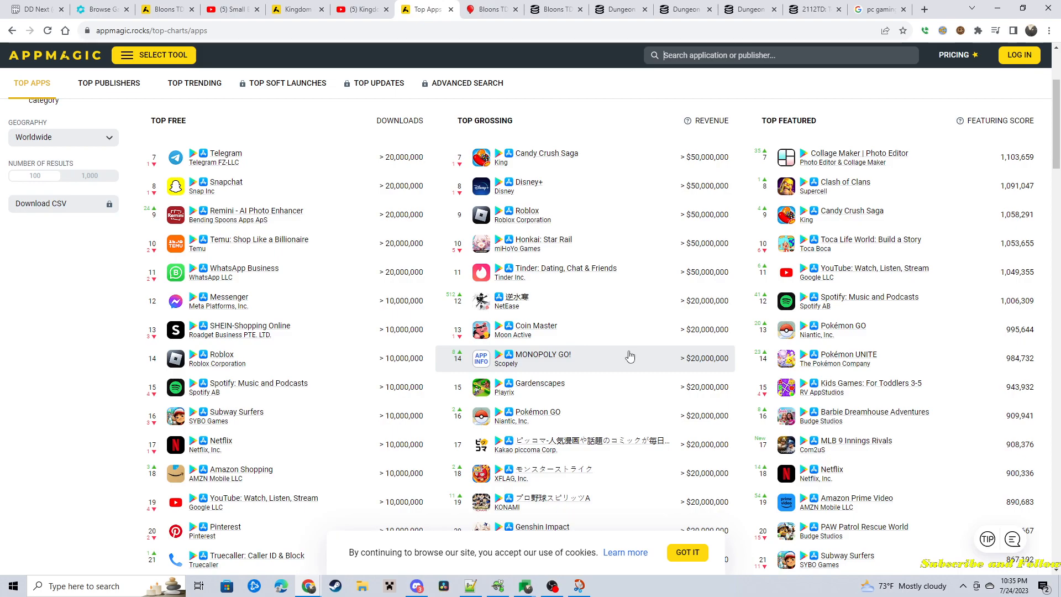
pyautogui.scroll(-3)
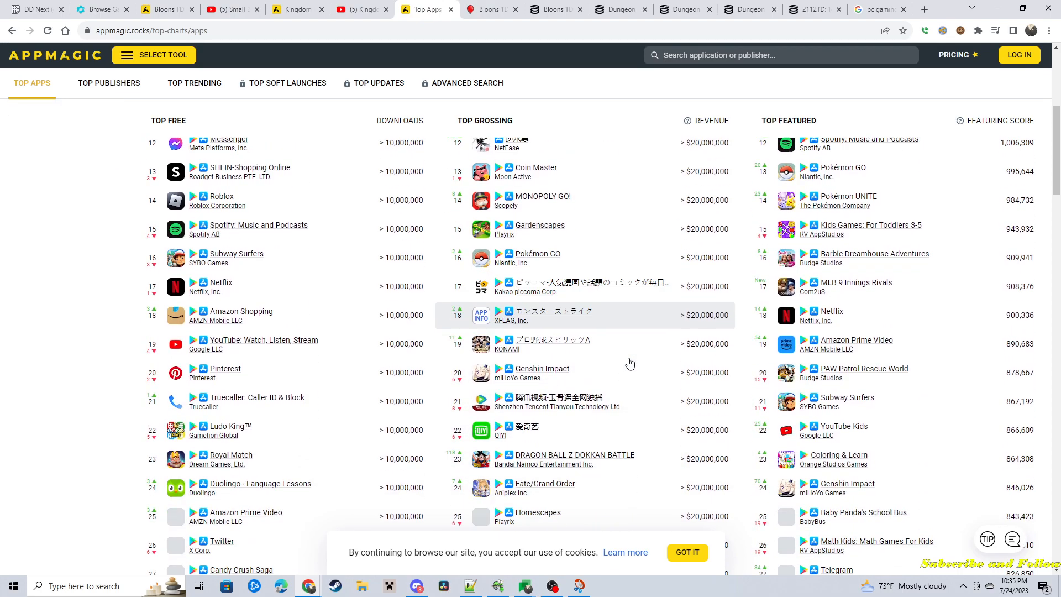
pyautogui.scroll(-3)
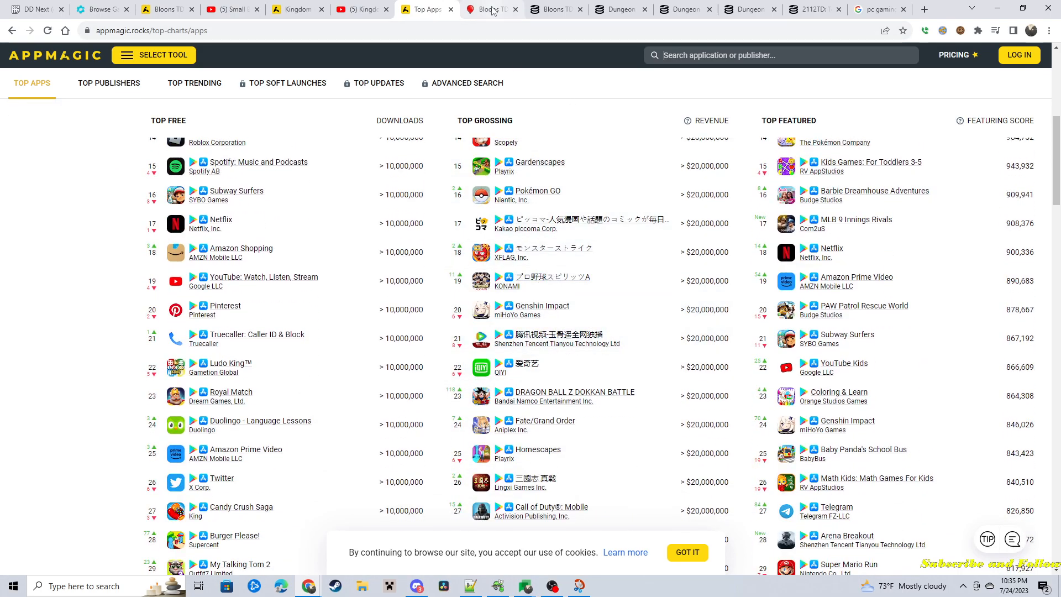
pyautogui.click(489, 9)
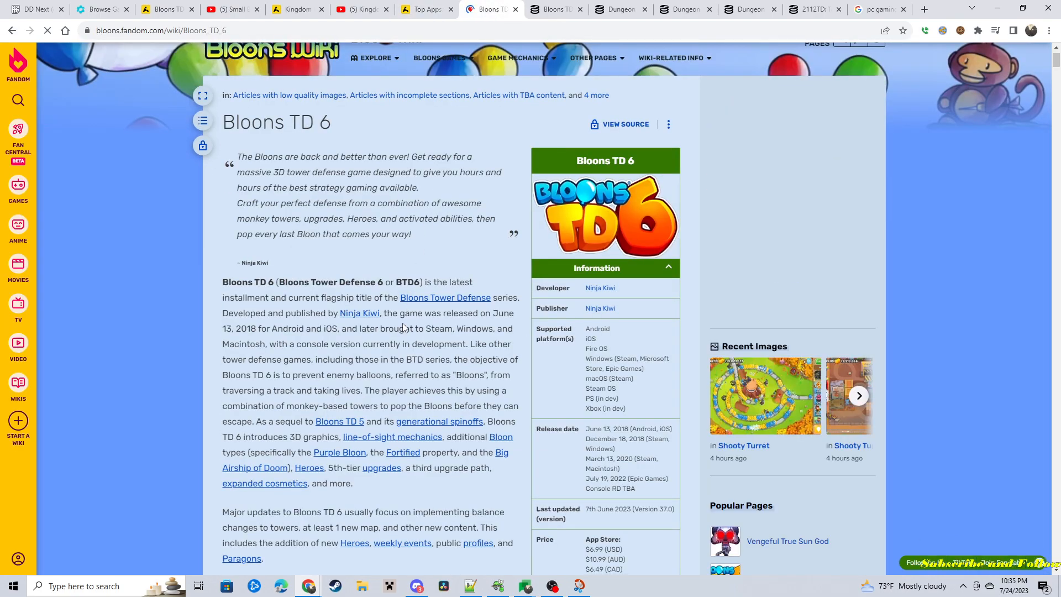
# - Highlight the December 18, 2018 Windows release date, then go to the SteamDB Bloons TD 6 charts
pyautogui.scroll(-3)
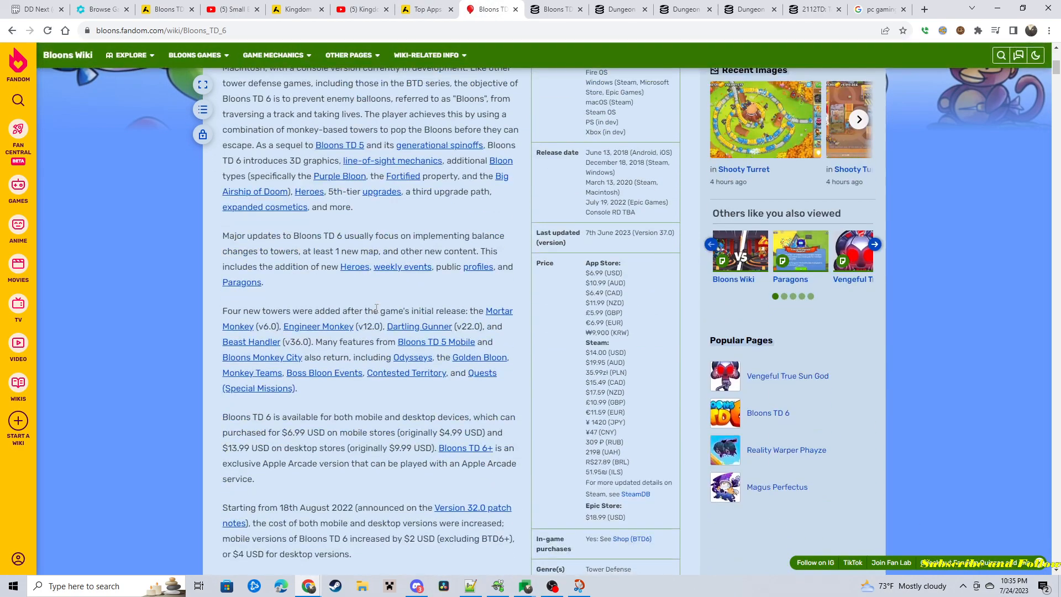
pyautogui.scroll(3)
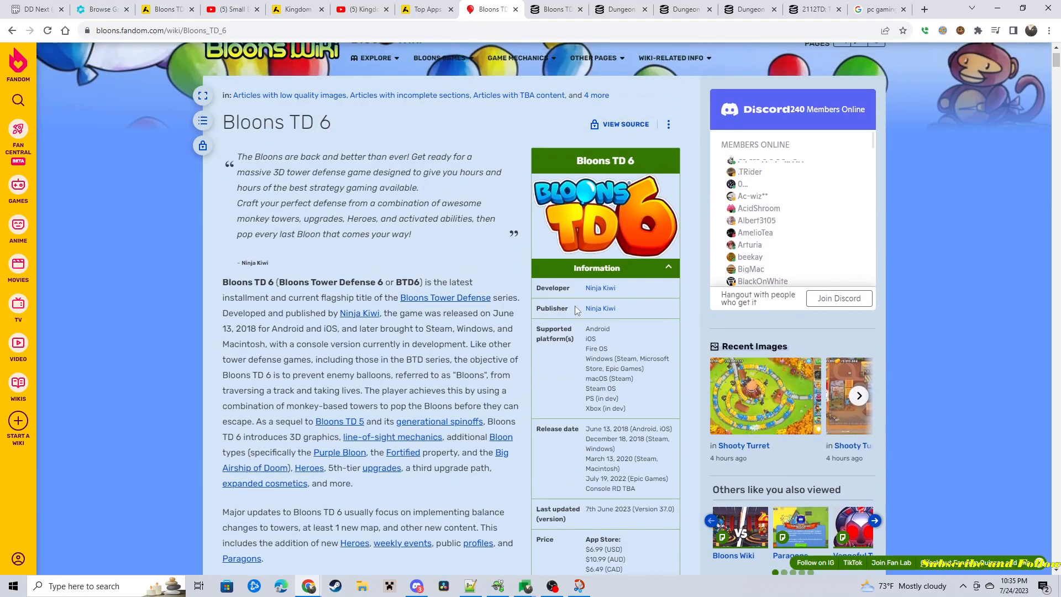
pyautogui.doubleClick(665, 428)
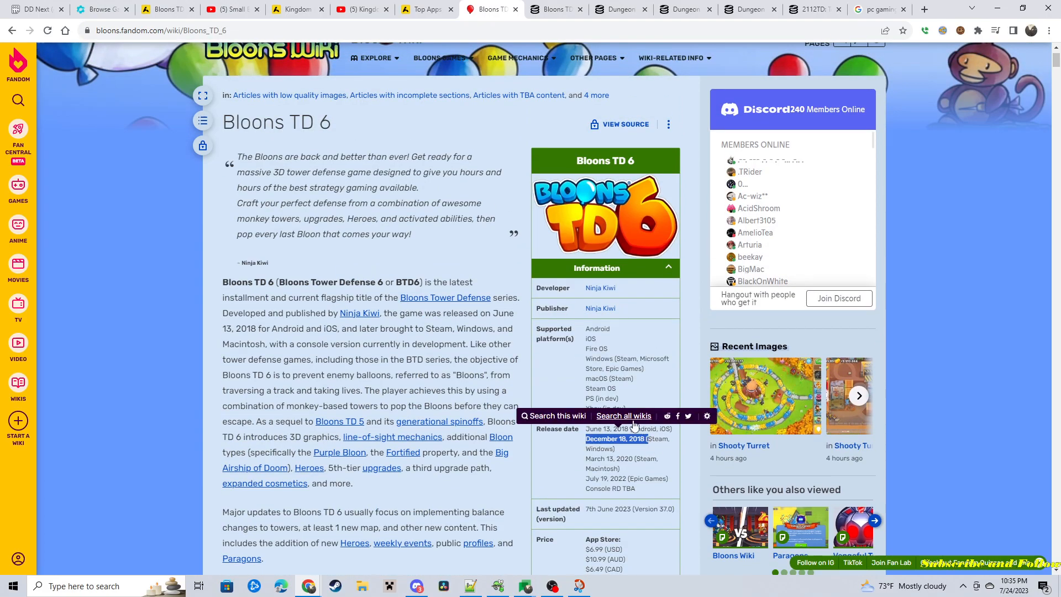
pyautogui.moveTo(478, 348)
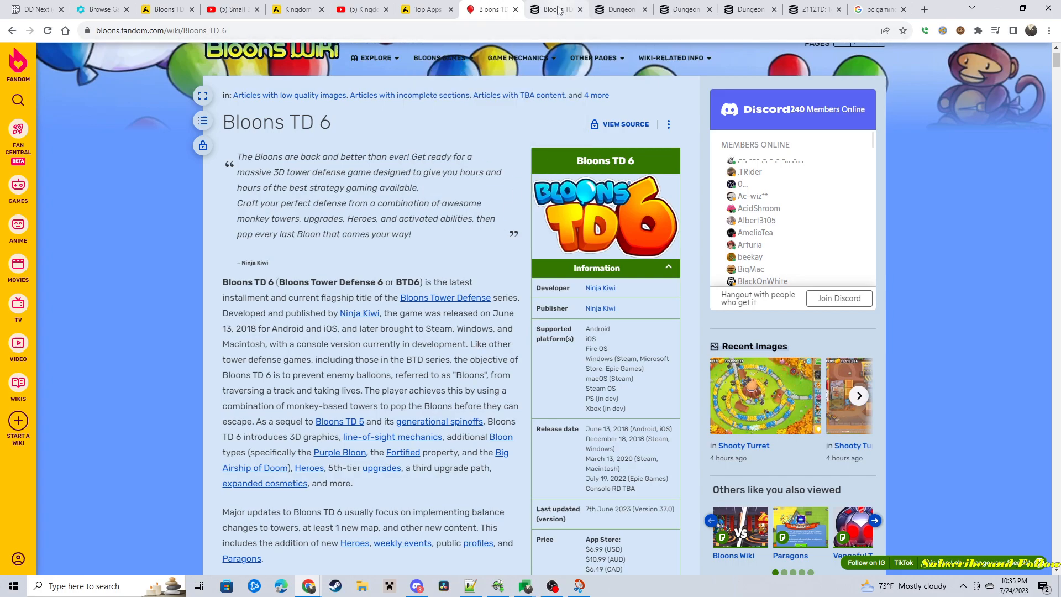
pyautogui.click(555, 9)
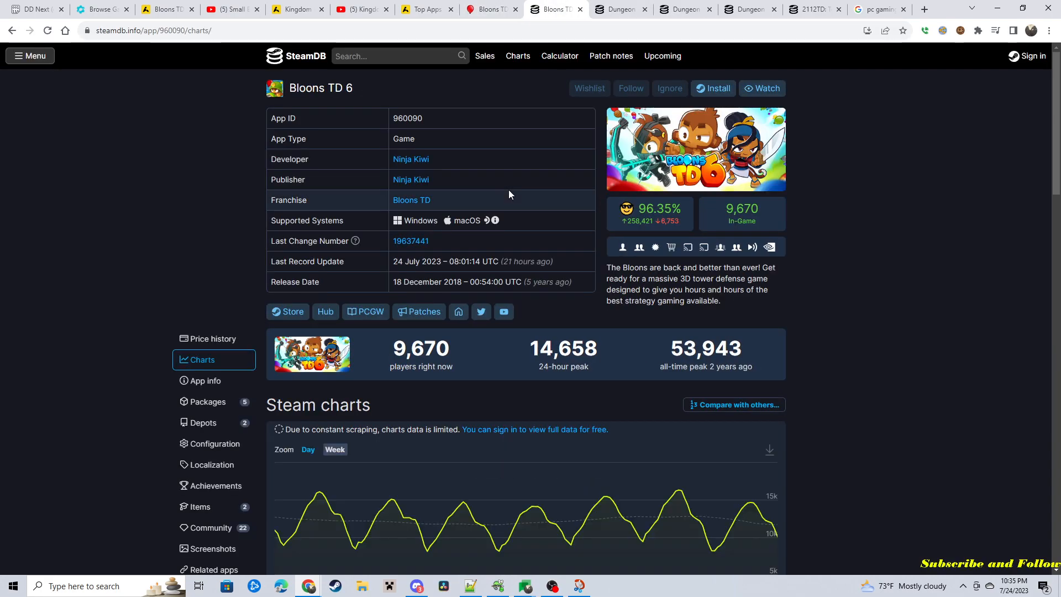
pyautogui.moveTo(332, 195)
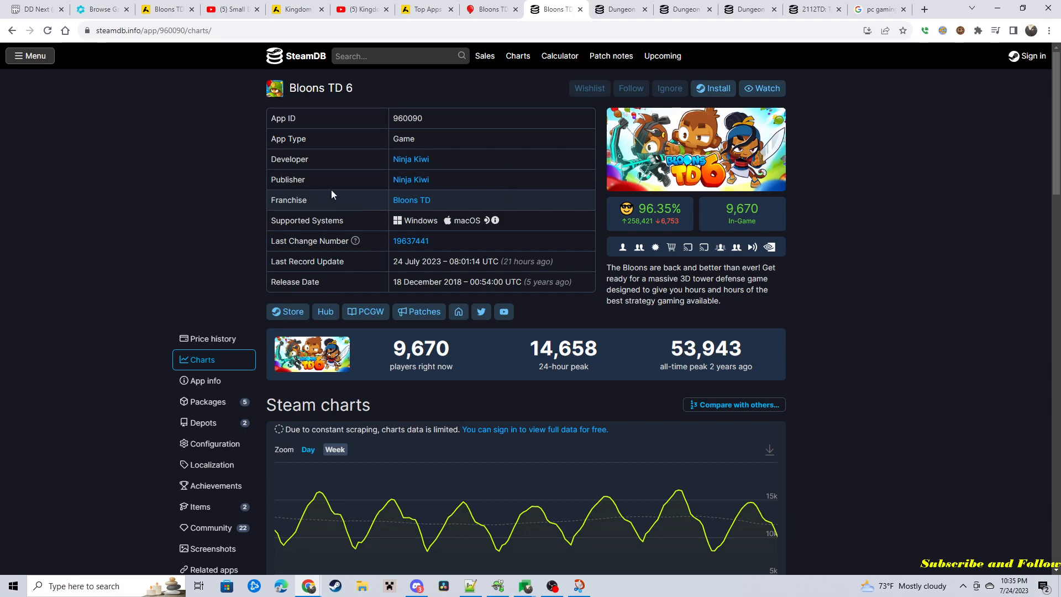
pyautogui.moveTo(466, 359)
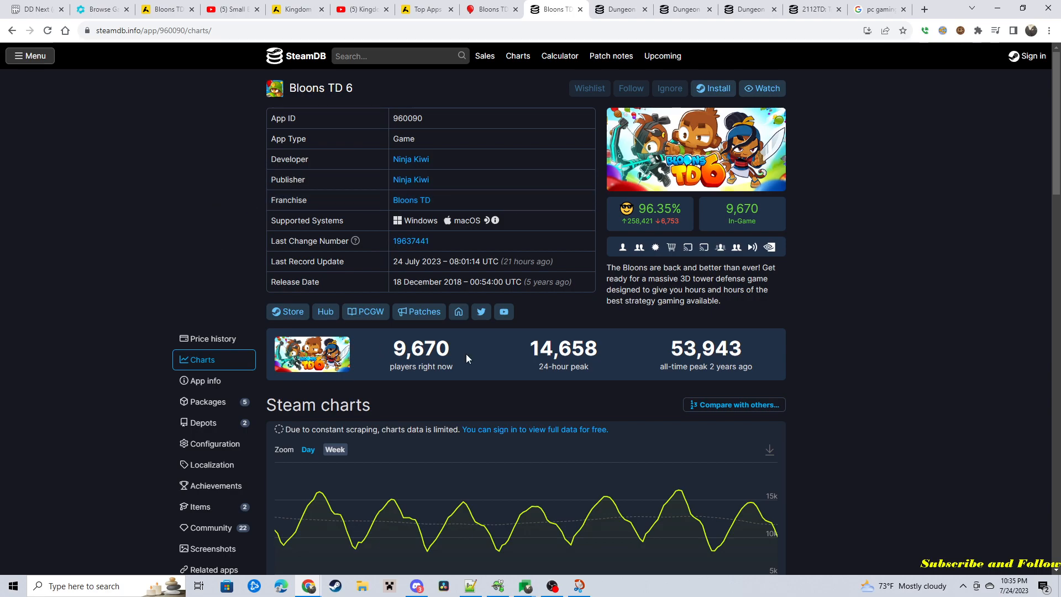
pyautogui.moveTo(390, 357)
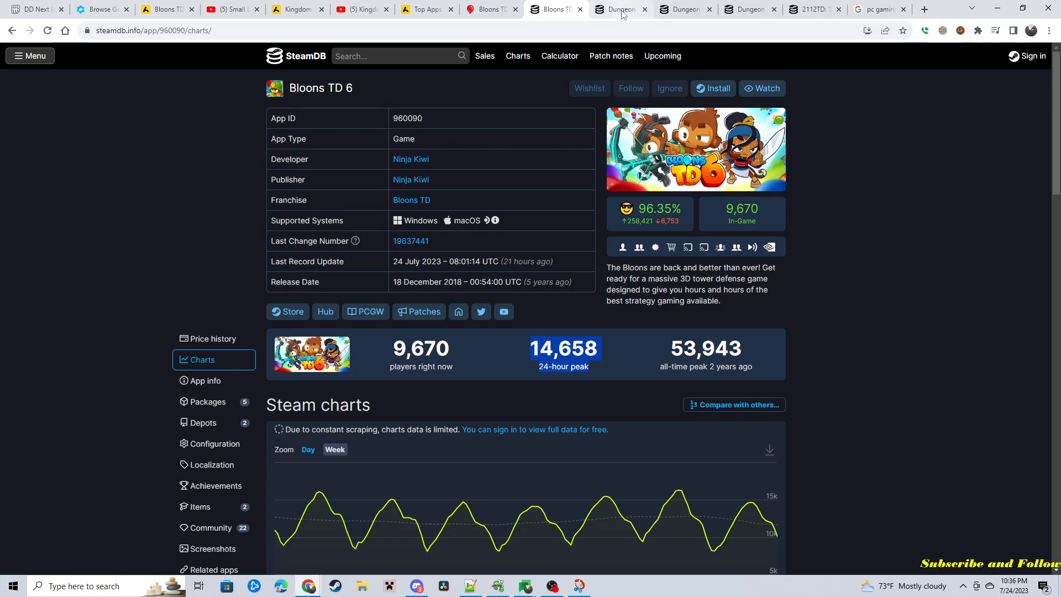
# - Review SteamDB player counts for Dungeon Defenders and Awakened, ending on 2112TD's 5 current players
pyautogui.click(617, 9)
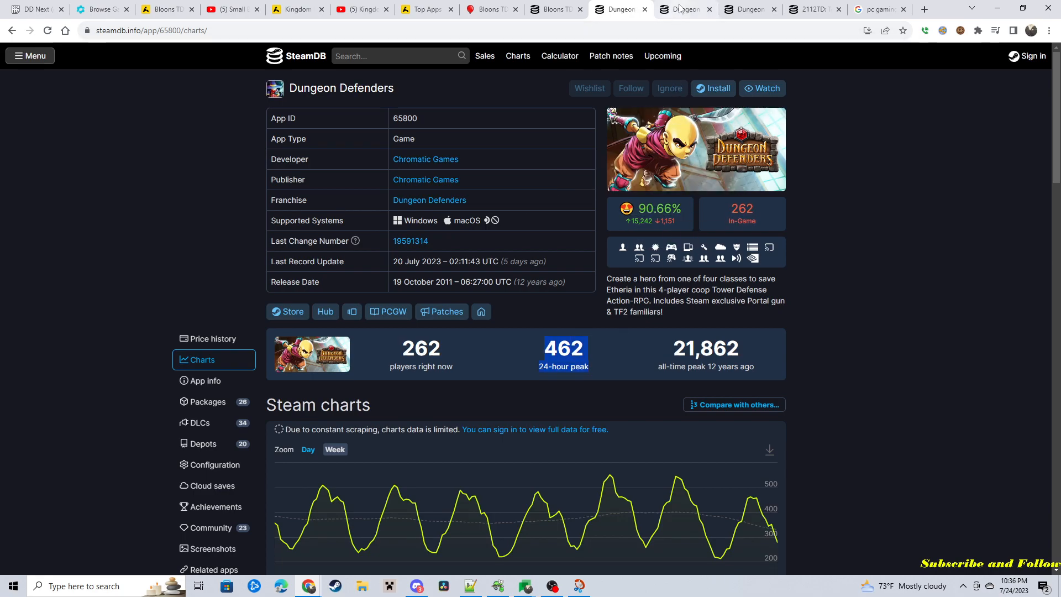
pyautogui.click(686, 8)
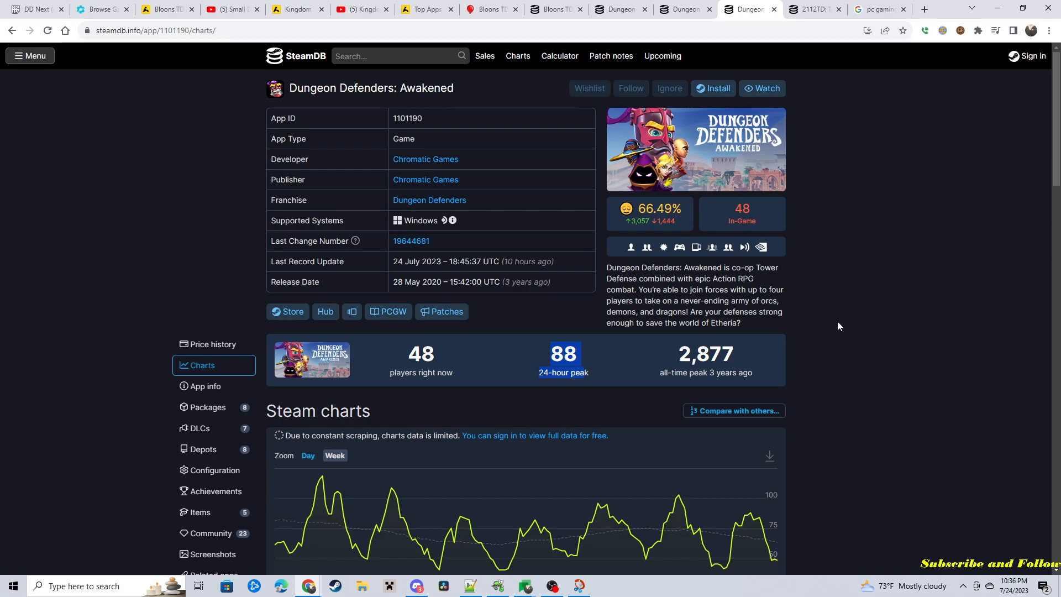
pyautogui.click(809, 9)
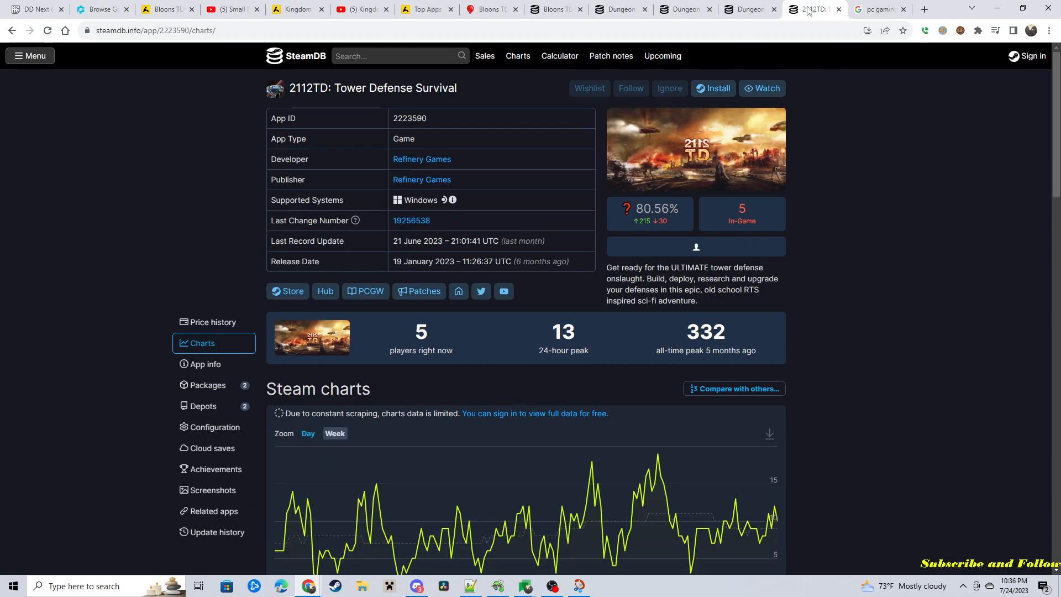
pyautogui.moveTo(294, 108)
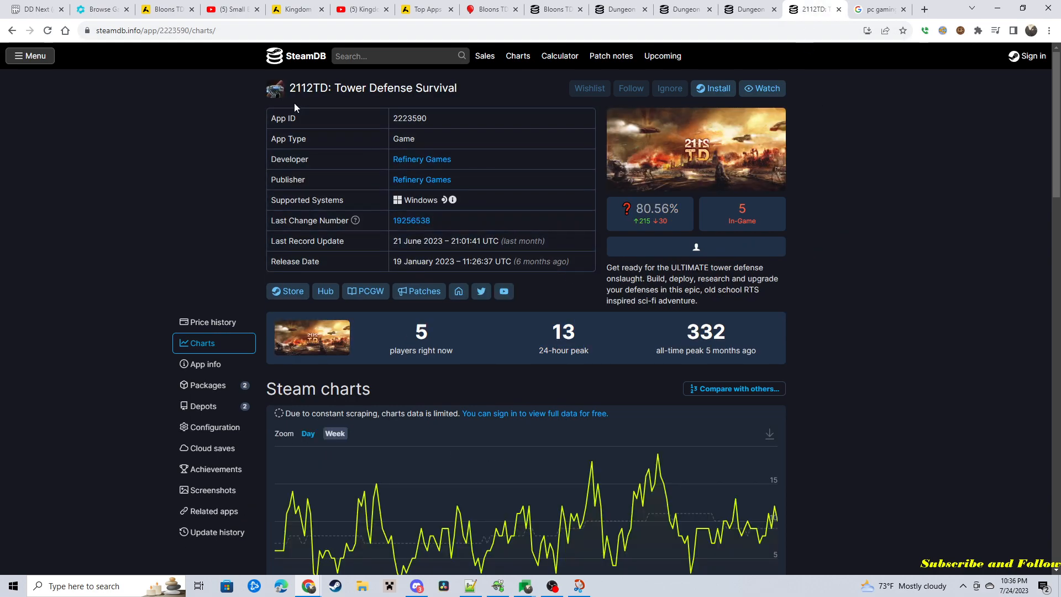
pyautogui.moveTo(315, 108)
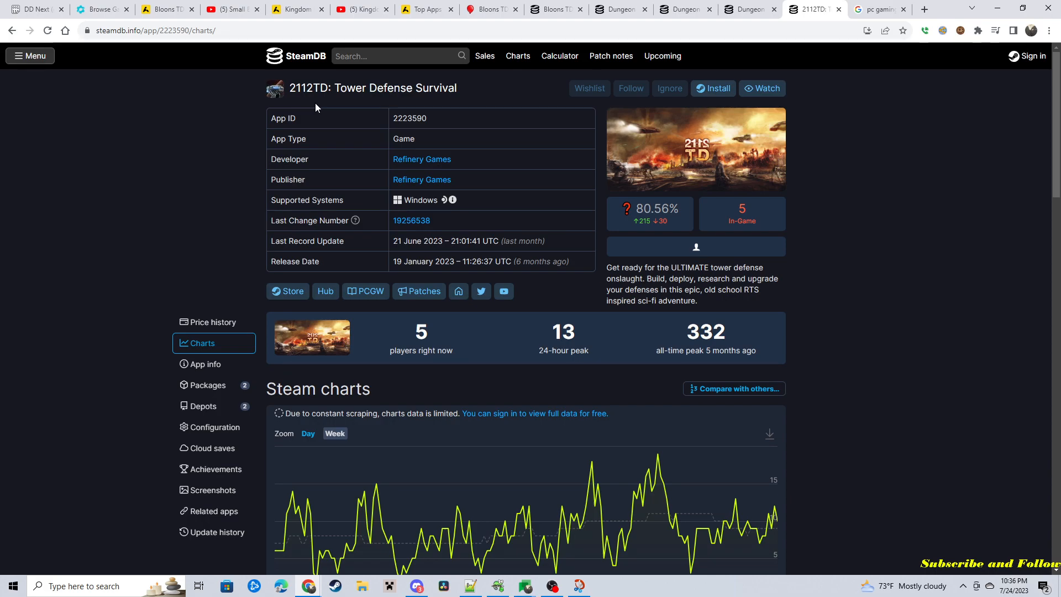
pyautogui.moveTo(381, 252)
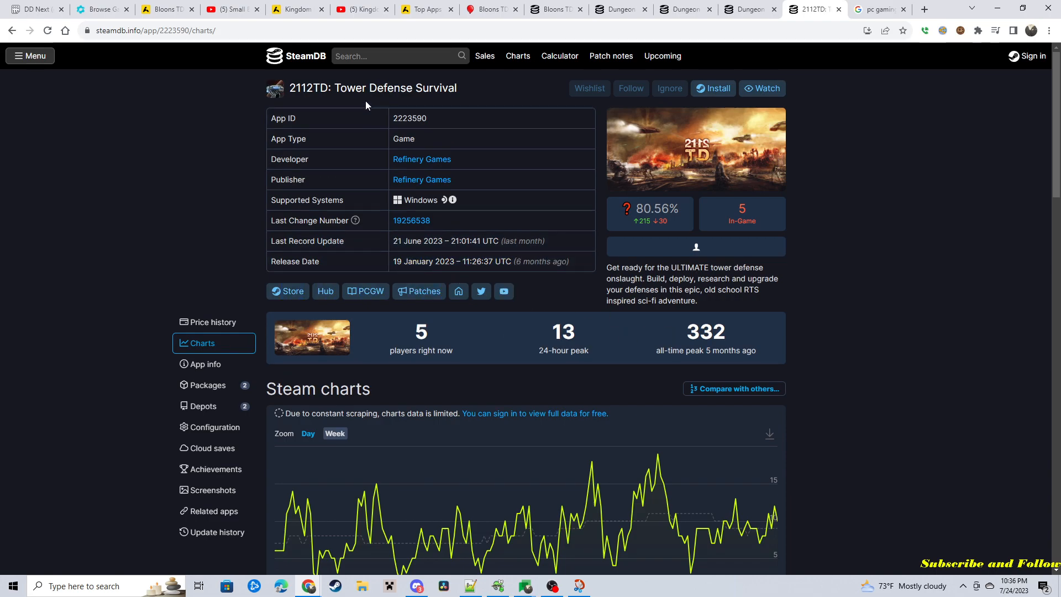
pyautogui.moveTo(644, 238)
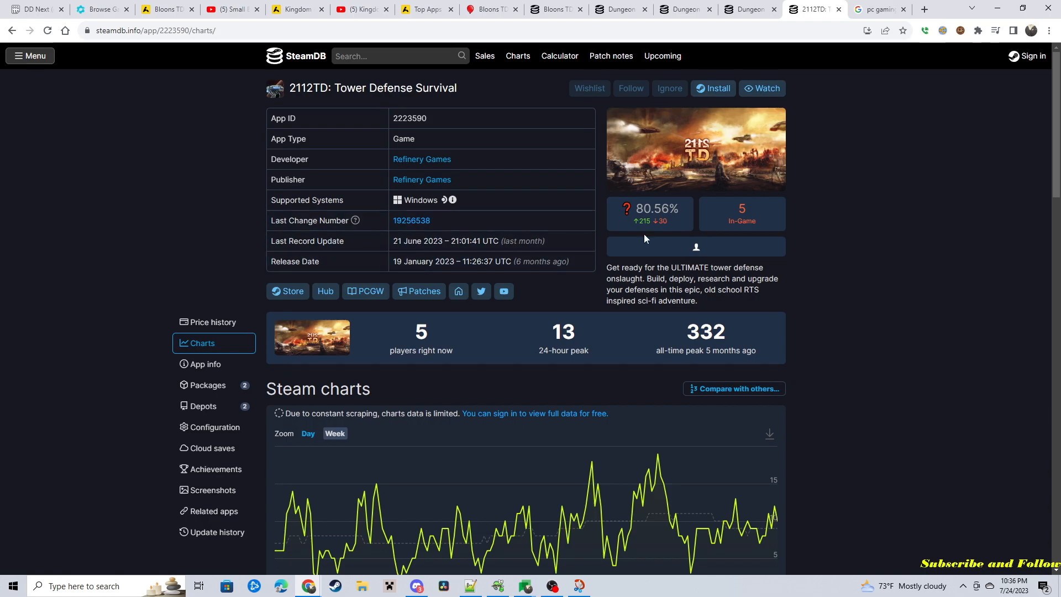
pyautogui.moveTo(598, 234)
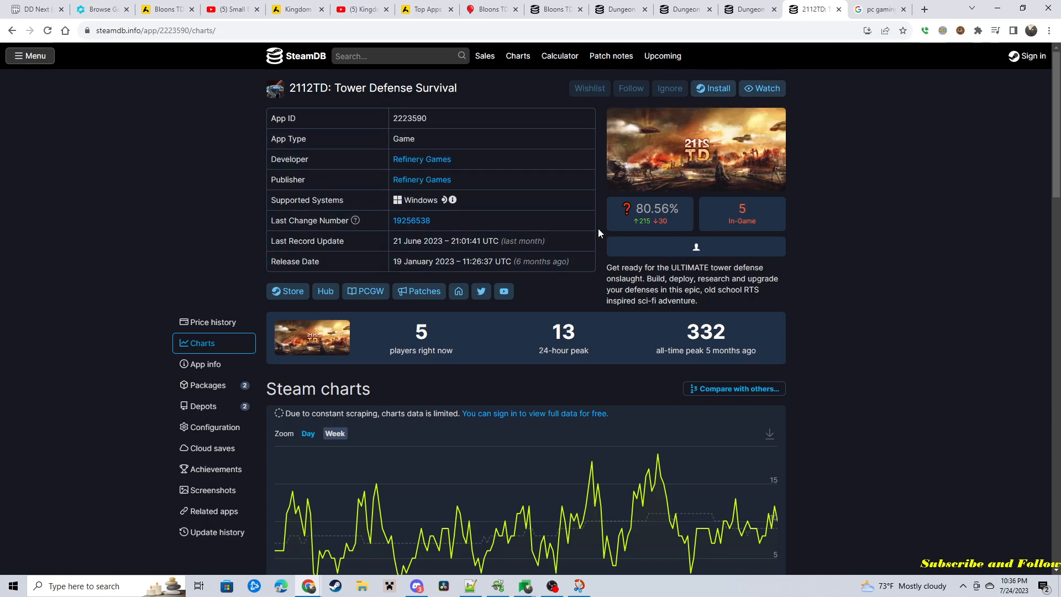
pyautogui.moveTo(399, 347)
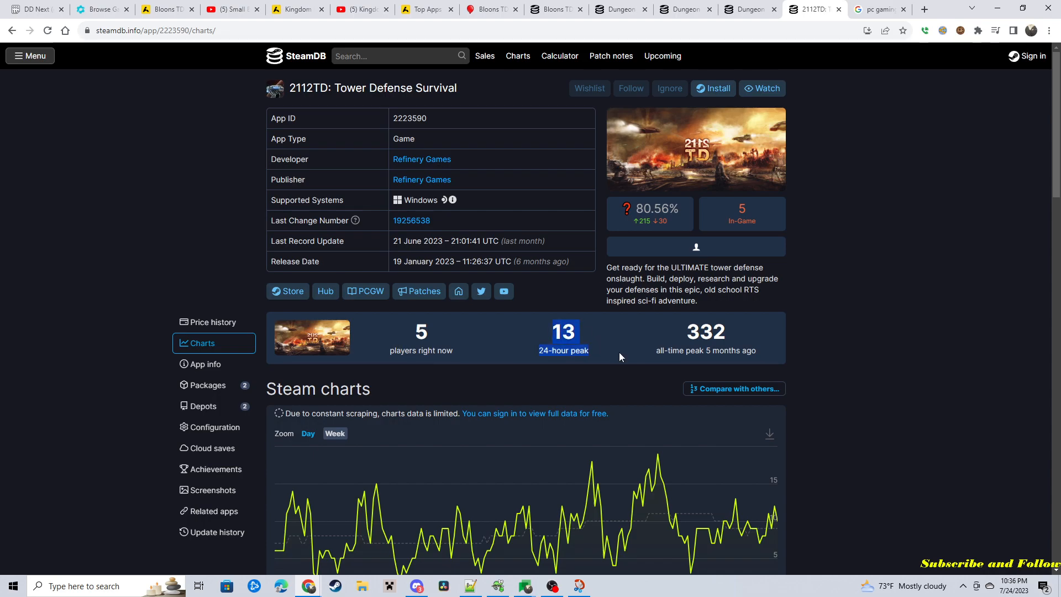
pyautogui.moveTo(615, 345)
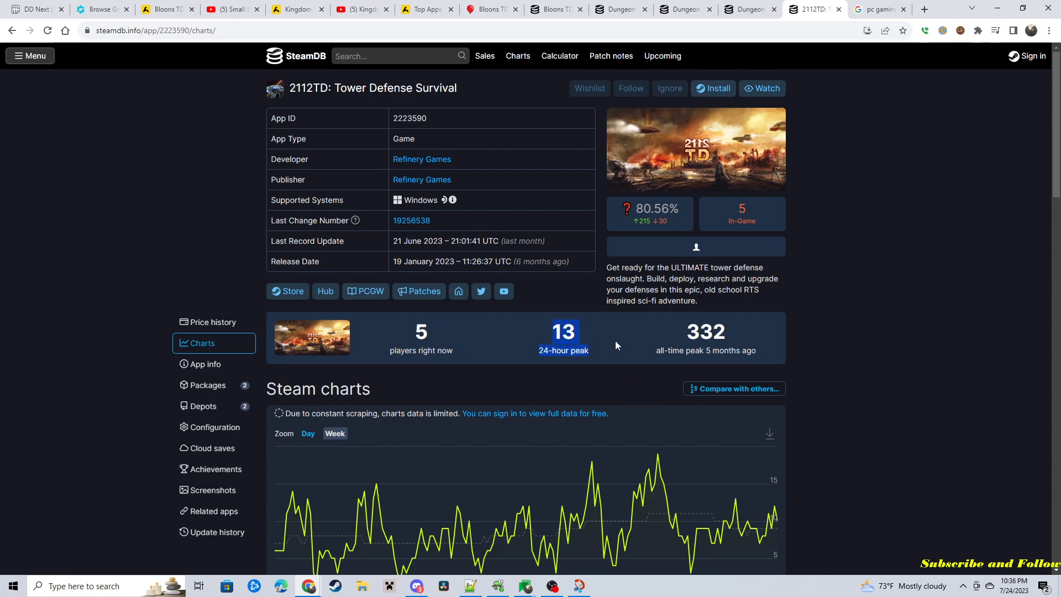
pyautogui.moveTo(844, 266)
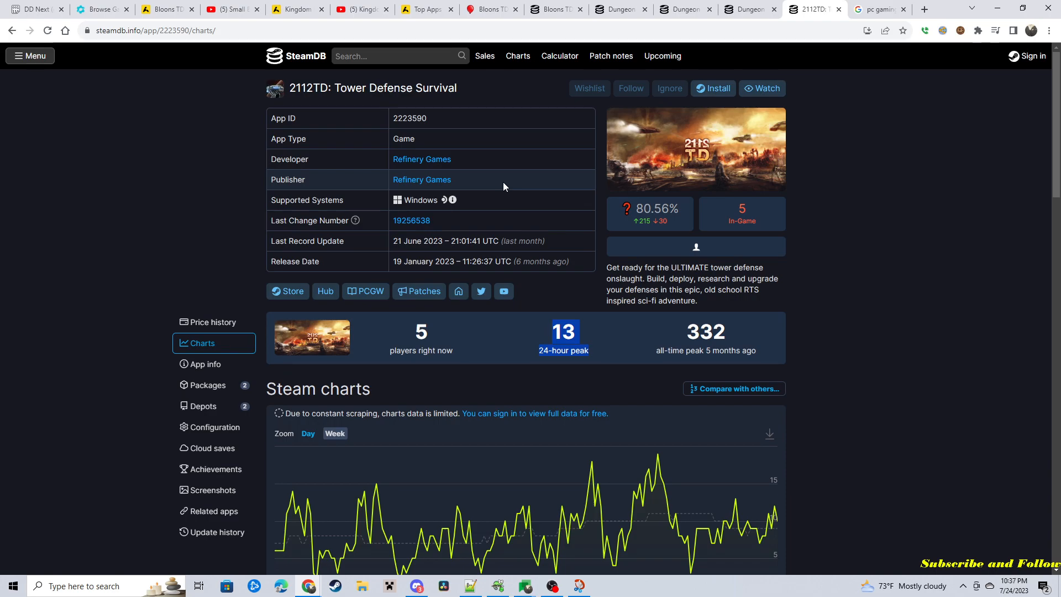
pyautogui.moveTo(261, 169)
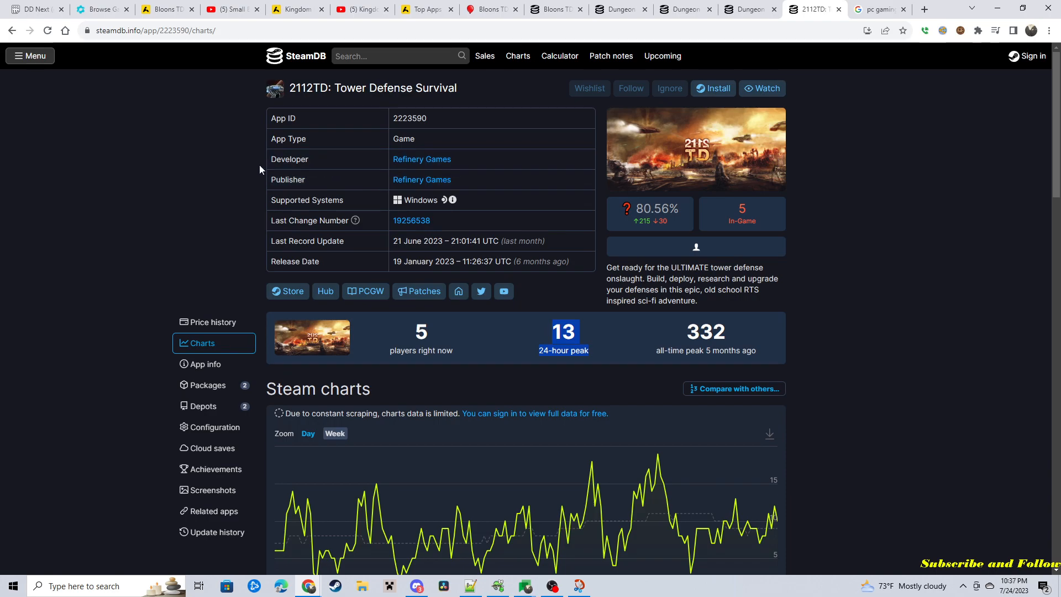
pyautogui.moveTo(144, 186)
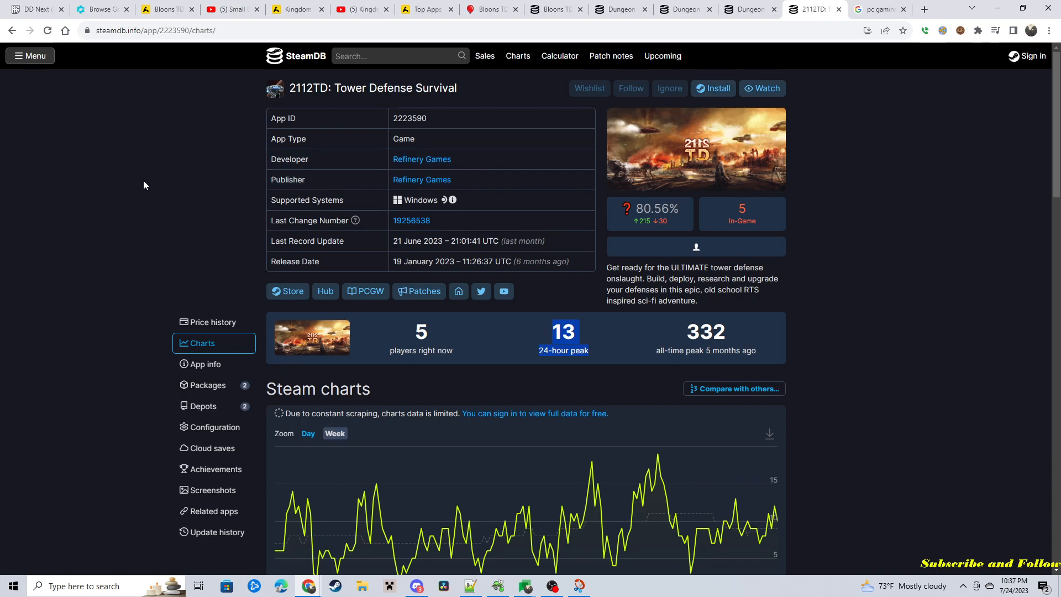
pyautogui.moveTo(147, 175)
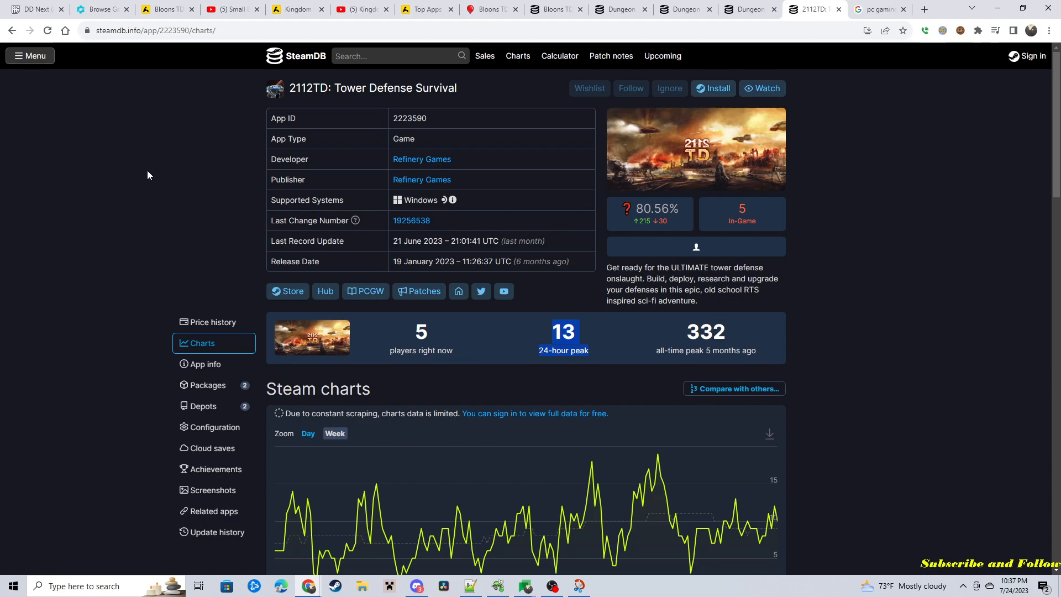
pyautogui.moveTo(171, 161)
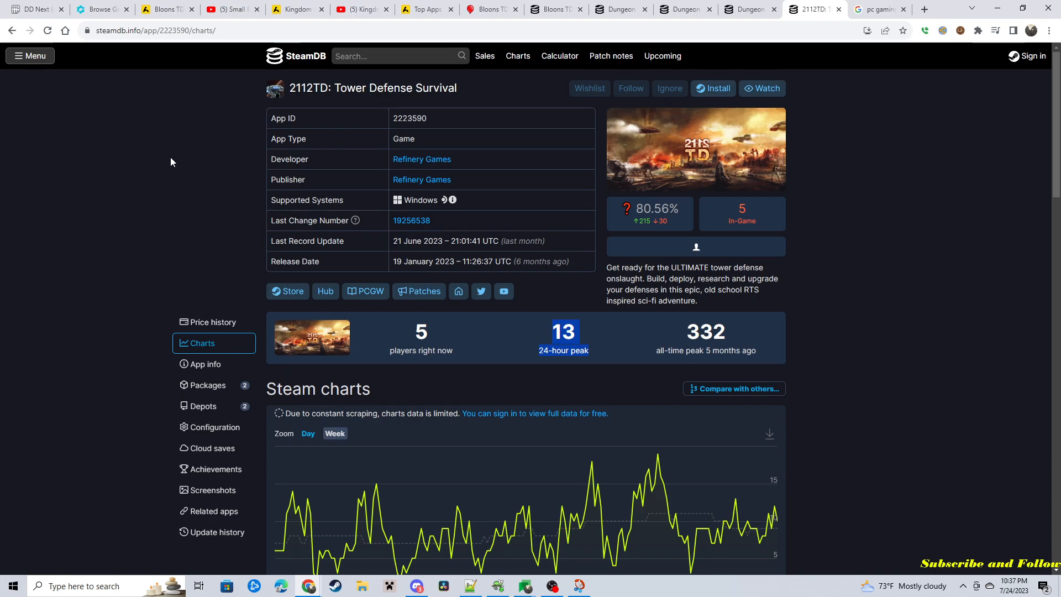
pyautogui.moveTo(168, 176)
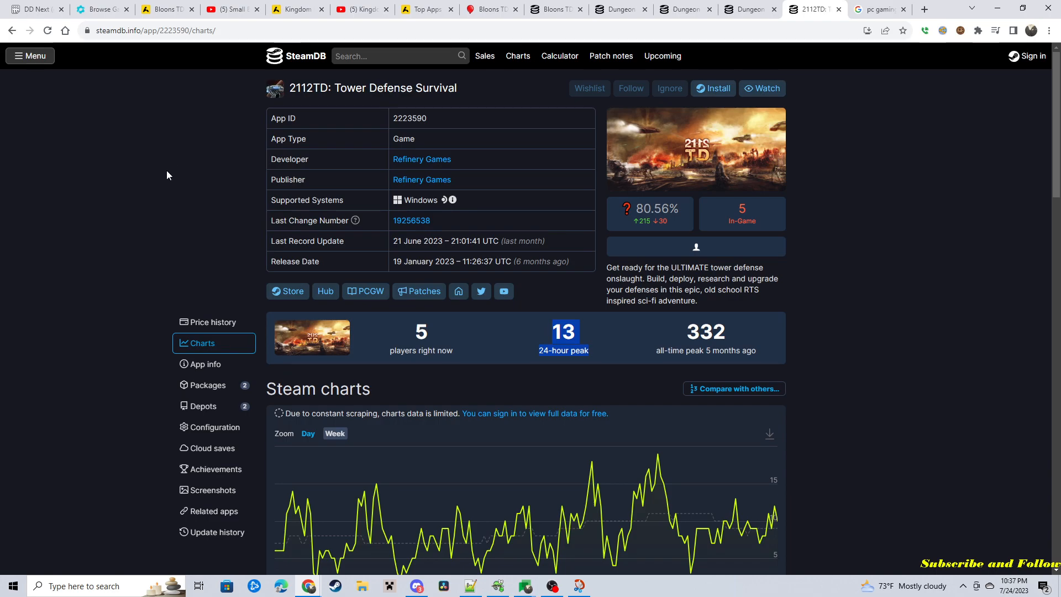